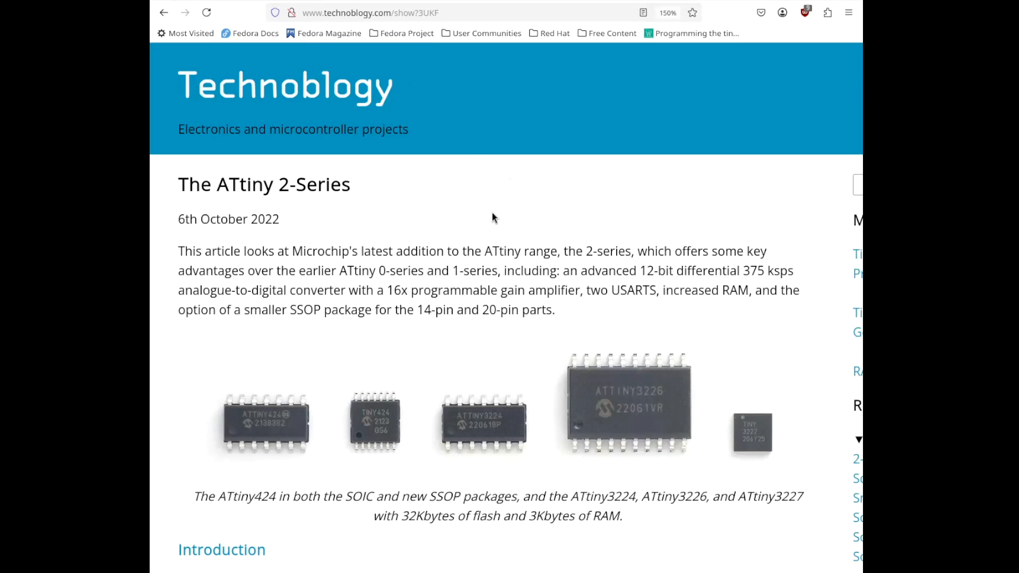
pyautogui.moveTo(477, 184)
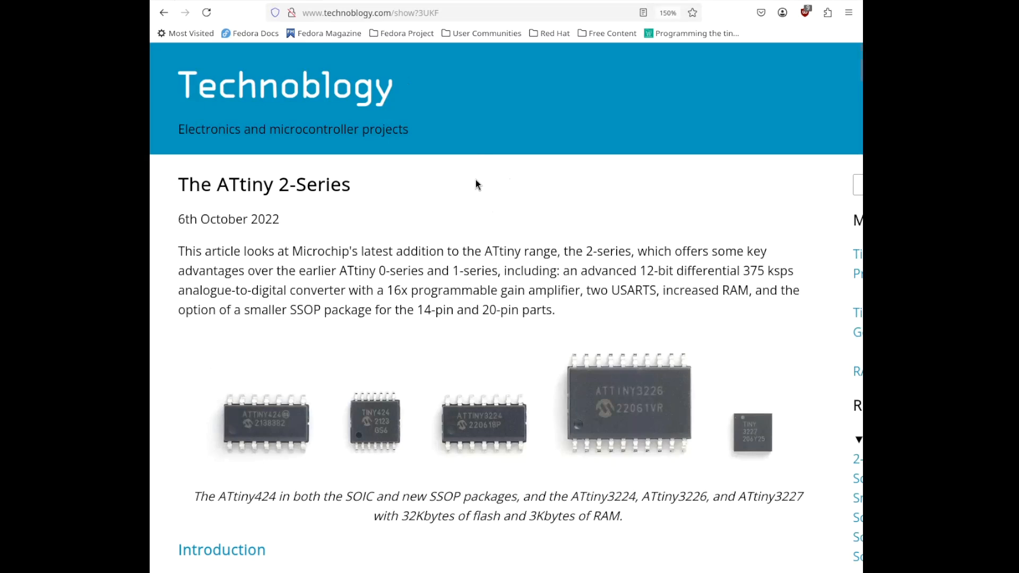
pyautogui.moveTo(448, 216)
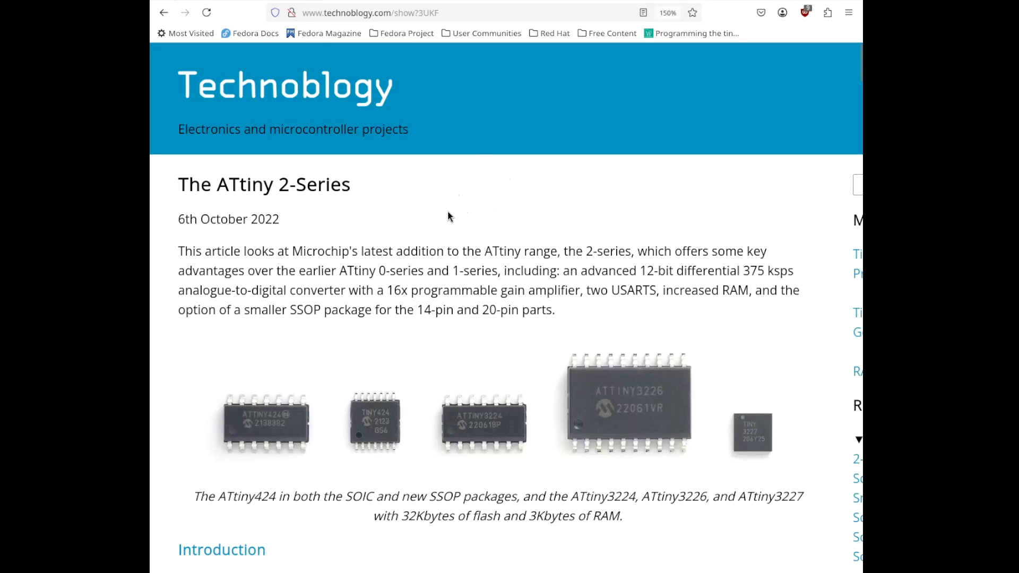
# Step: Scroll the ATtiny 2-Series article down to the Part numbering explanation of ATtiny3227
pyautogui.scroll(-3)
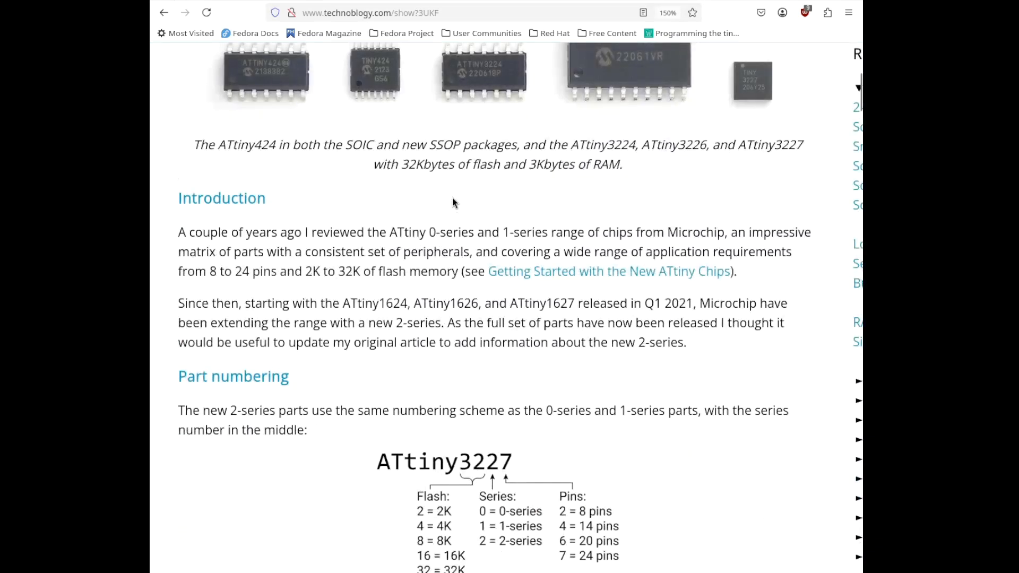
pyautogui.scroll(-3)
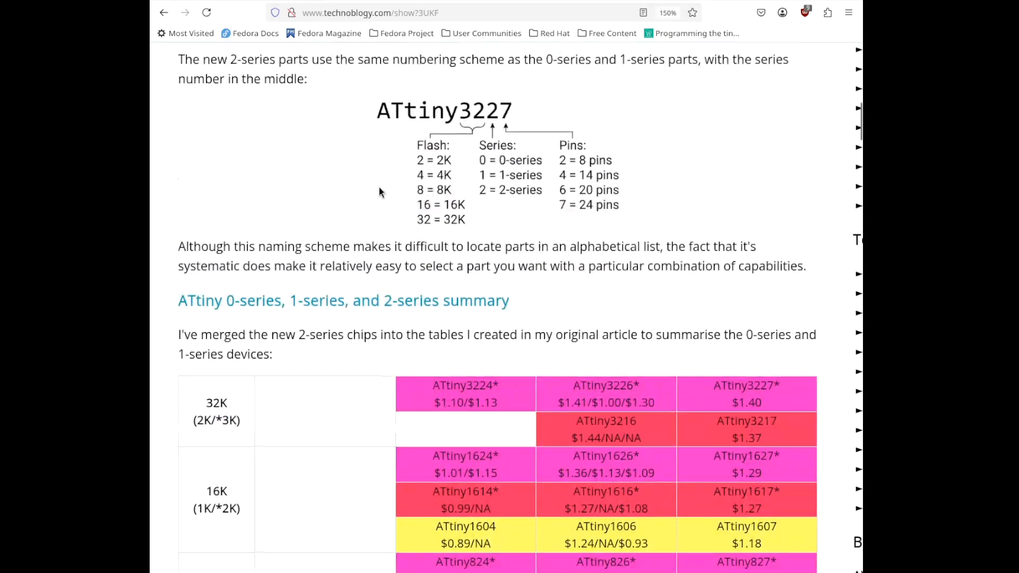
pyautogui.scroll(3)
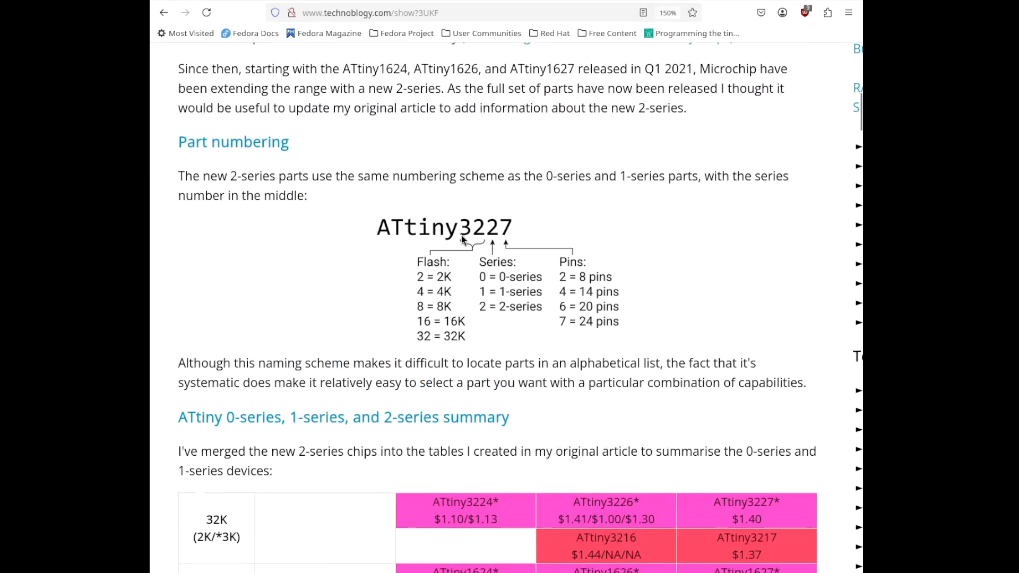
pyautogui.moveTo(373, 248)
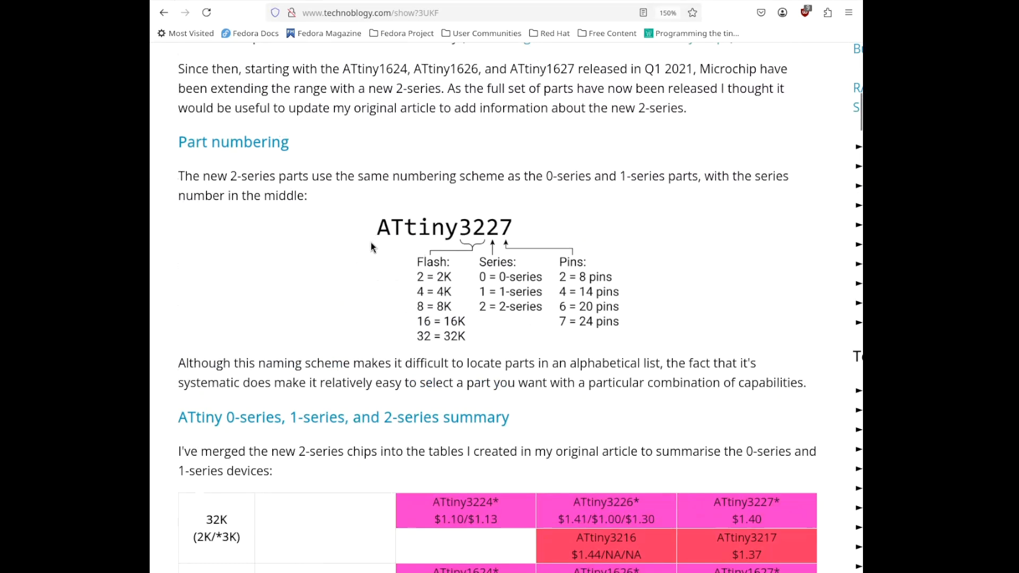
pyautogui.moveTo(411, 253)
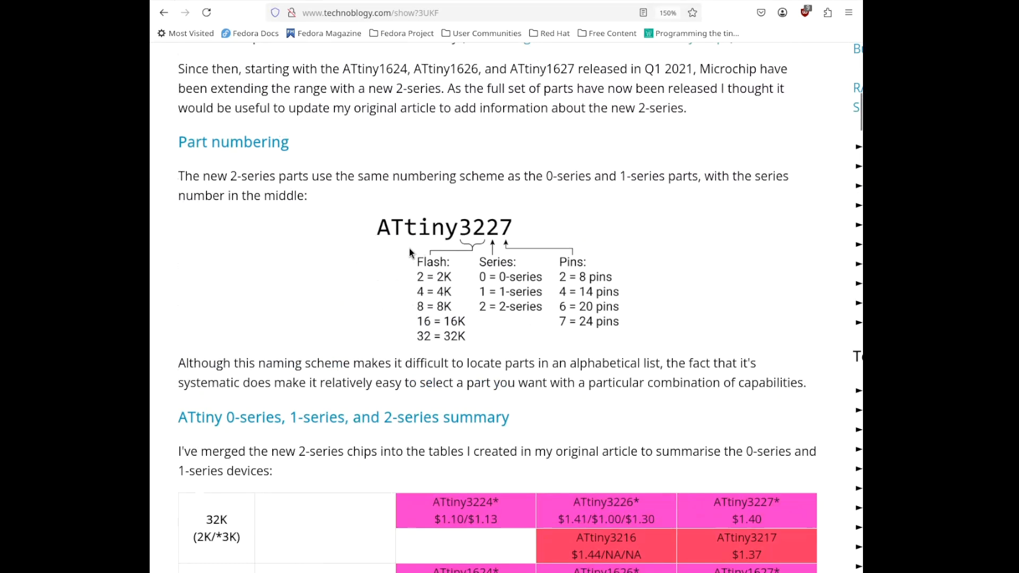
pyautogui.moveTo(461, 340)
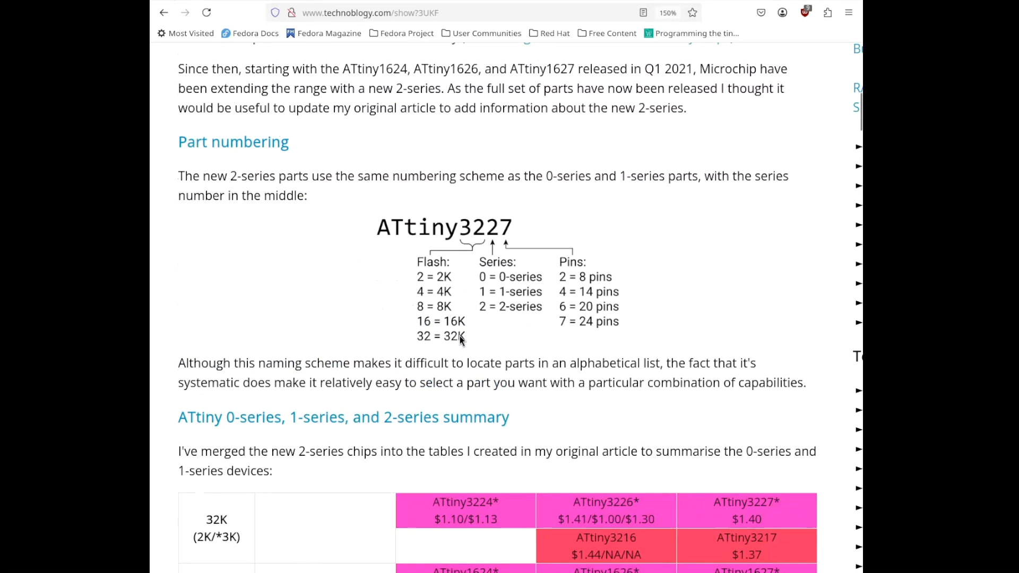
pyautogui.moveTo(581, 282)
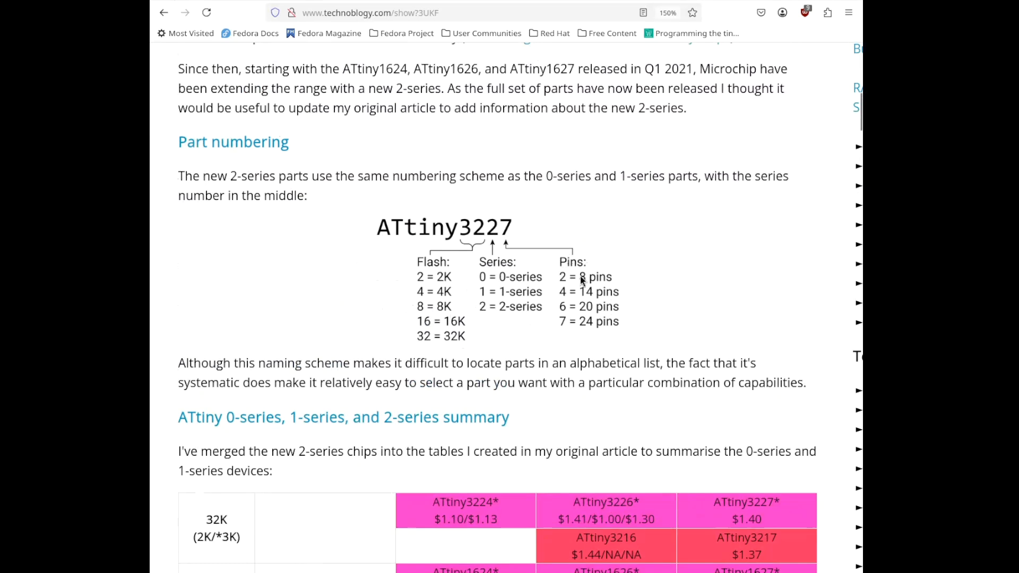
pyautogui.moveTo(478, 282)
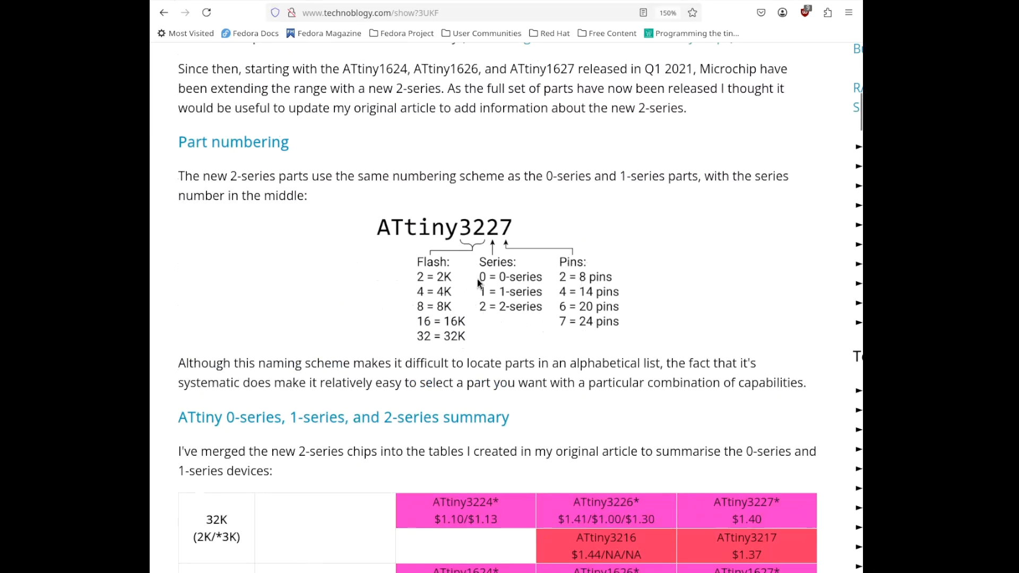
pyautogui.moveTo(507, 331)
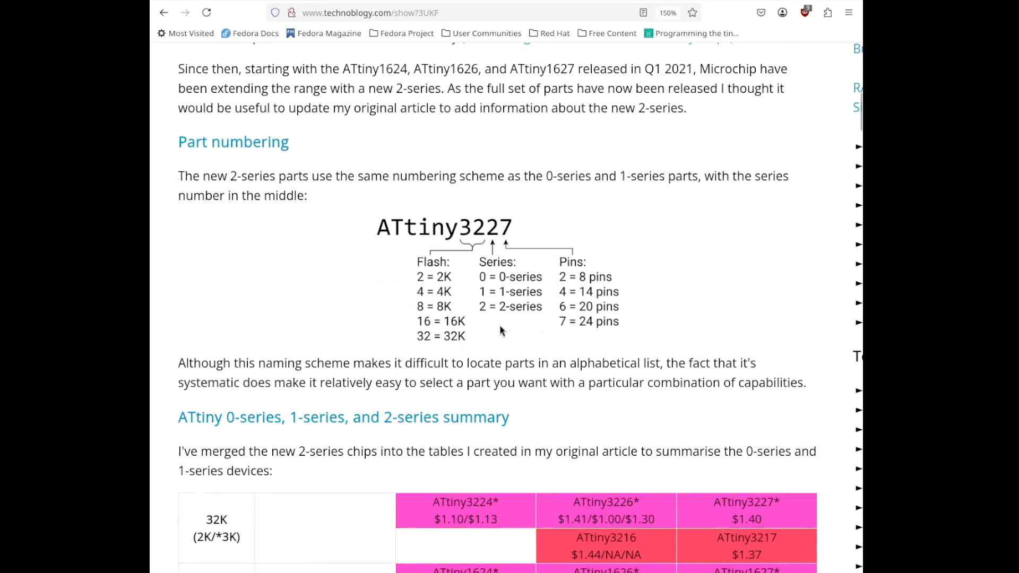
# Step: Scroll through the series summary table from 32K down to the 4K rows and ATtiny412's 8-pin column
pyautogui.scroll(-3)
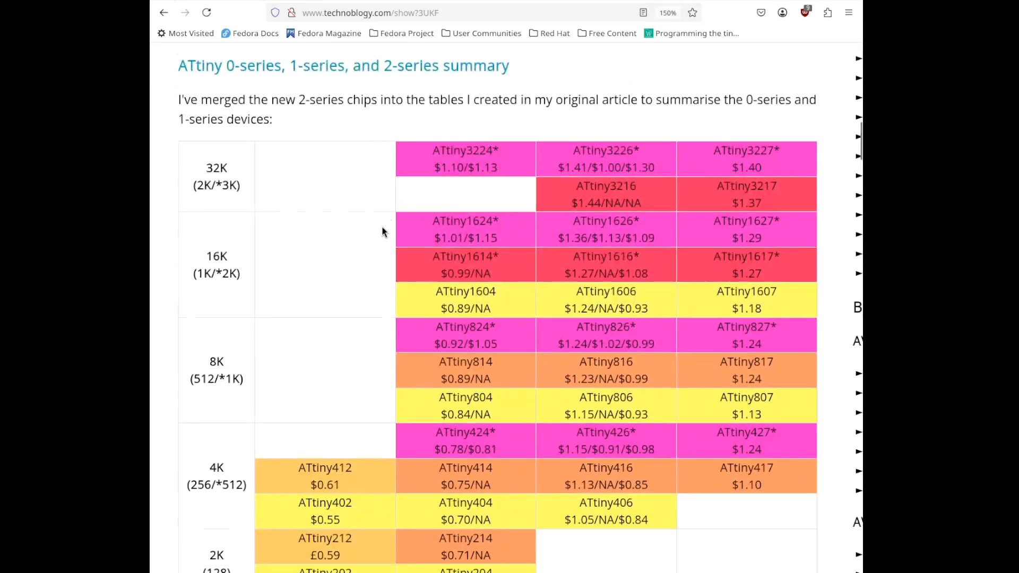
pyautogui.scroll(-3)
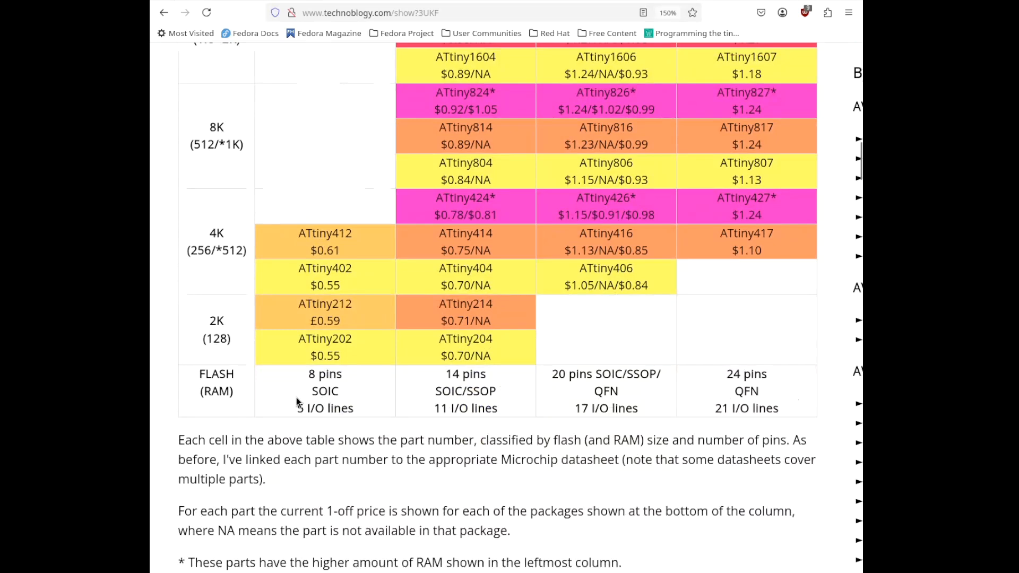
pyautogui.scroll(3)
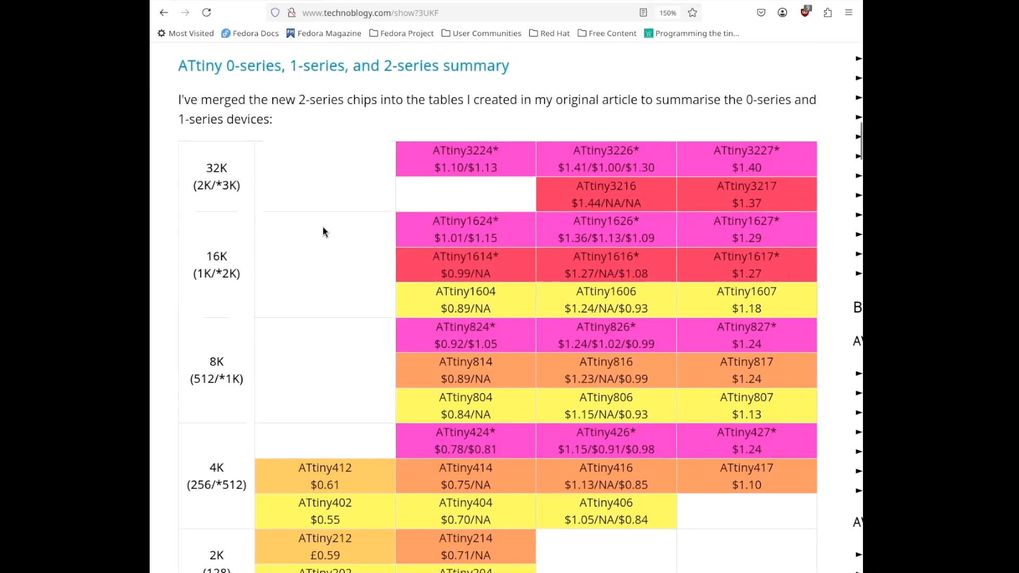
pyautogui.moveTo(726, 118)
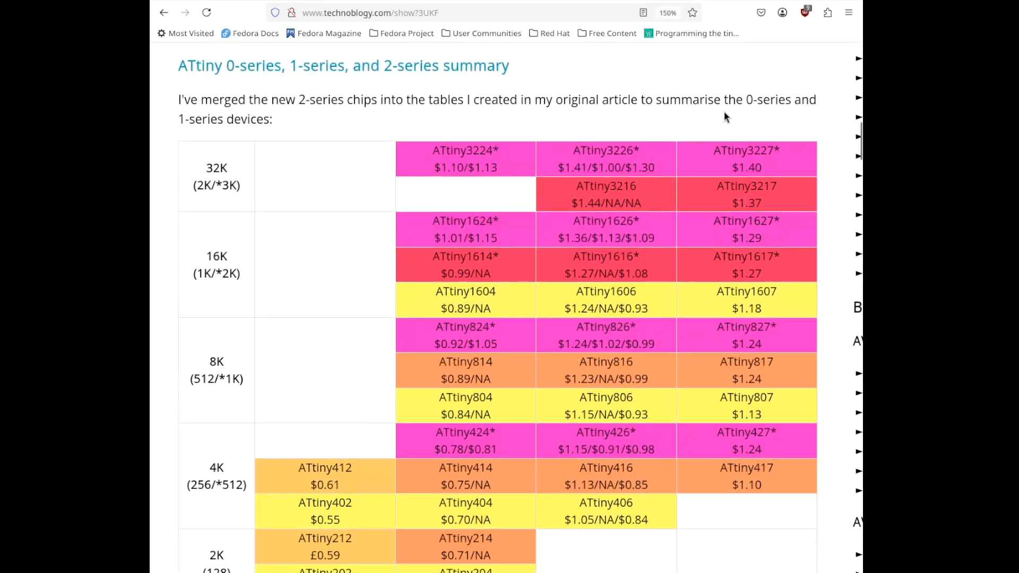
pyautogui.moveTo(606, 186)
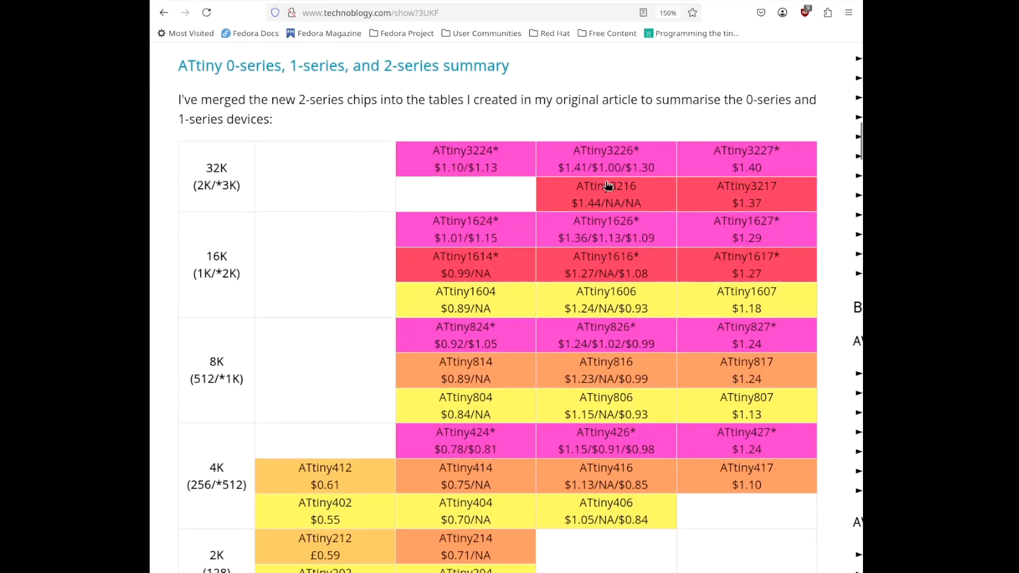
pyautogui.scroll(-3)
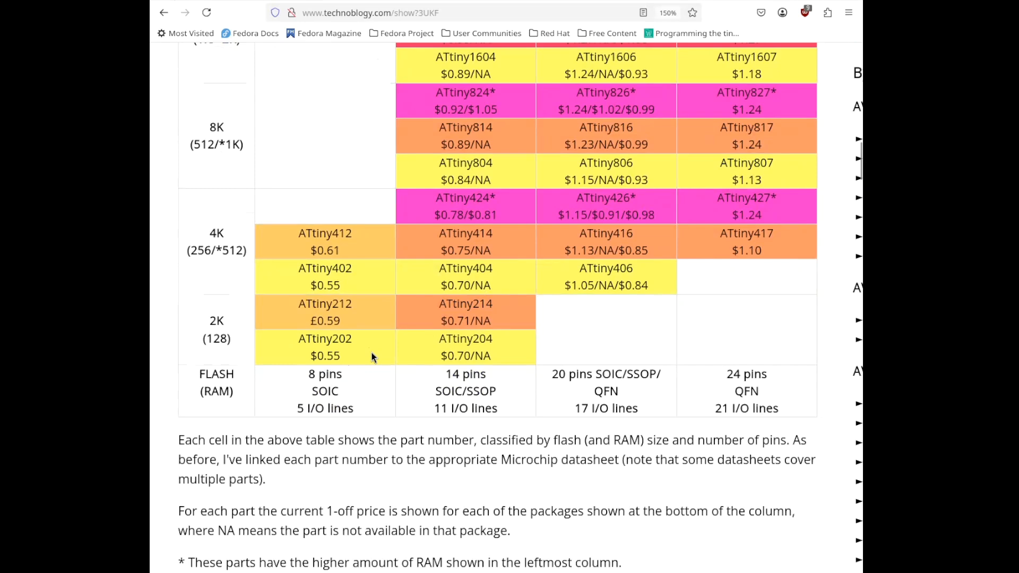
pyautogui.moveTo(441, 312)
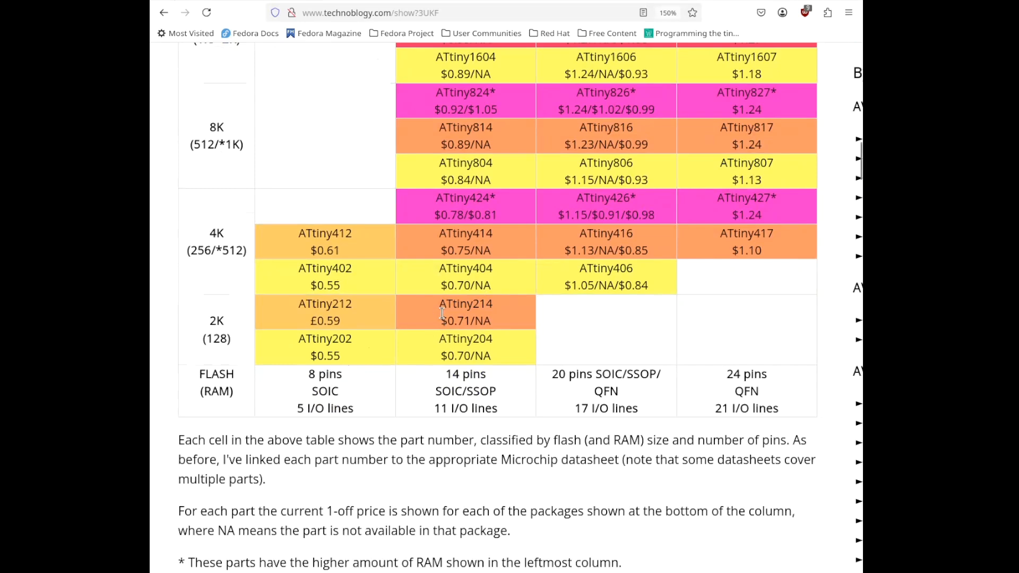
pyautogui.scroll(3)
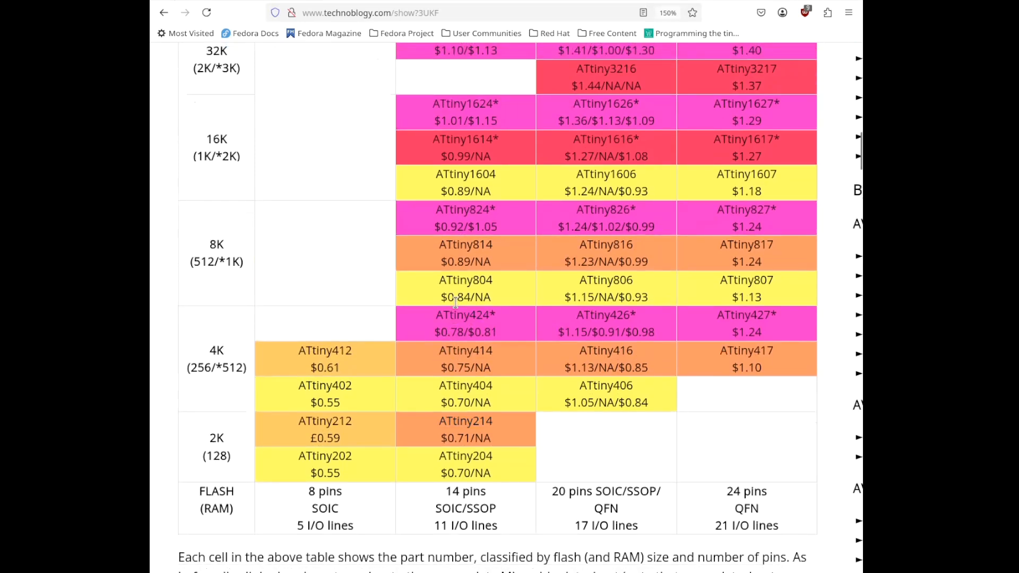
pyautogui.moveTo(324, 350)
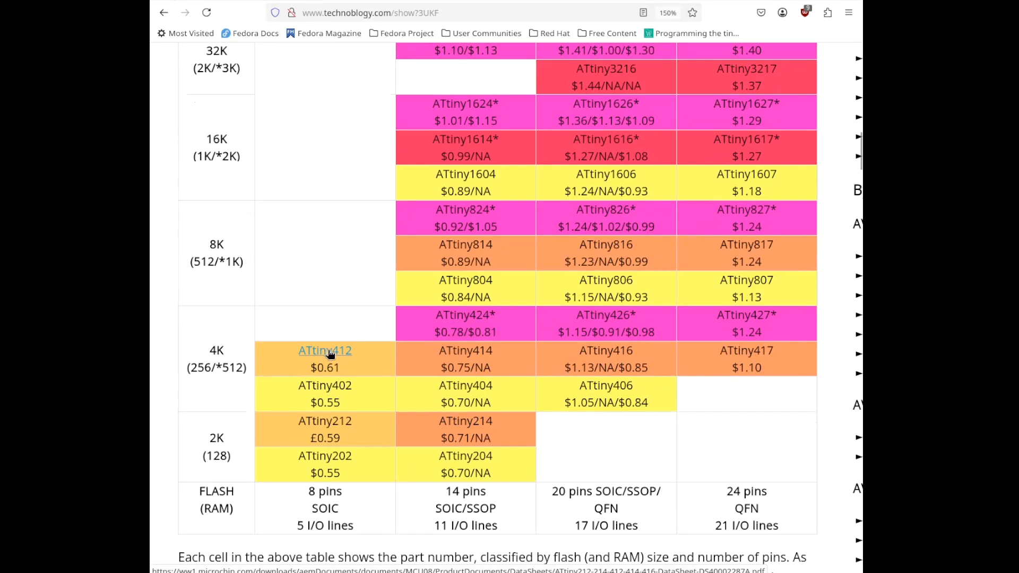
pyautogui.moveTo(348, 352)
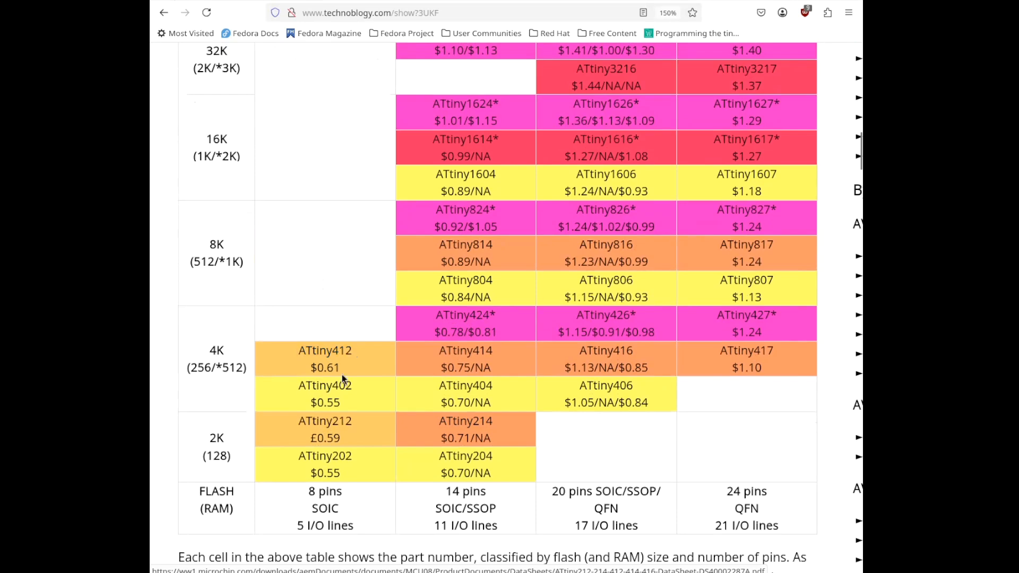
pyautogui.moveTo(319, 491)
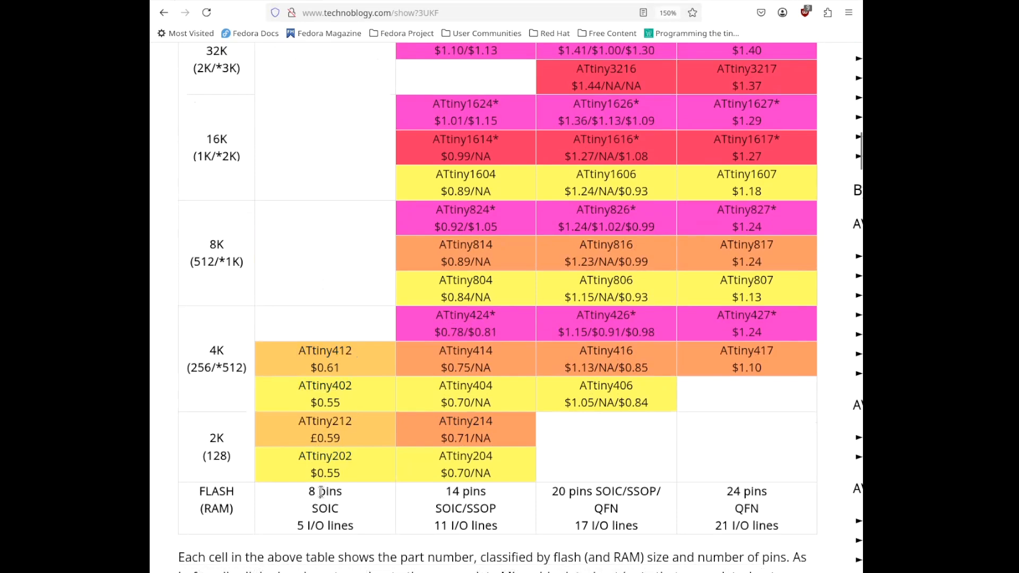
pyautogui.moveTo(348, 367)
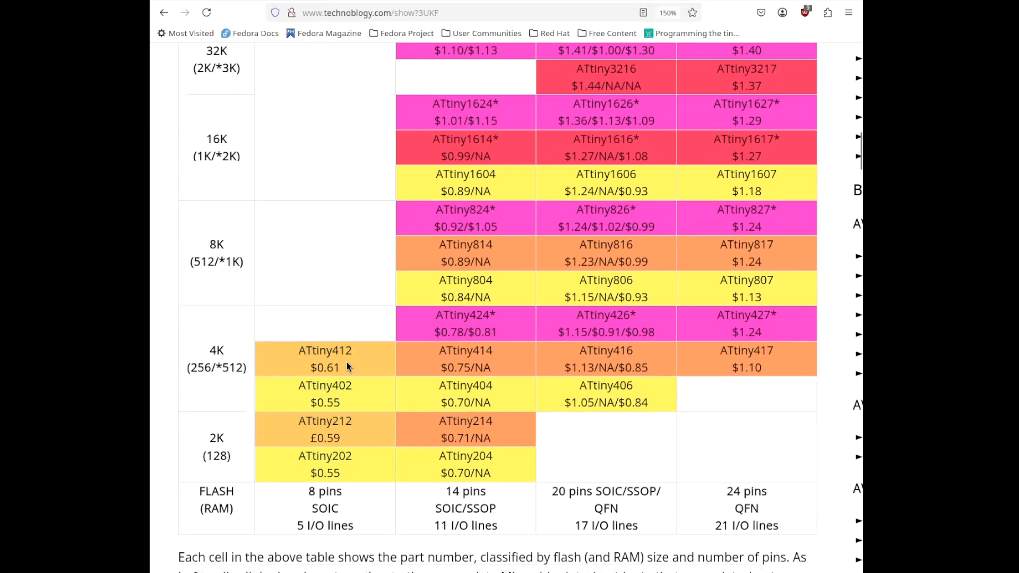
pyautogui.scroll(3)
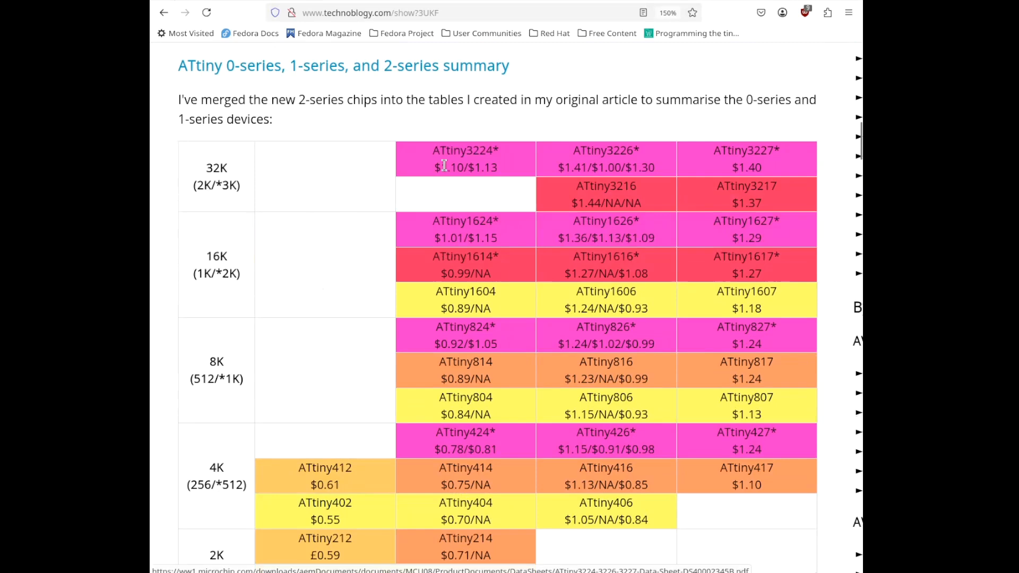
pyautogui.moveTo(463, 150)
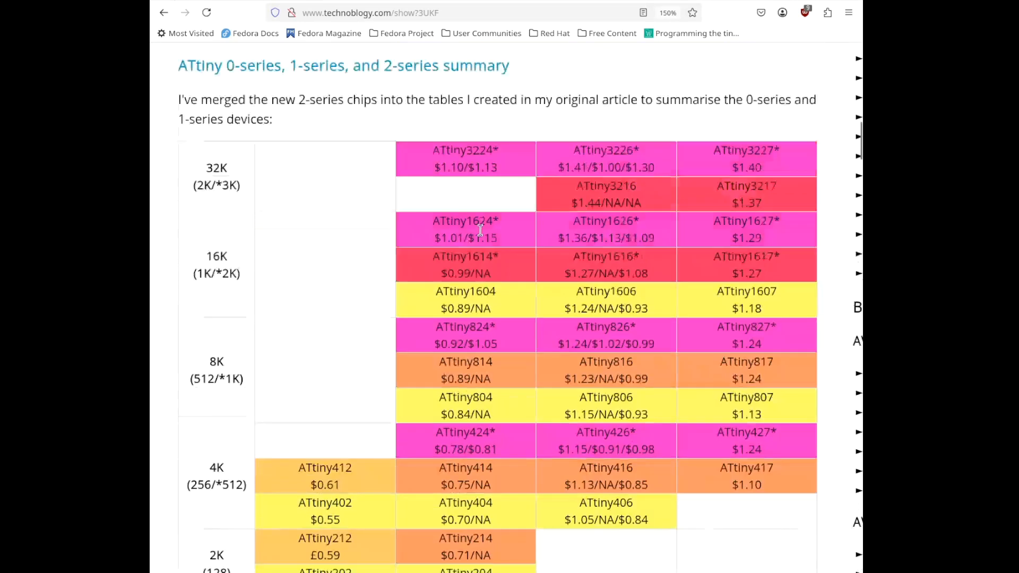
pyautogui.moveTo(605, 149)
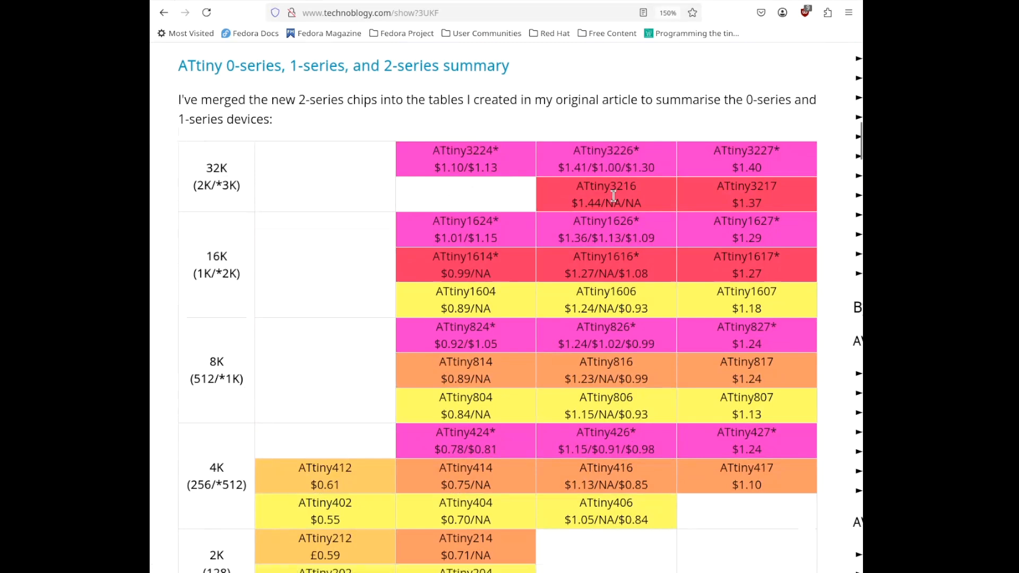
pyautogui.moveTo(606, 195)
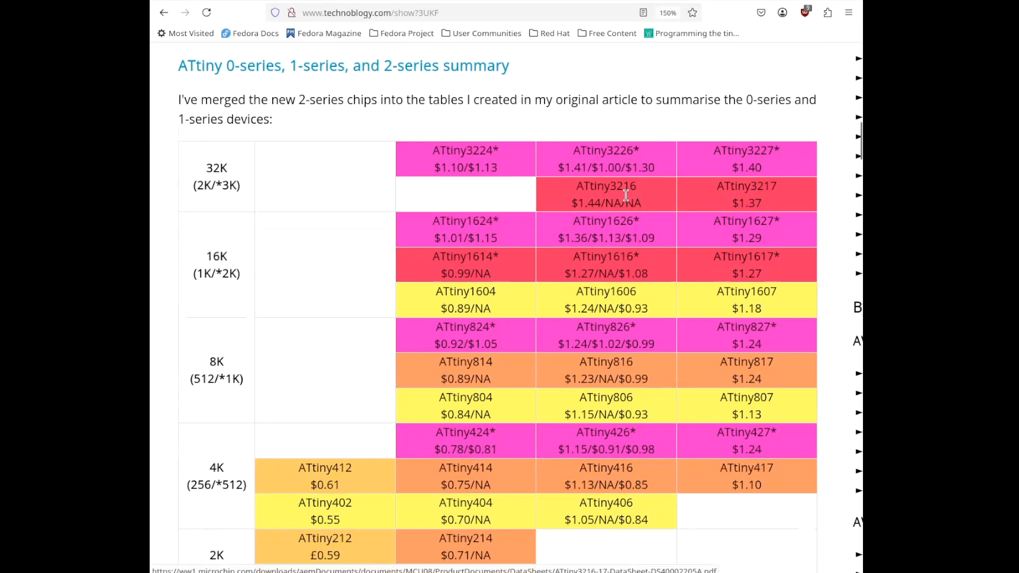
pyautogui.scroll(-3)
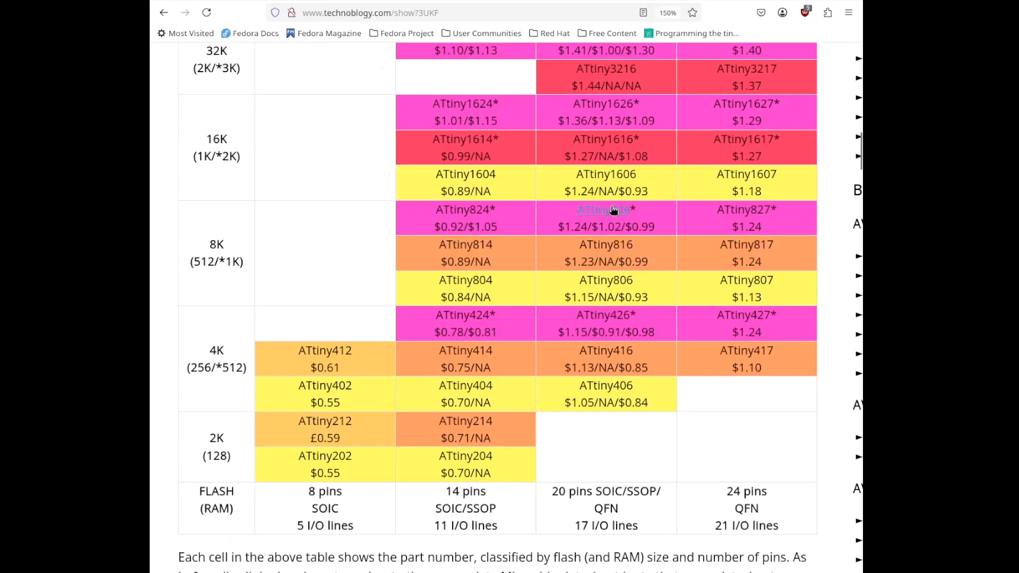
pyautogui.moveTo(567, 493)
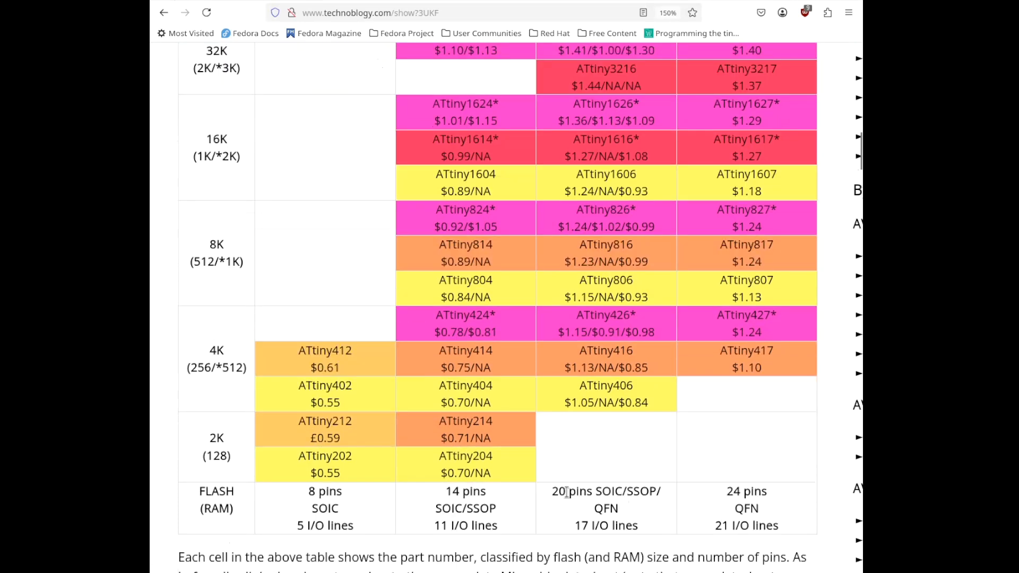
pyautogui.scroll(-3)
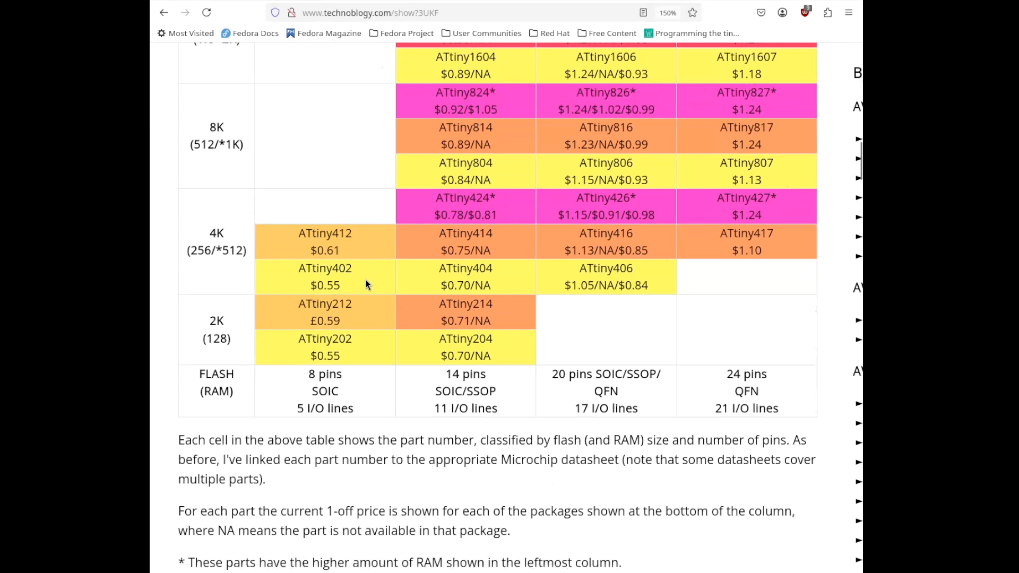
pyautogui.moveTo(373, 281)
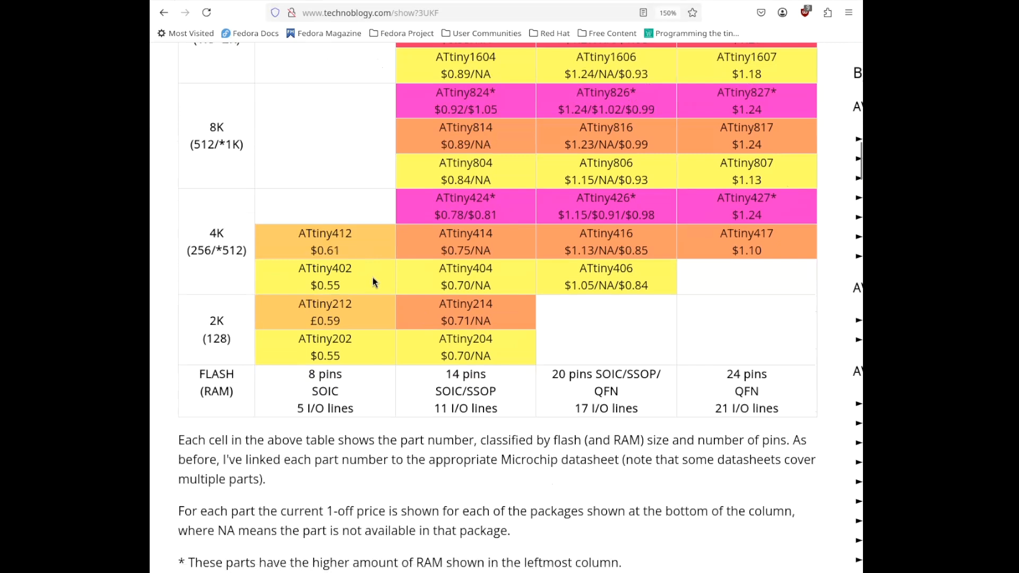
pyautogui.moveTo(405, 241)
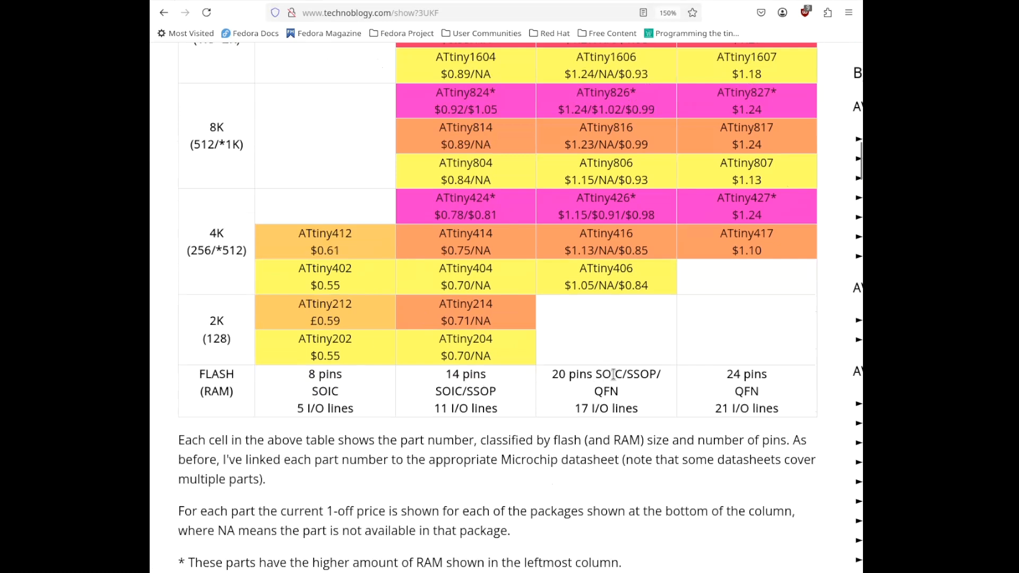
pyautogui.moveTo(586, 323)
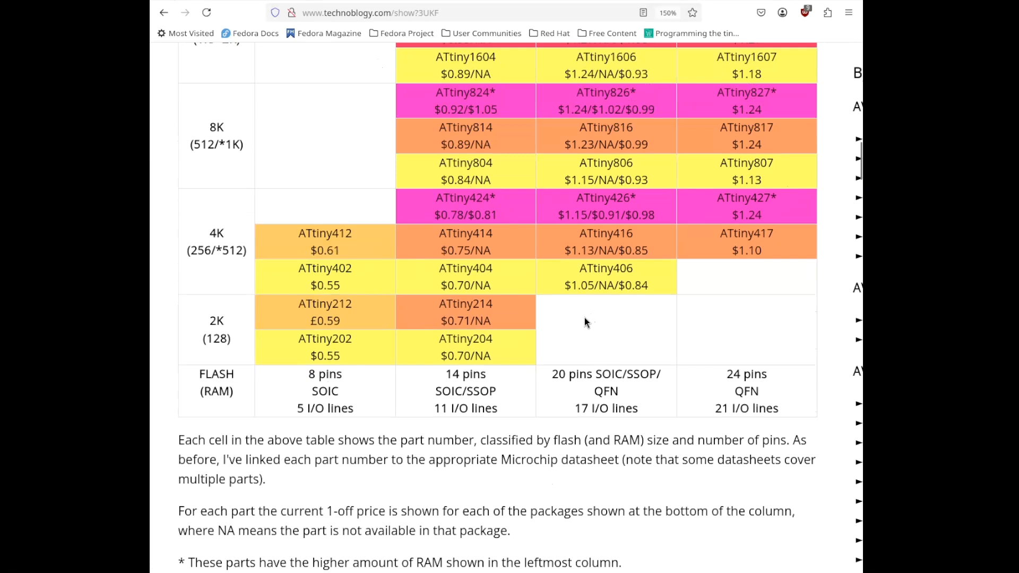
pyautogui.moveTo(598, 333)
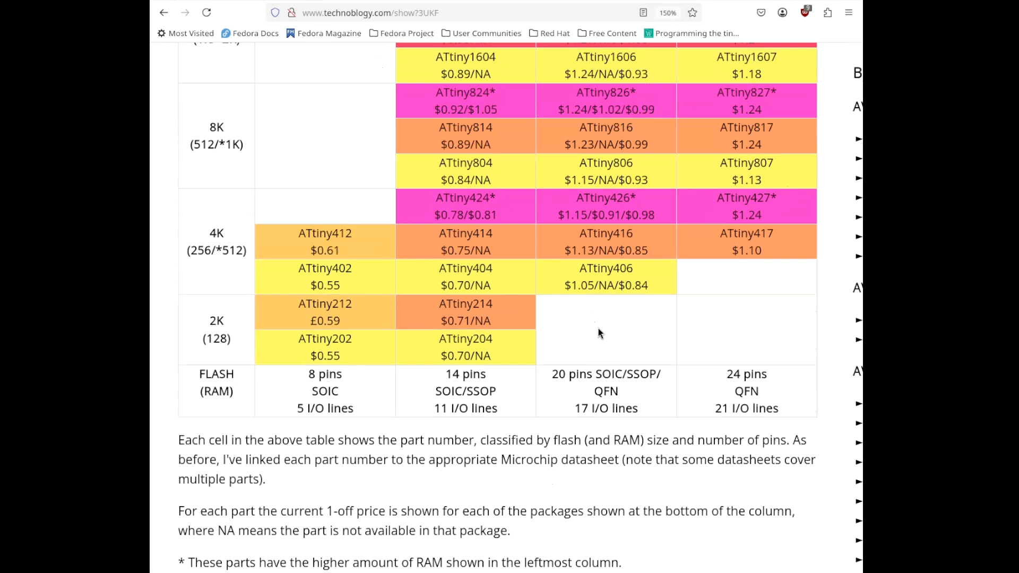
pyautogui.moveTo(416, 375)
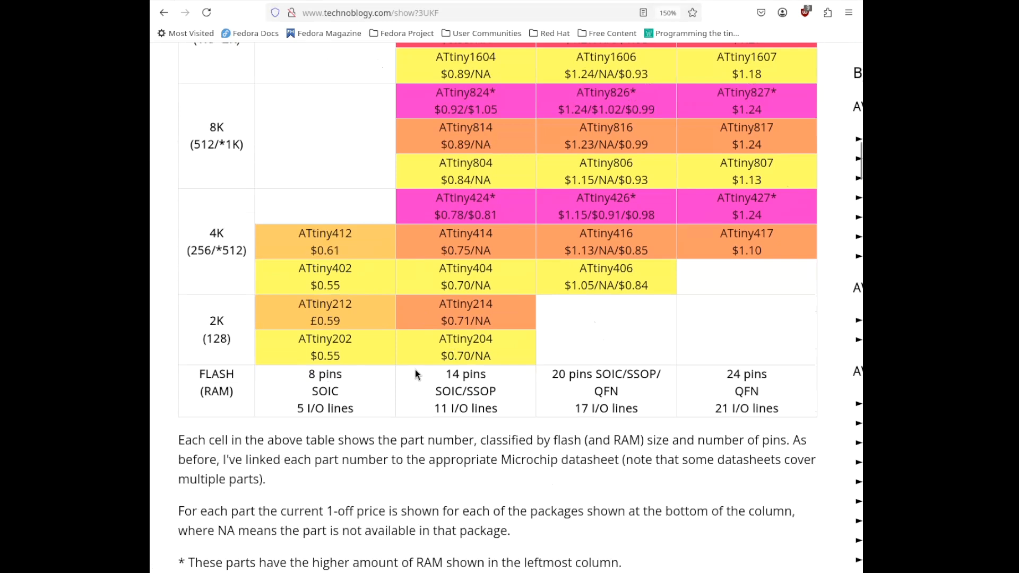
pyautogui.moveTo(604, 374)
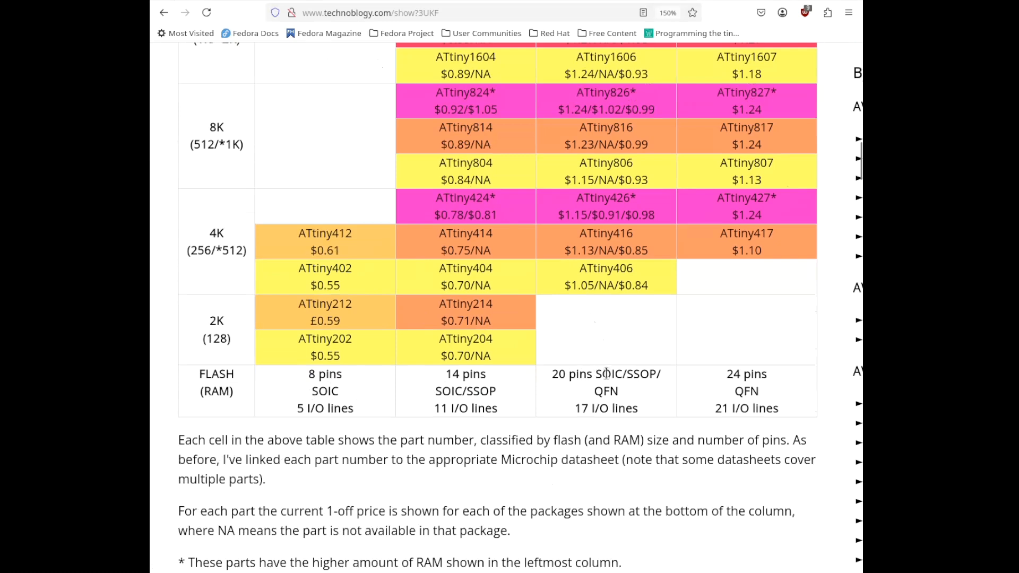
pyautogui.moveTo(564, 366)
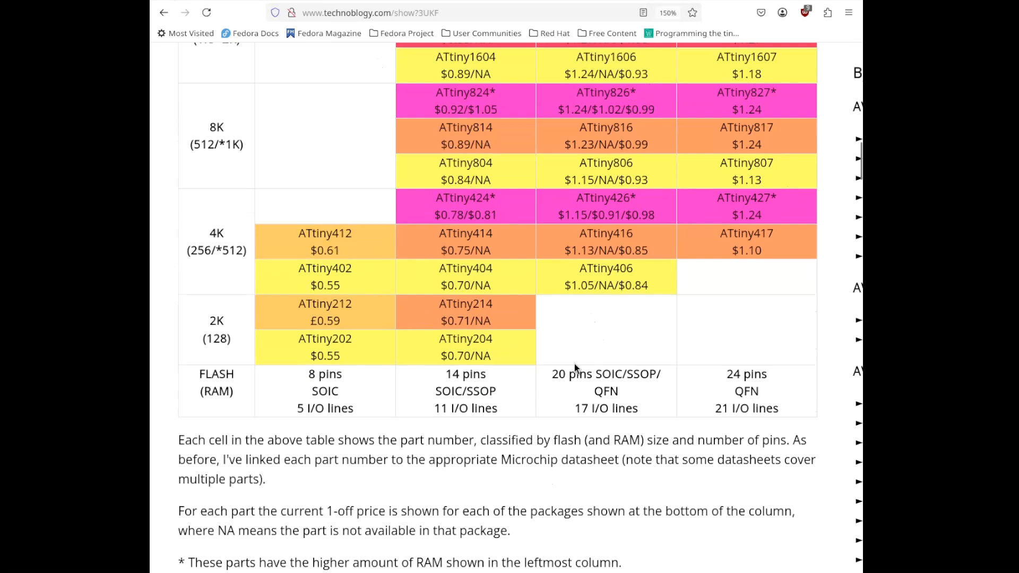
pyautogui.scroll(-3)
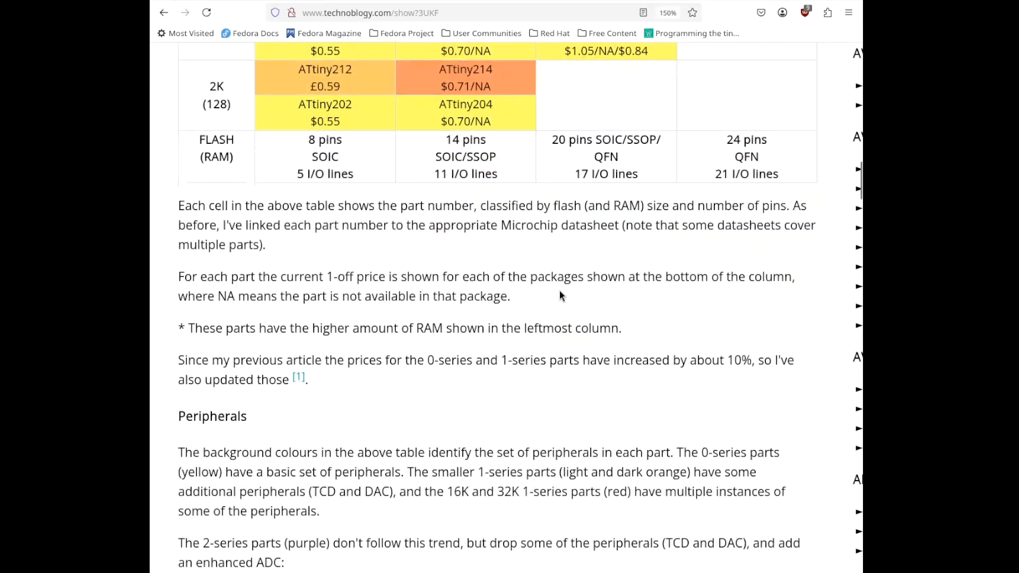
pyautogui.scroll(-3)
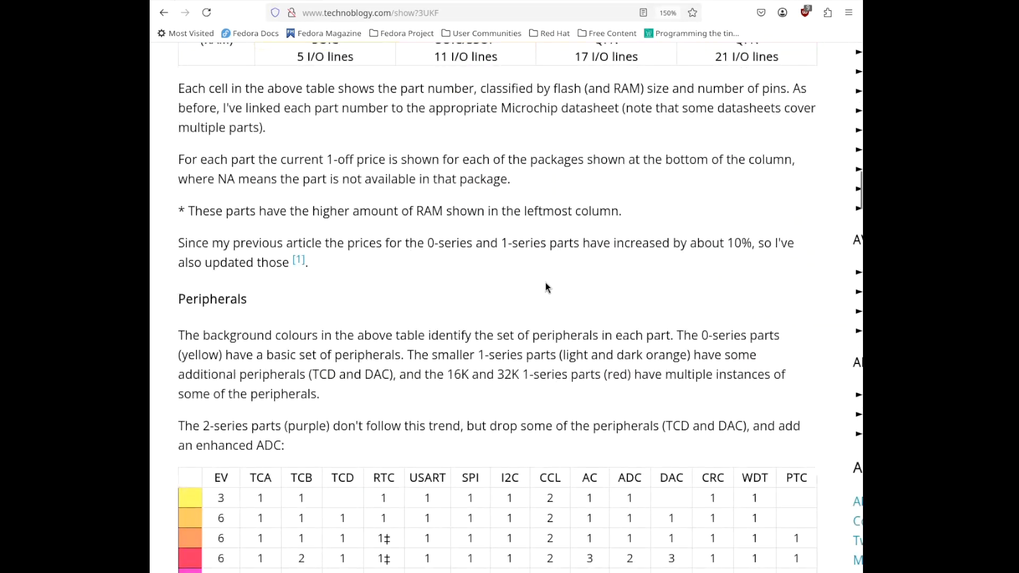
pyautogui.moveTo(509, 296)
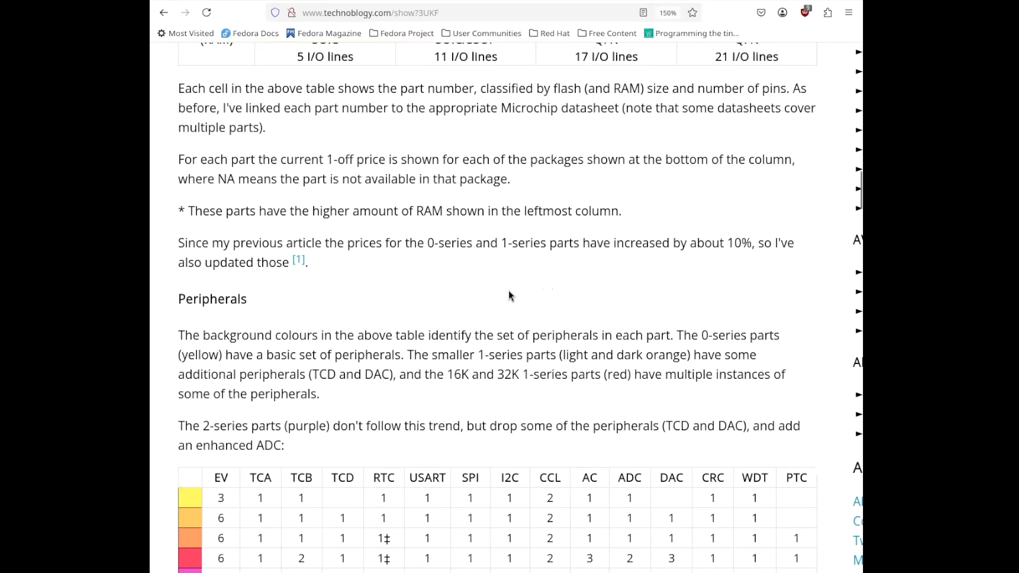
pyautogui.scroll(-3)
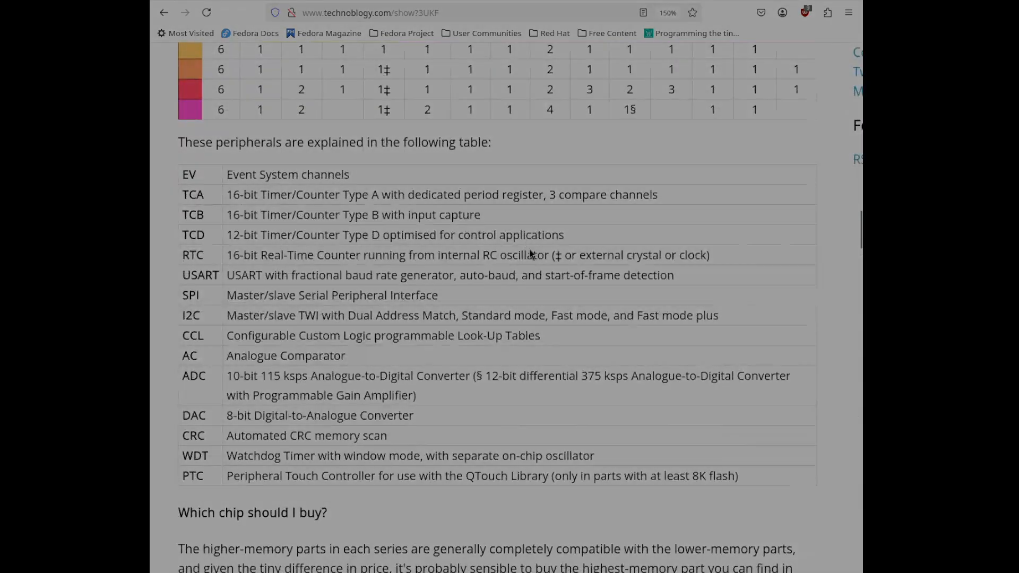
# Step: Read the megaTinyCore README's installation notes and follow the link to Installation.md
pyautogui.click(370, 13)
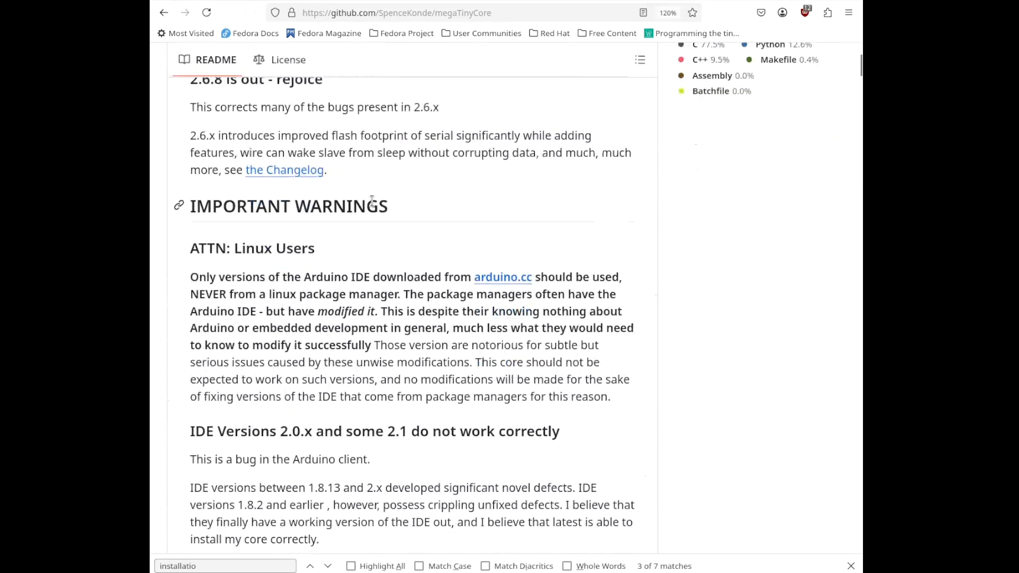
pyautogui.scroll(-3)
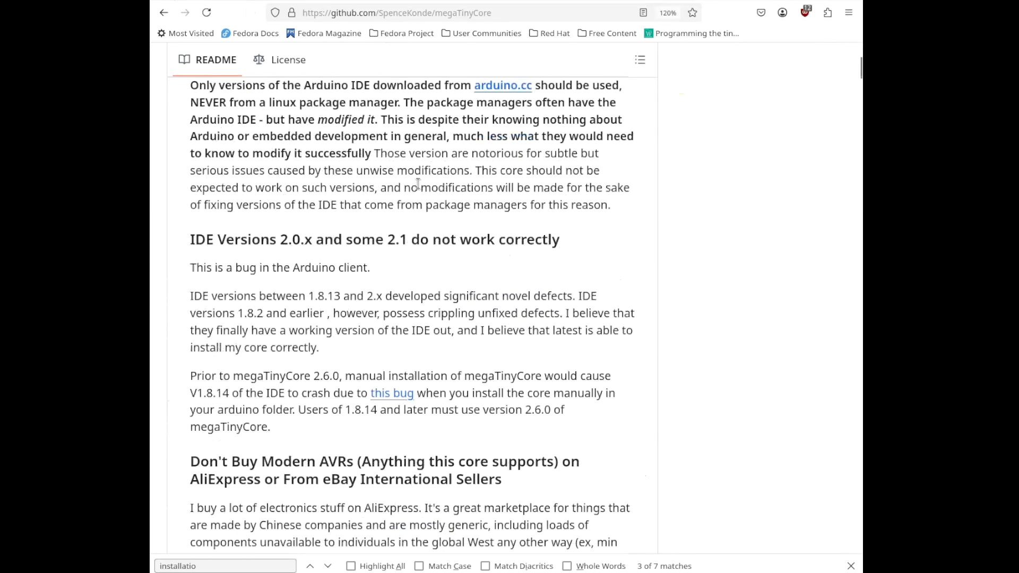
pyautogui.moveTo(422, 229)
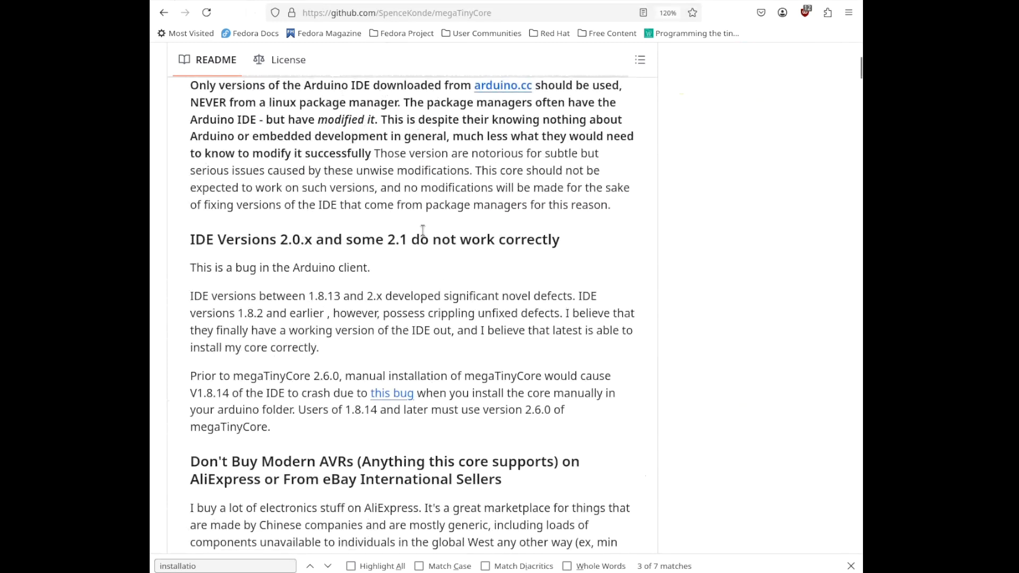
pyautogui.scroll(-3)
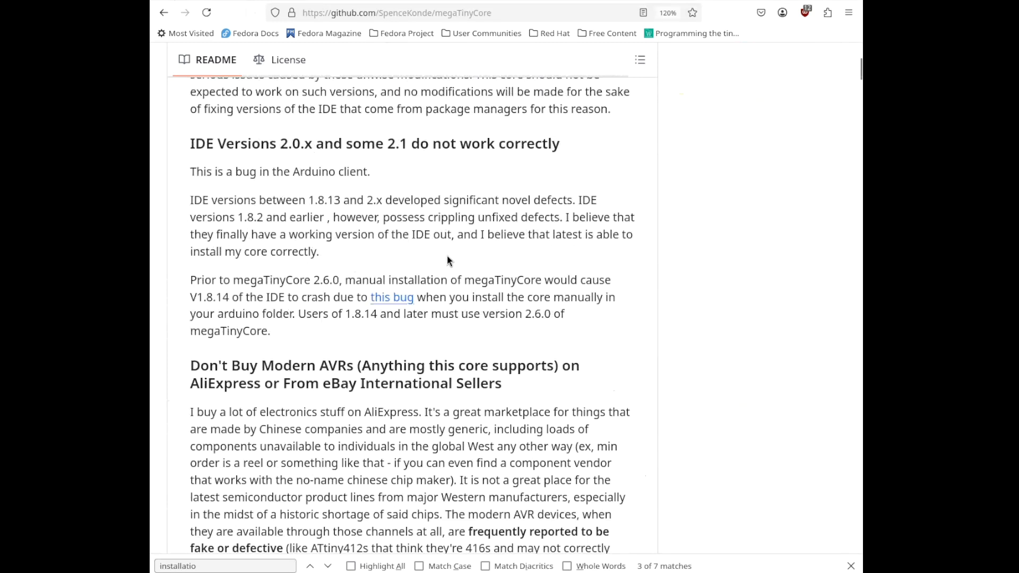
pyautogui.moveTo(261, 239)
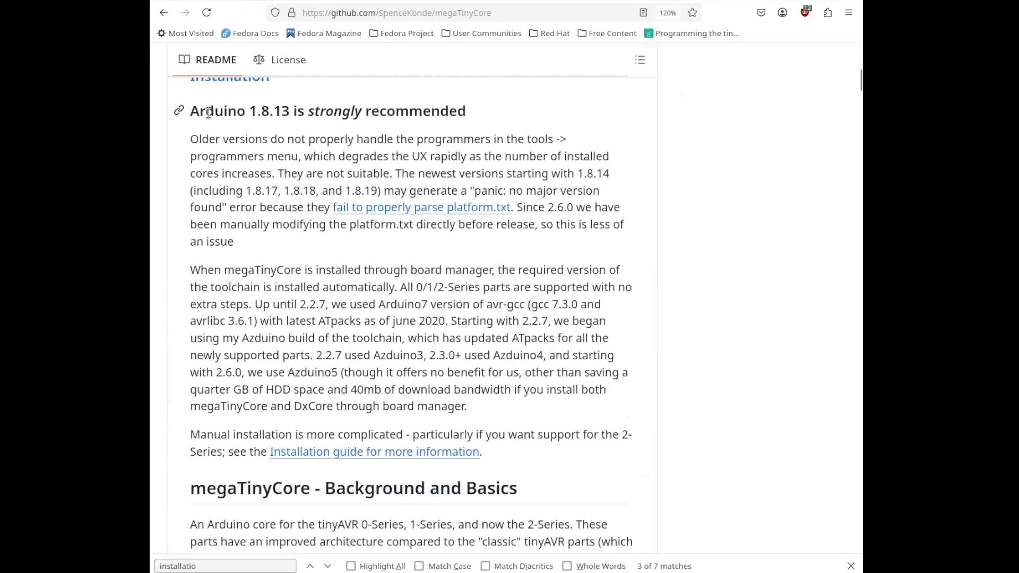
pyautogui.moveTo(346, 116)
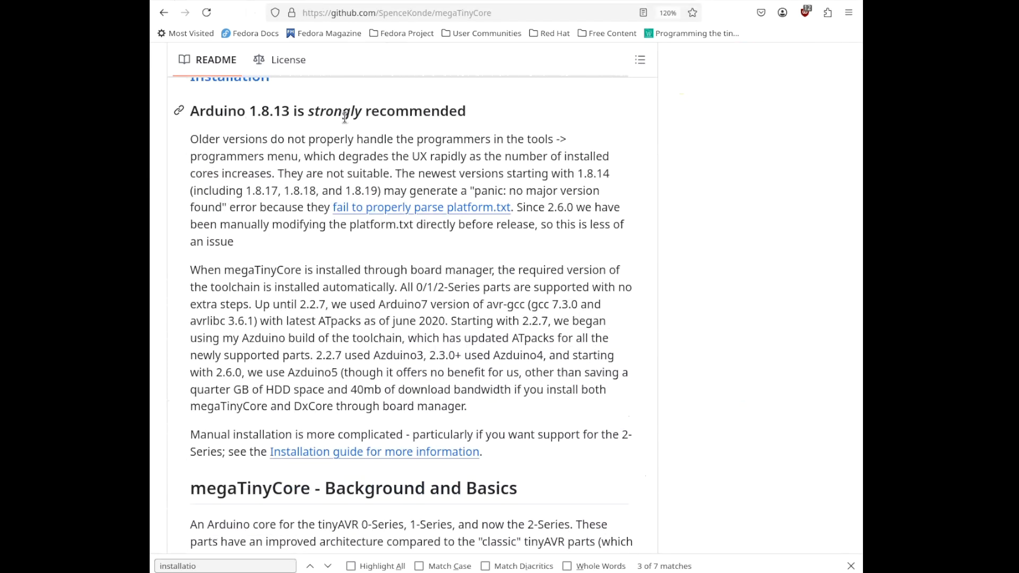
pyautogui.moveTo(318, 91)
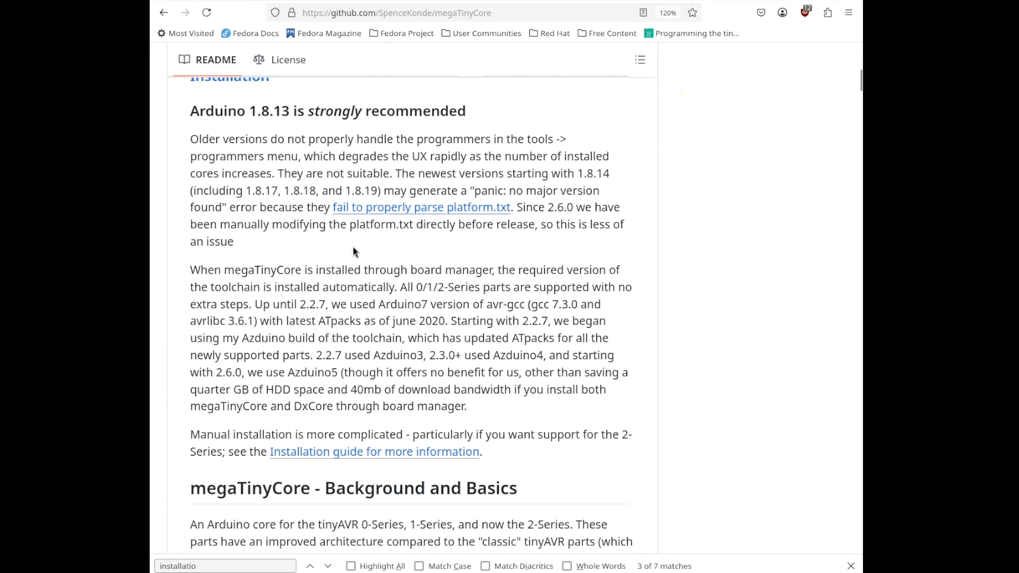
pyautogui.scroll(-3)
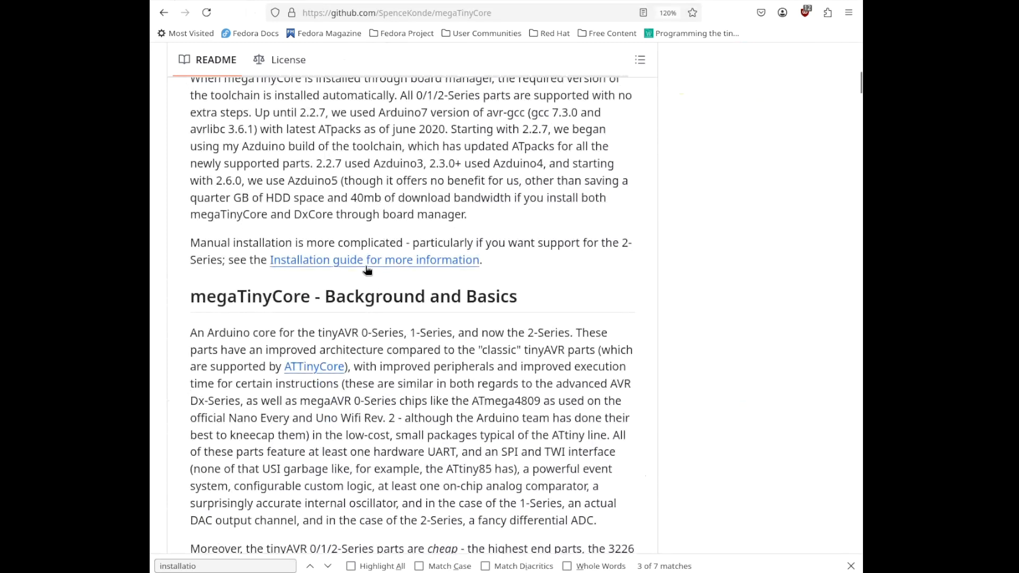
pyautogui.click(374, 259)
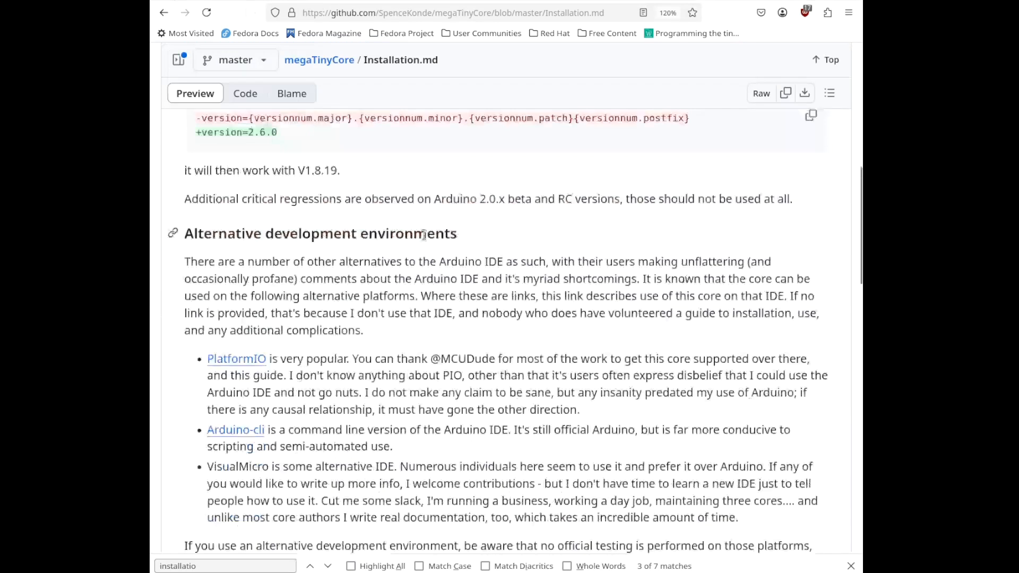
pyautogui.scroll(3)
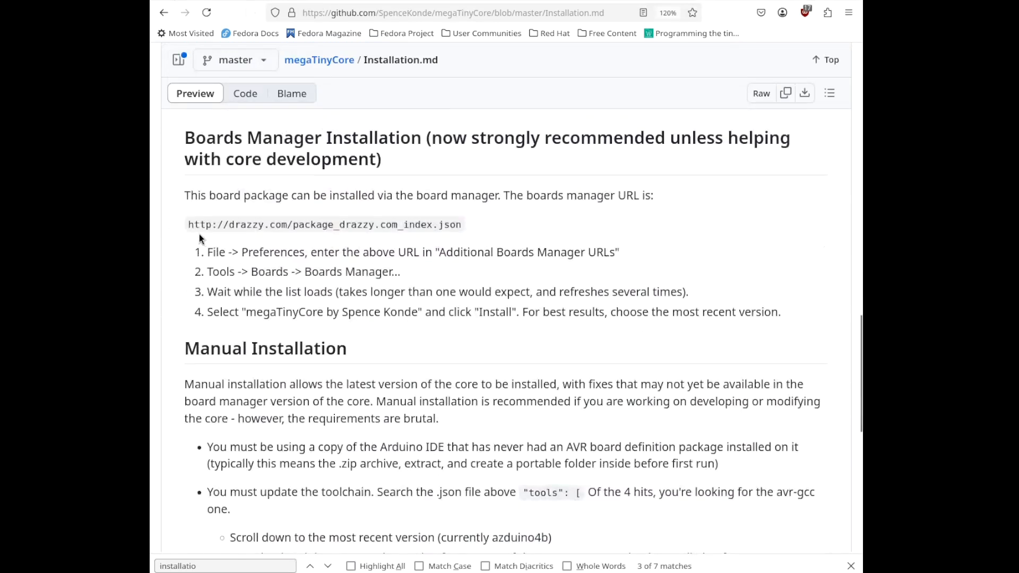
pyautogui.moveTo(473, 229)
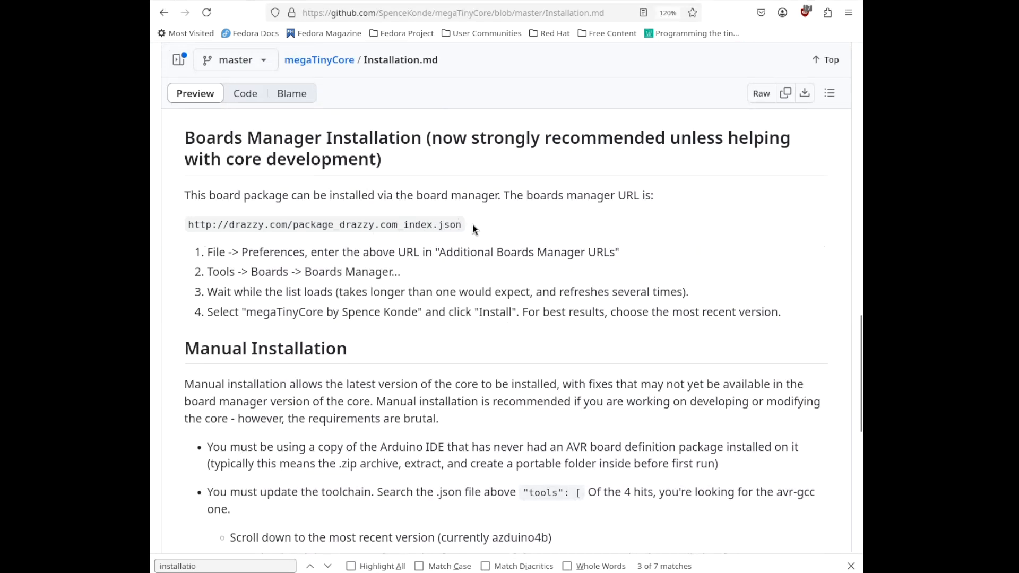
pyautogui.moveTo(479, 222)
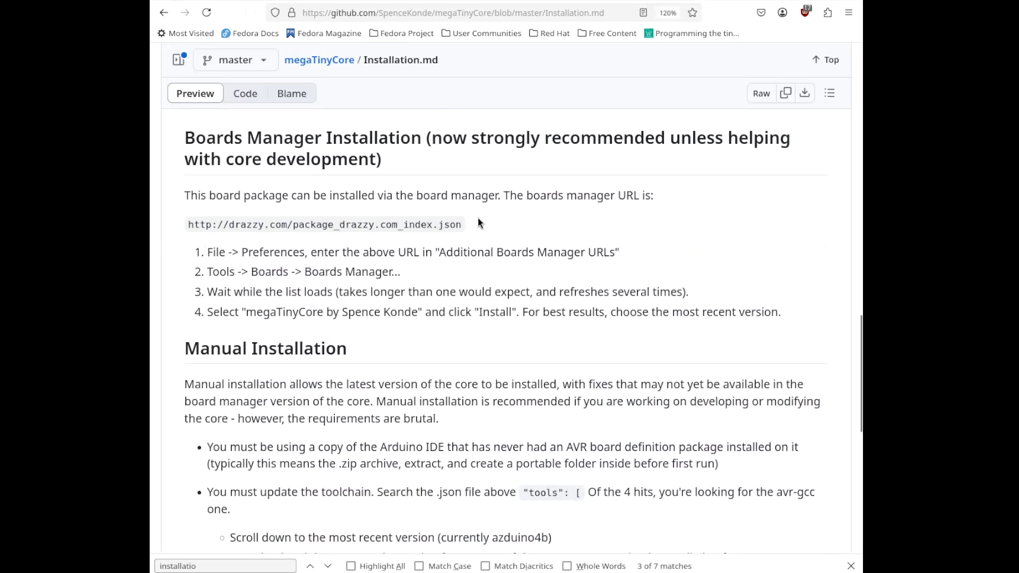
pyautogui.moveTo(500, 225)
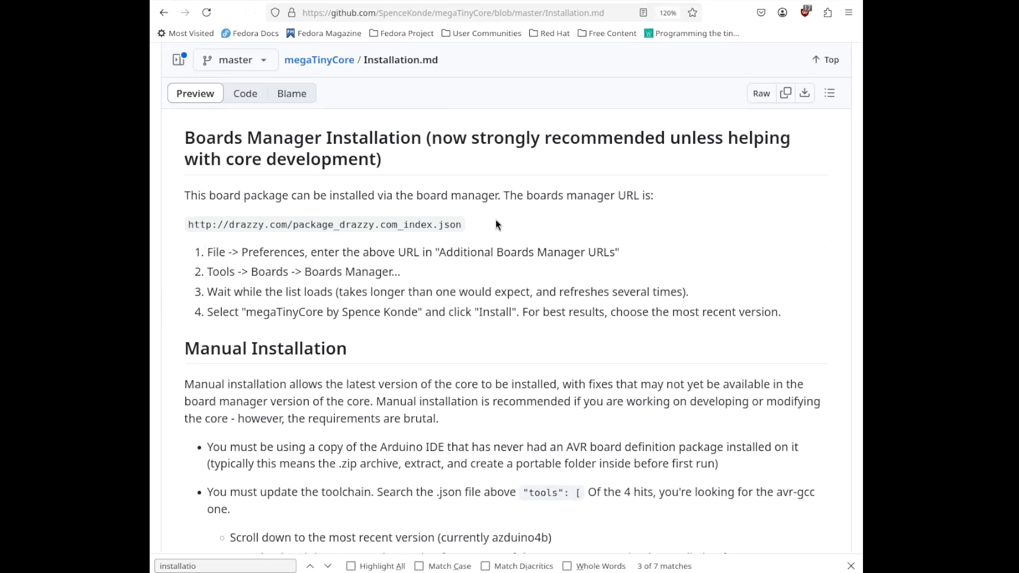
pyautogui.scroll(-3)
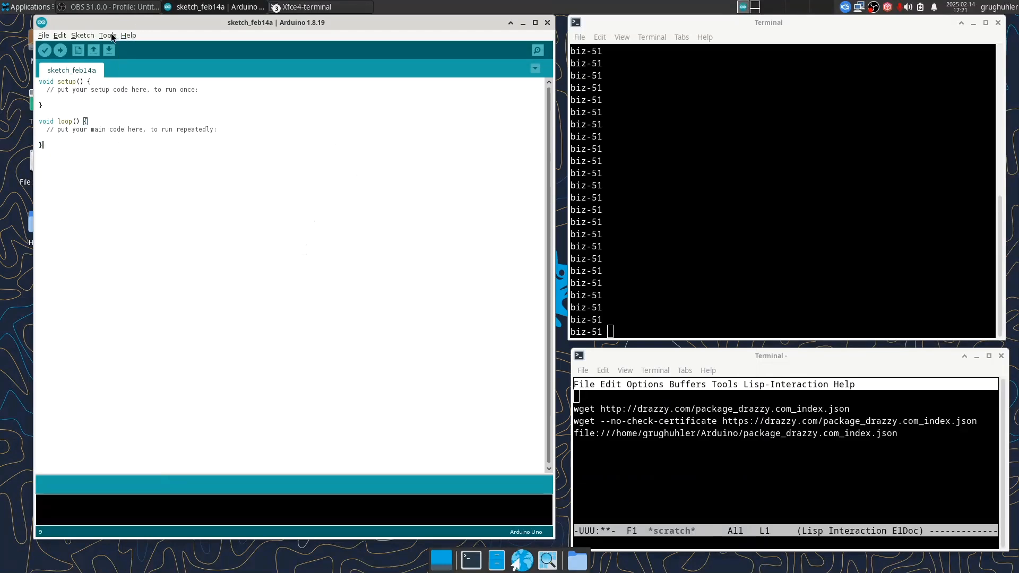
# Step: Check the Tools board settings, then open File > Preferences to reach the boards URLs field
pyautogui.click(108, 36)
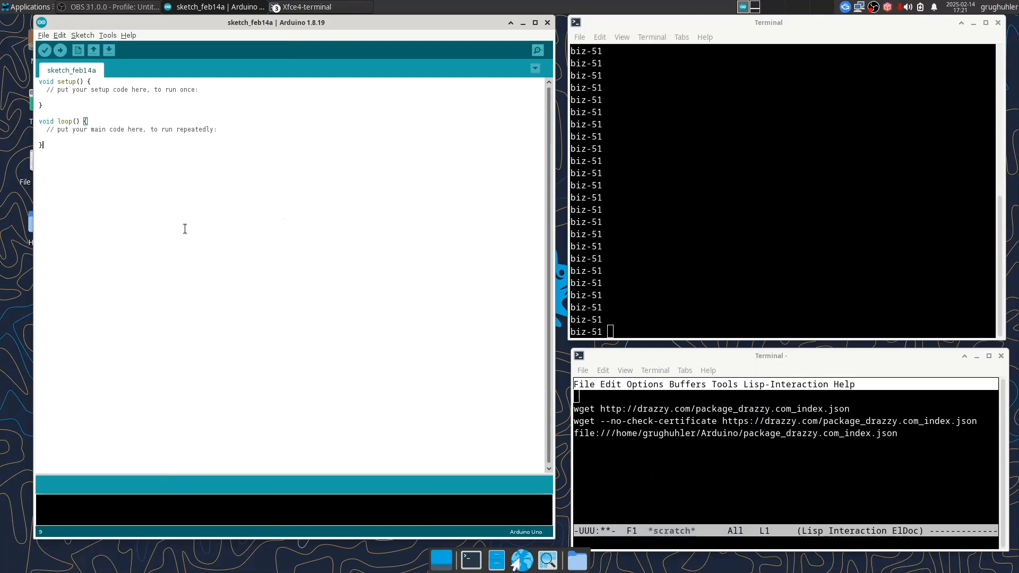
pyautogui.click(42, 35)
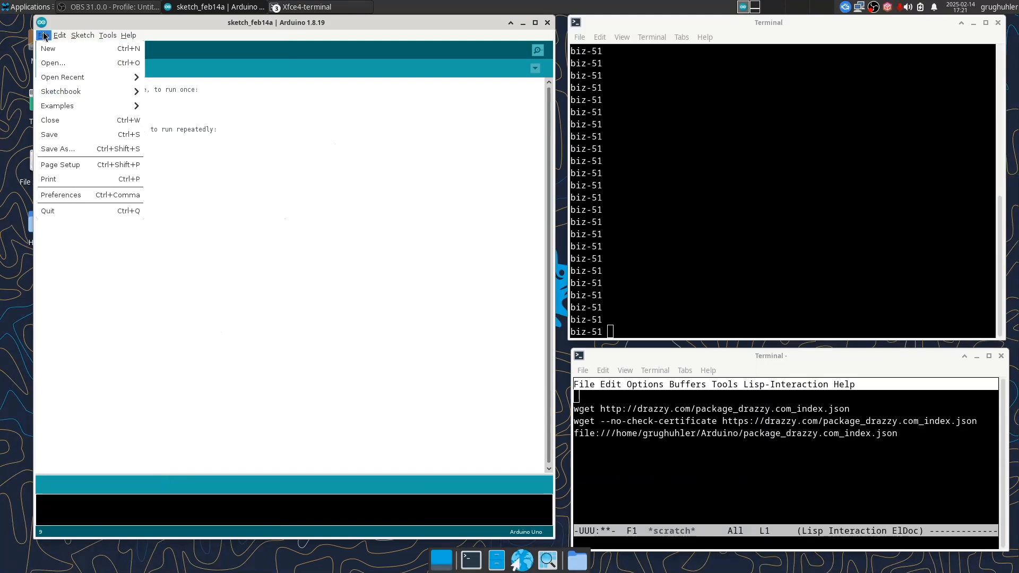
pyautogui.moveTo(60, 195)
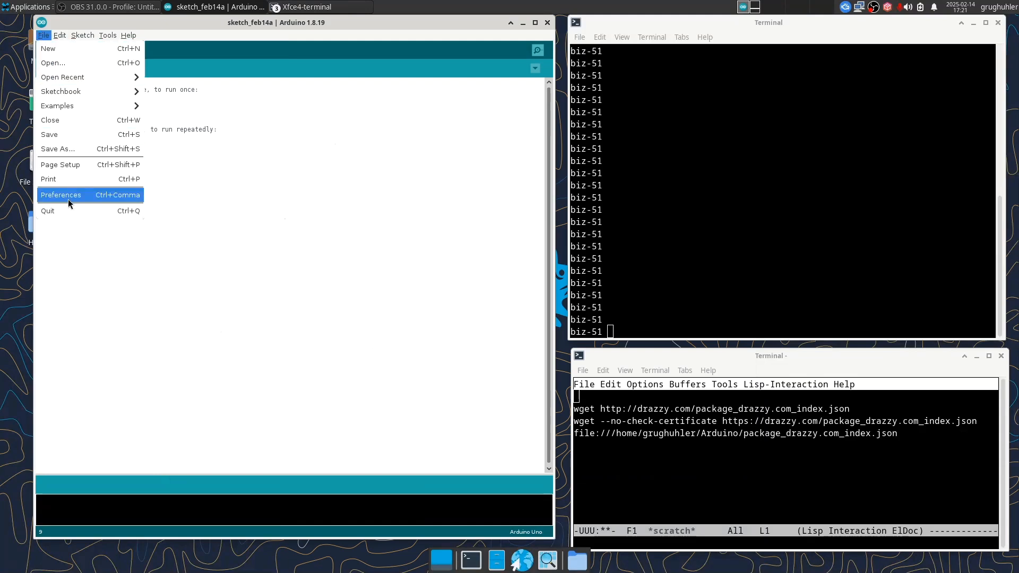
pyautogui.click(61, 195)
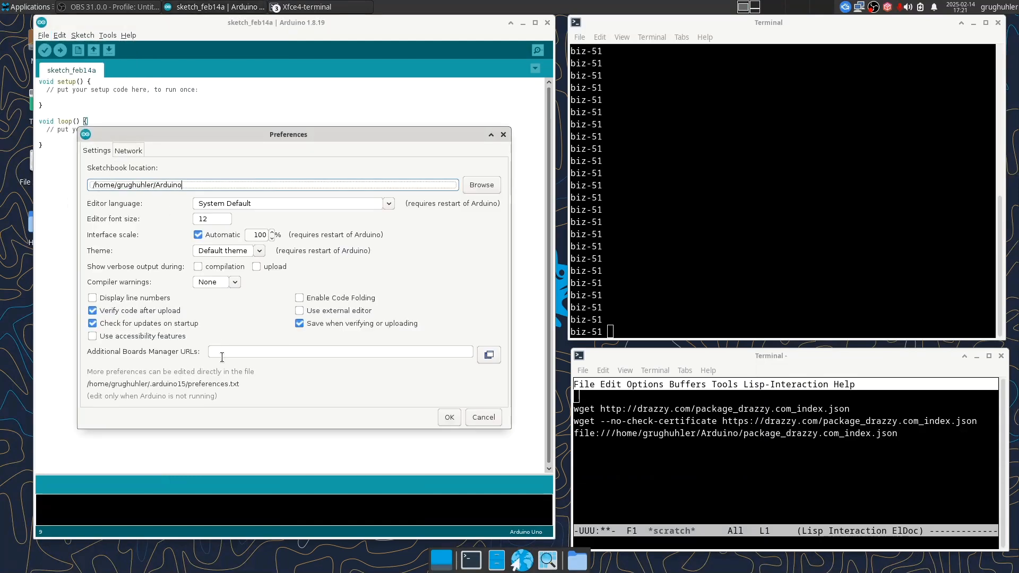
pyautogui.moveTo(259, 351)
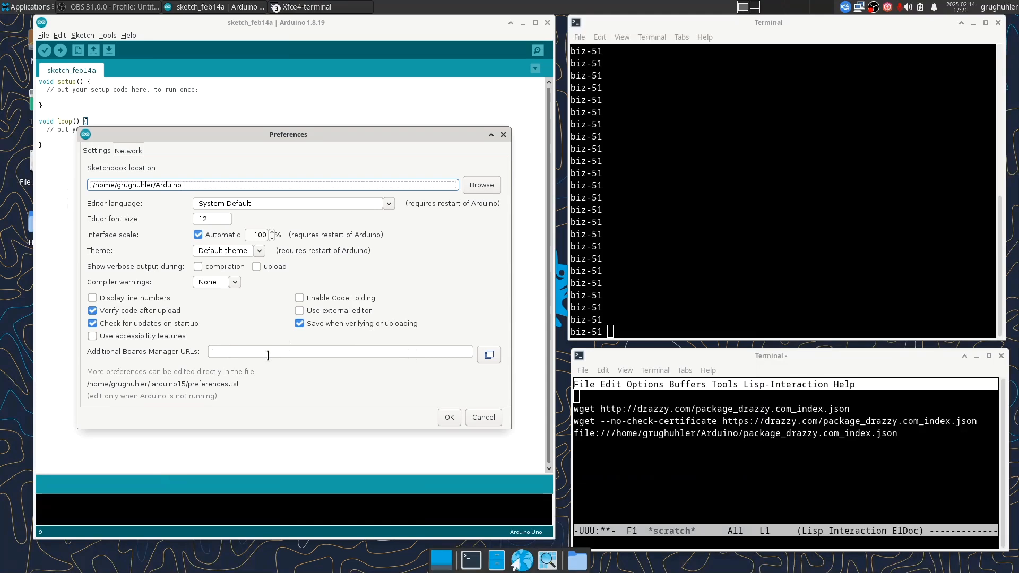
pyautogui.moveTo(320, 354)
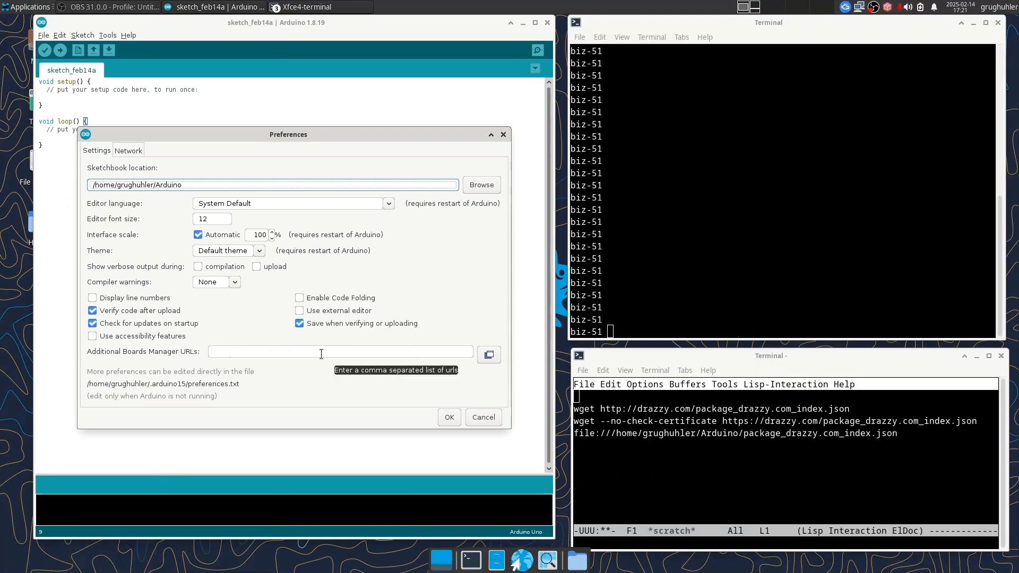
pyautogui.moveTo(601, 415)
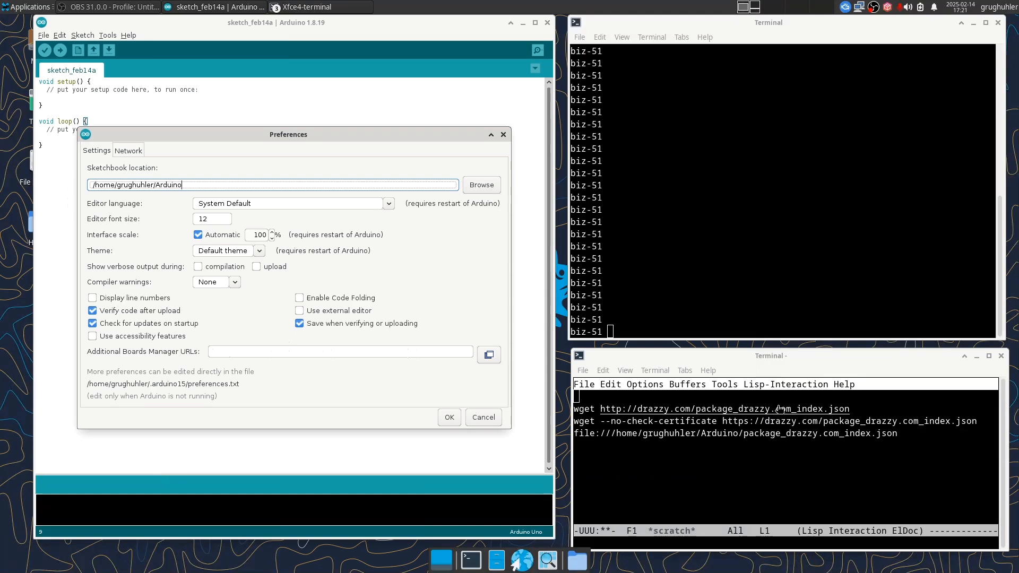
pyautogui.moveTo(560, 424)
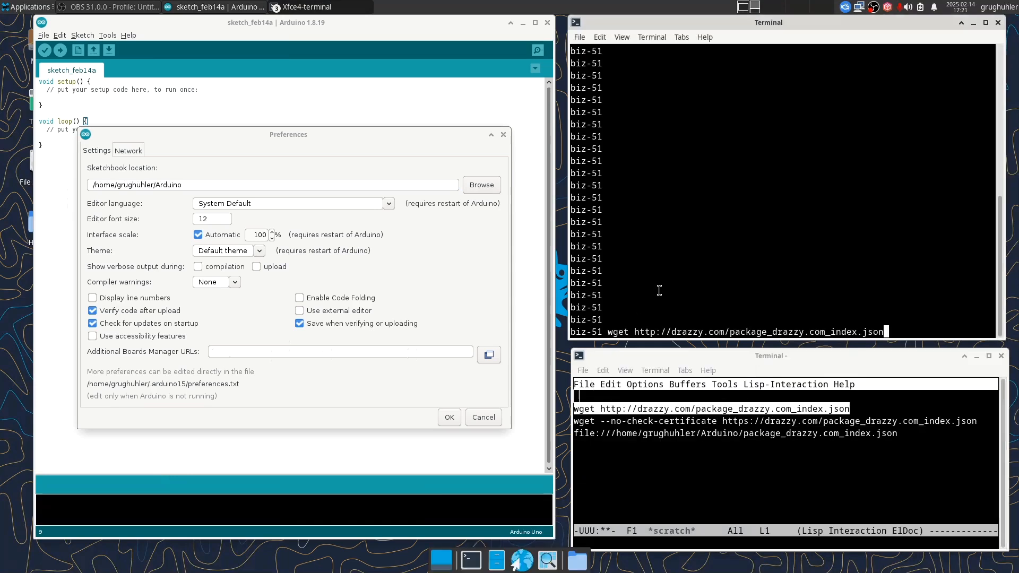
# Step: Run wget on the drazzy.com package index URL, which fails with an expired-certificate error
pyautogui.press('Return')
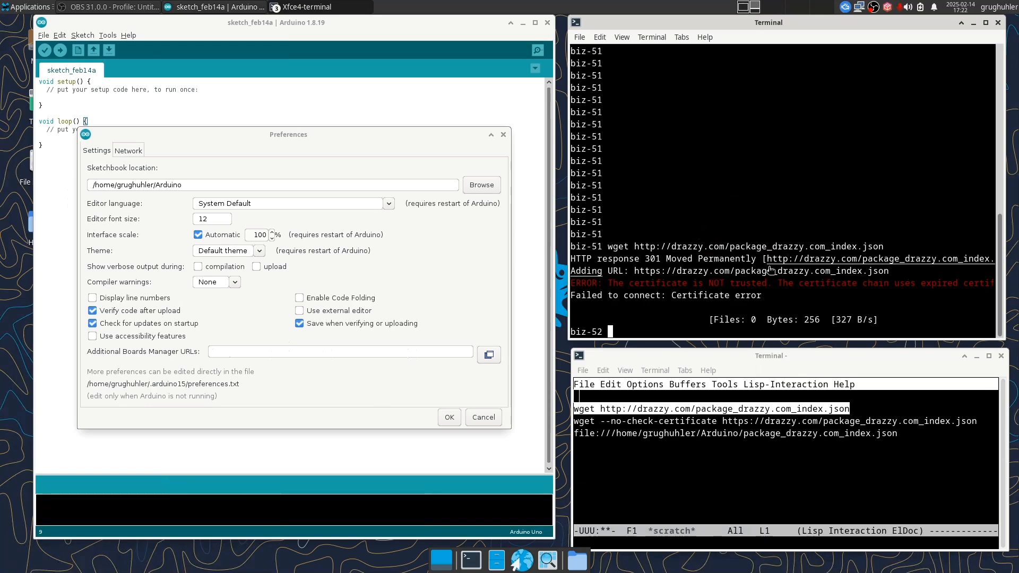
pyautogui.moveTo(663, 279)
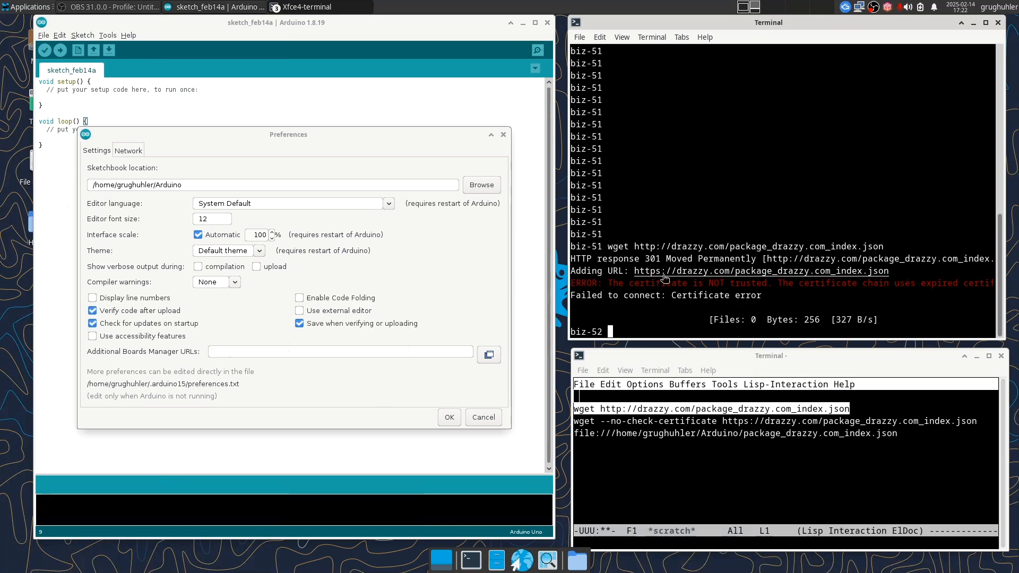
pyautogui.moveTo(844, 272)
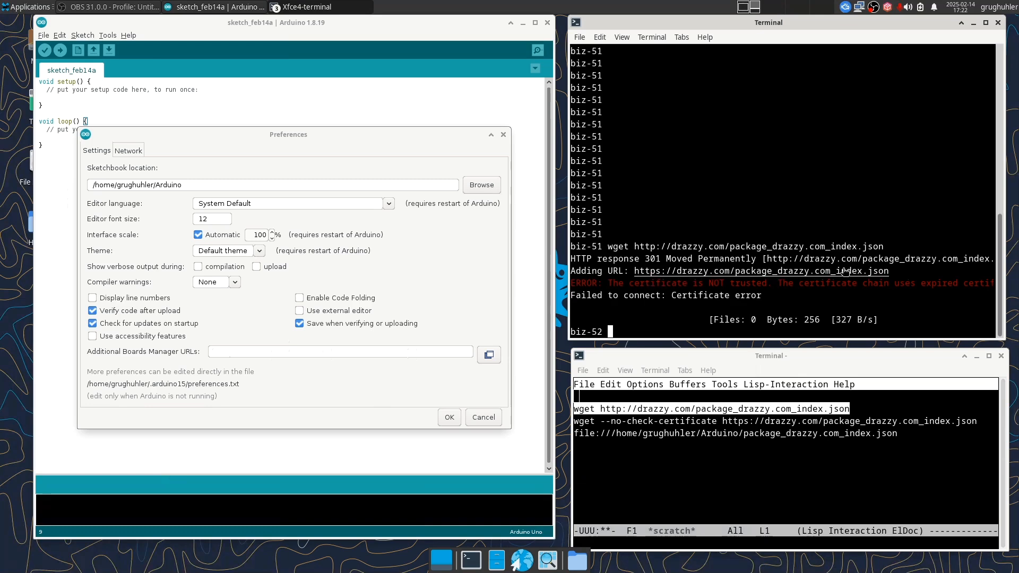
pyautogui.moveTo(821, 278)
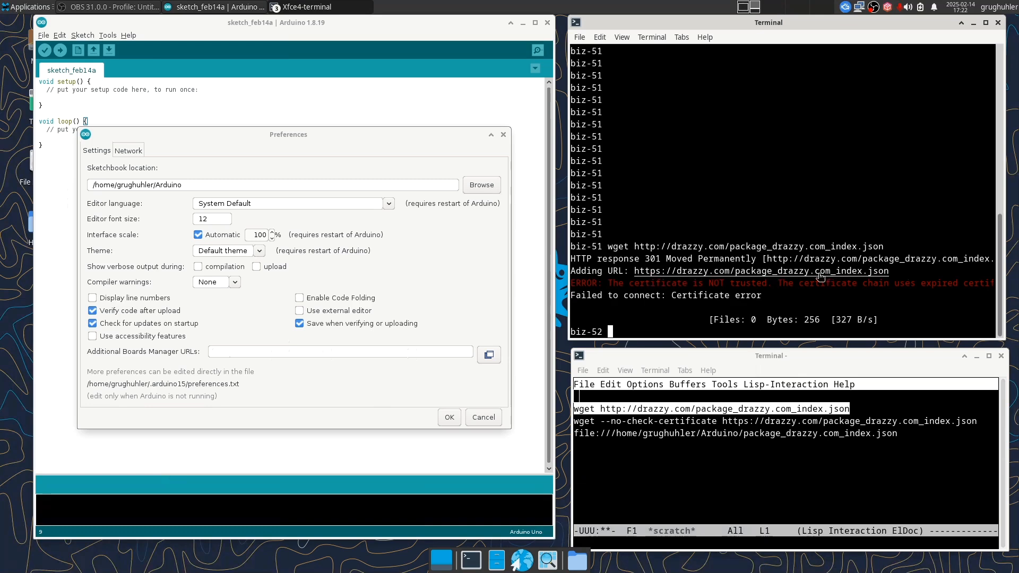
pyautogui.moveTo(772, 163)
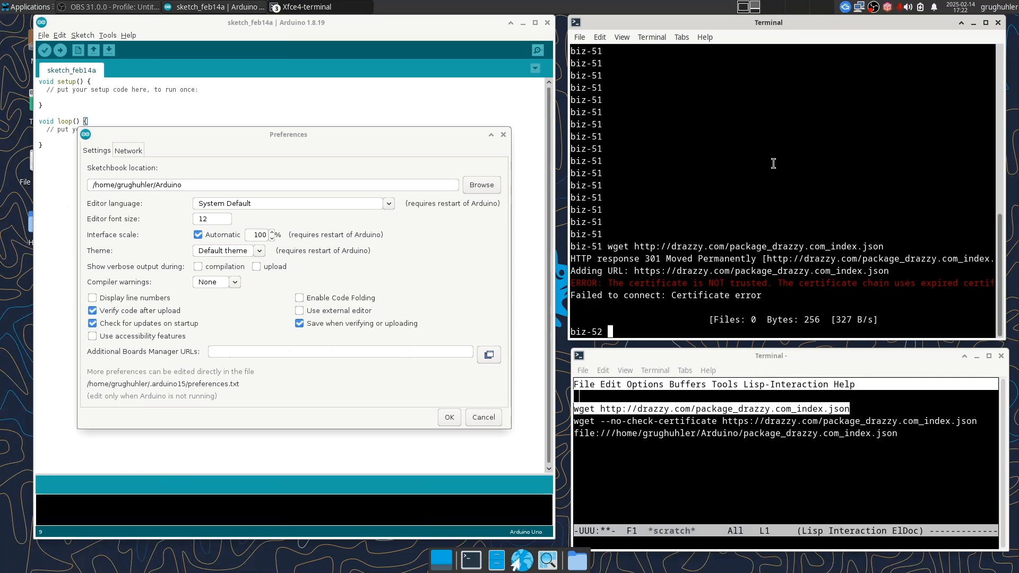
pyautogui.moveTo(900, 279)
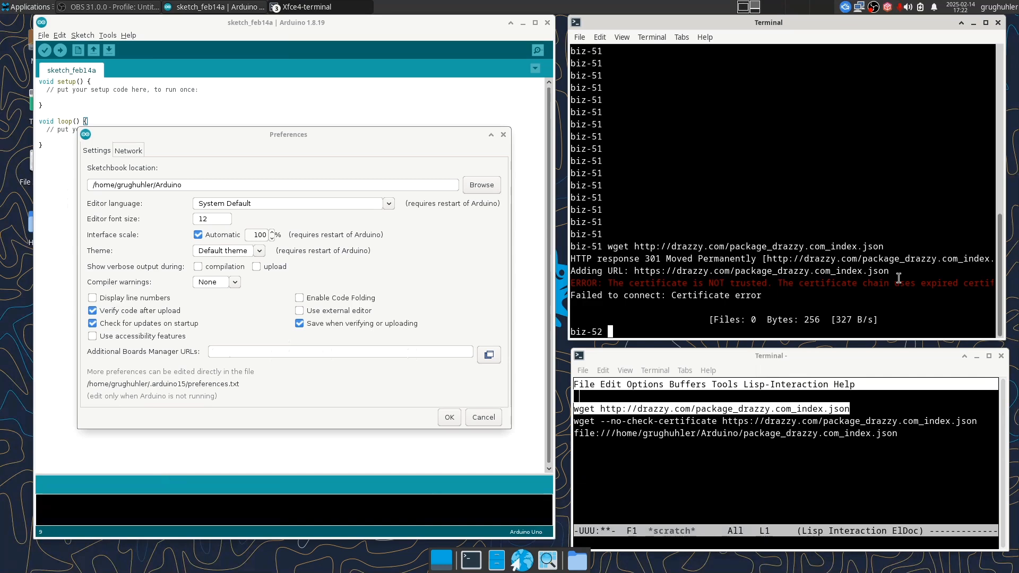
pyautogui.moveTo(588, 423)
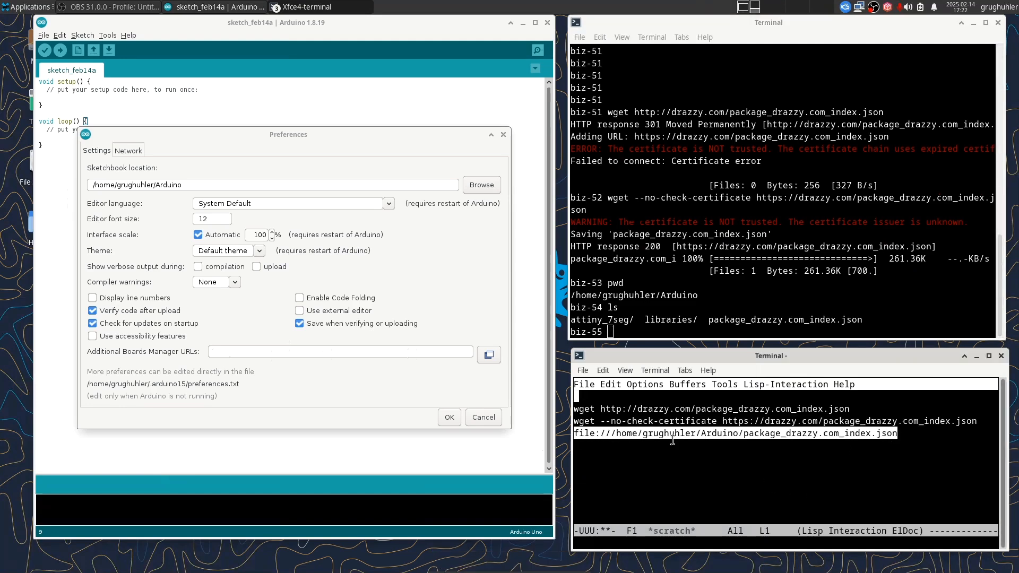
# Step: Set Additional Boards Manager URLs to file:///home/grughuhler/Arduino/package_drazzy.com_index.json and confirm
pyautogui.click(339, 352)
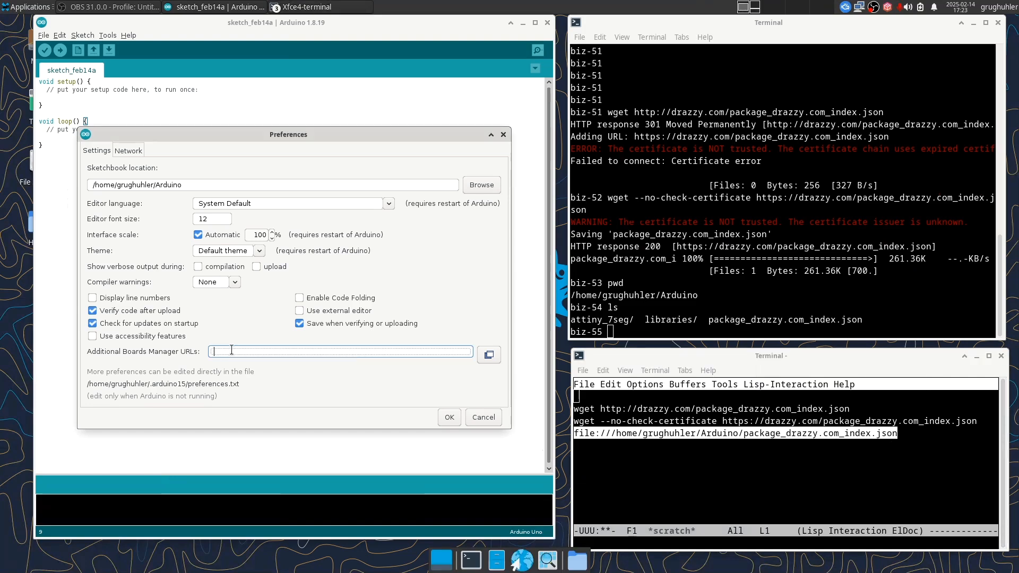
pyautogui.write('file:///home/grughuhler/Arduino/package_drazzy.com_index.json')
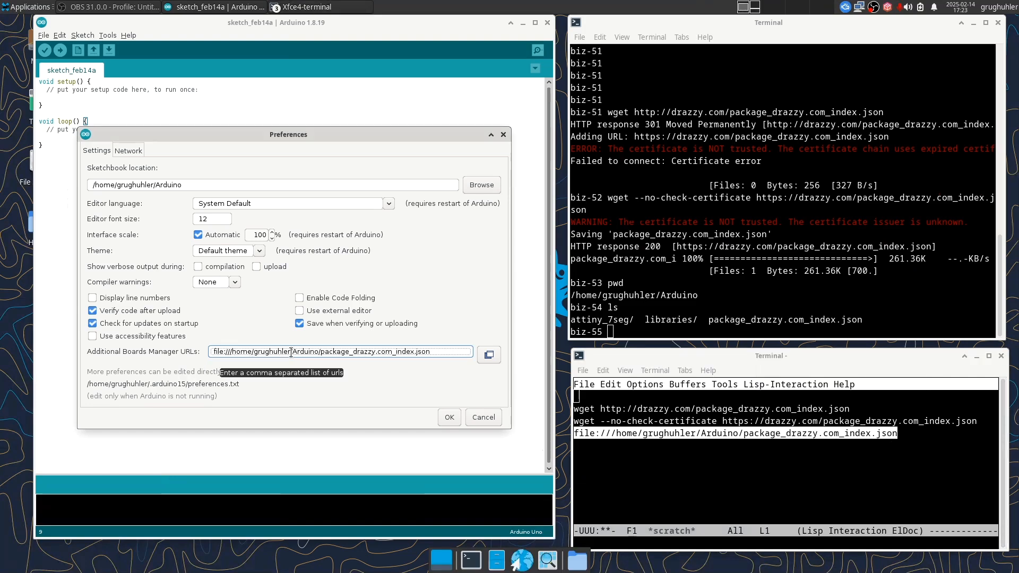
pyautogui.moveTo(397, 371)
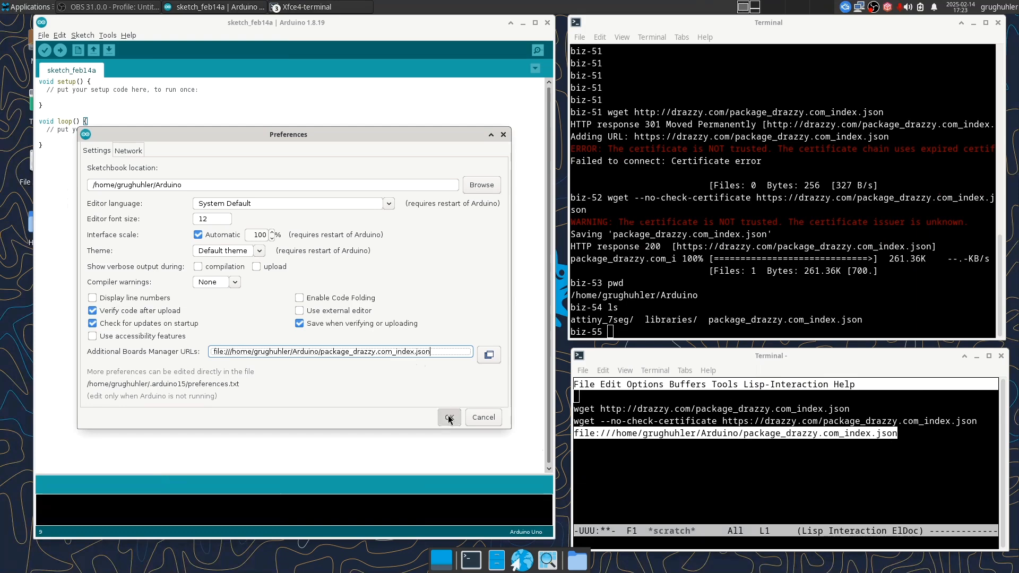
pyautogui.click(448, 416)
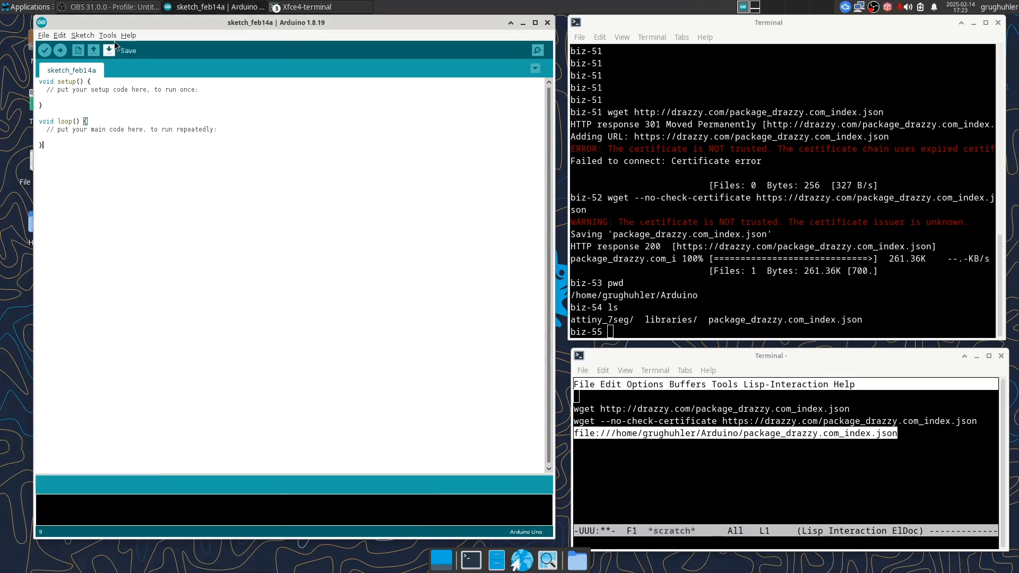
# Step: Bring up the Boards Manager from Tools > Board
pyautogui.click(108, 35)
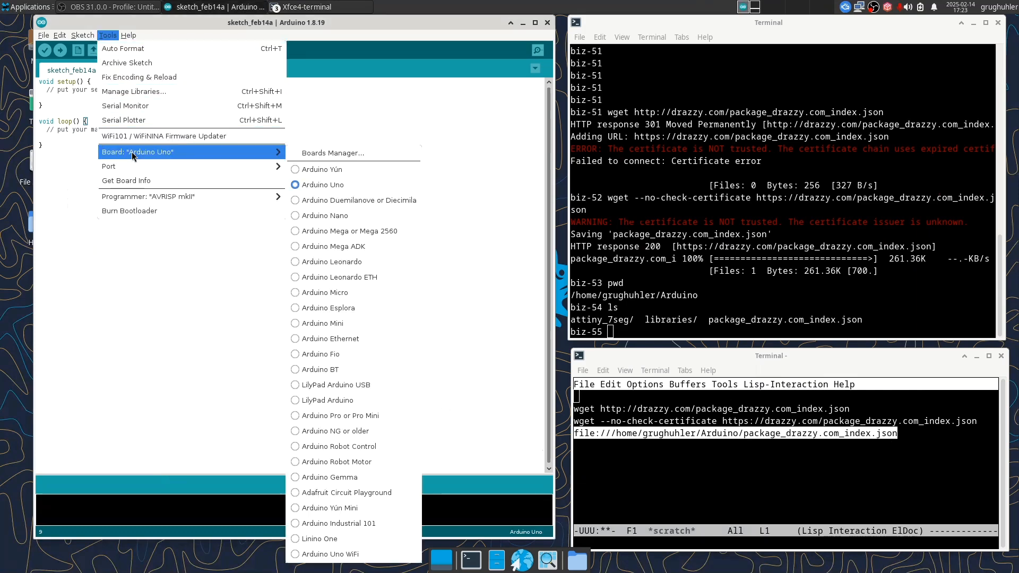
pyautogui.click(320, 161)
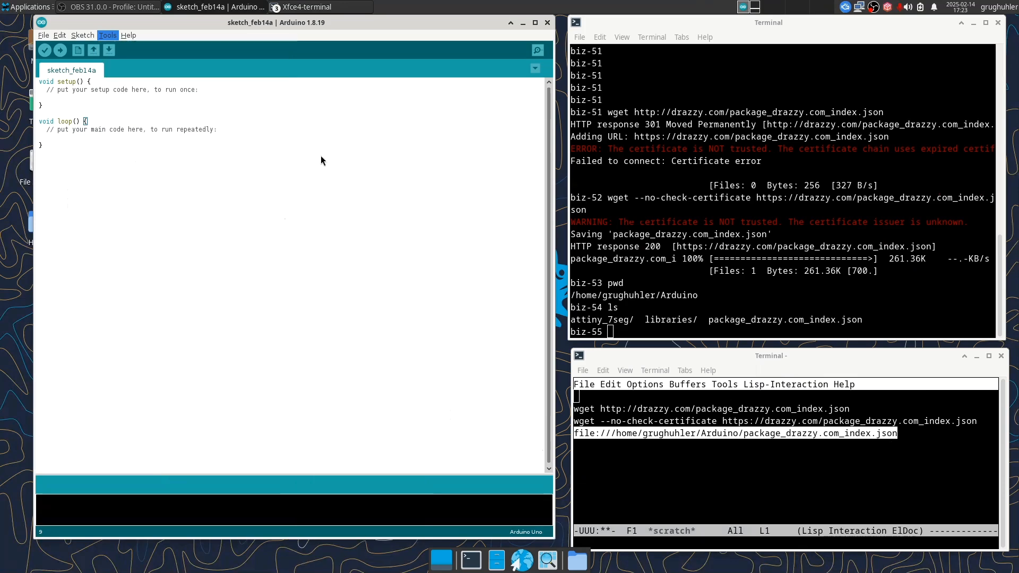
pyautogui.click(108, 35)
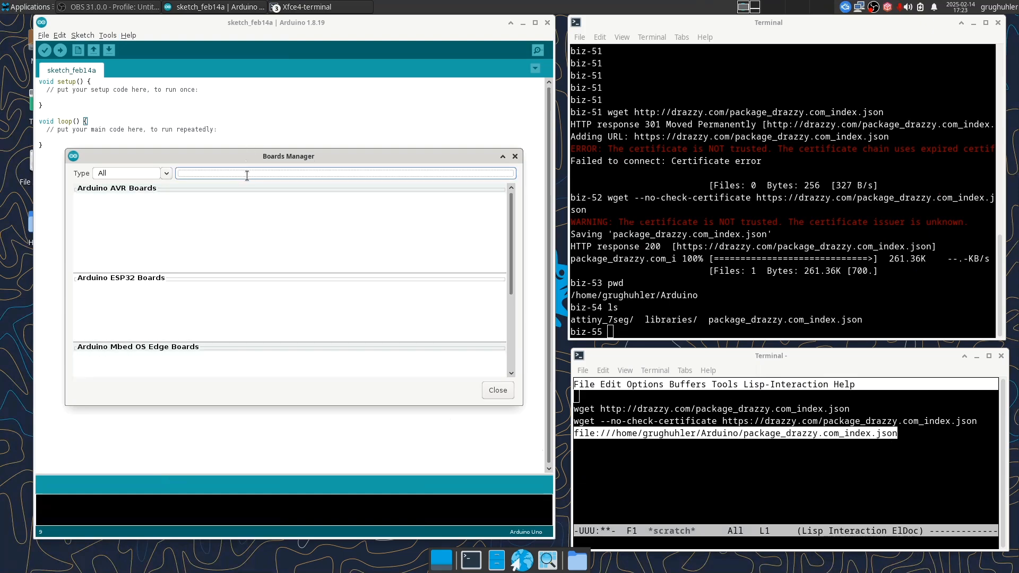
# Step: Search the Boards Manager for megatinycore and install the megaTinyCore package
pyautogui.write('meg')
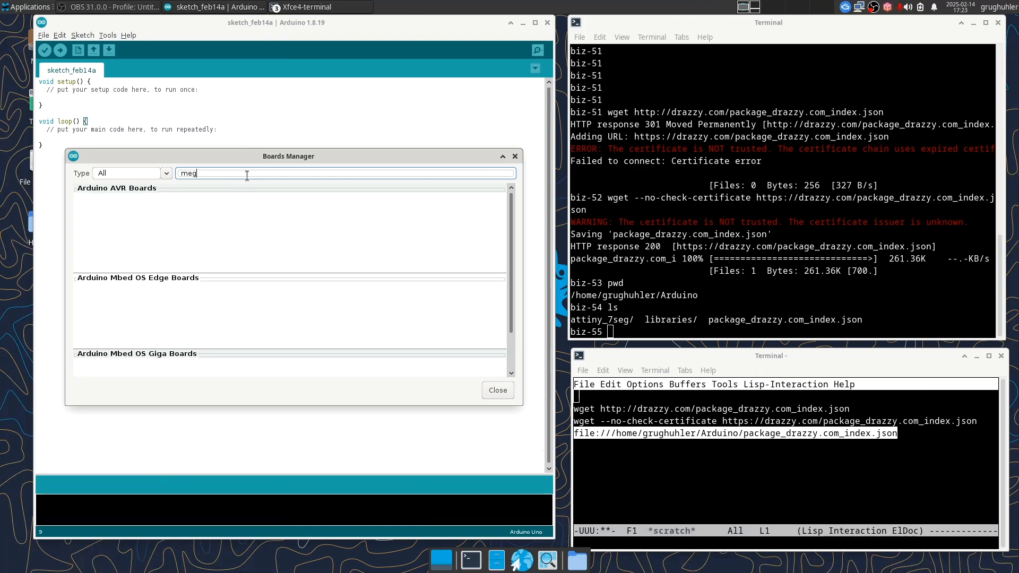
pyautogui.write('atiny')
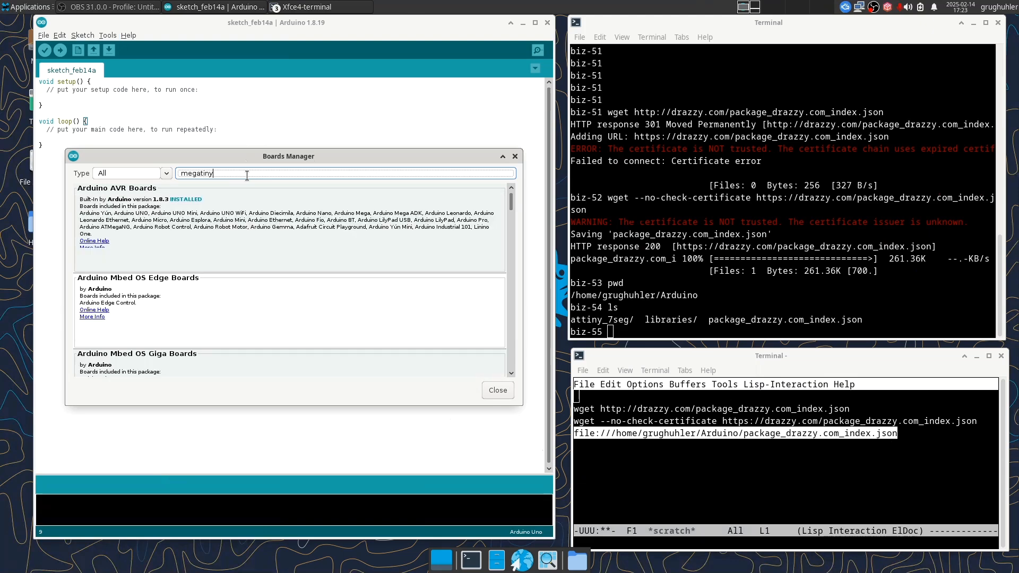
pyautogui.write('core')
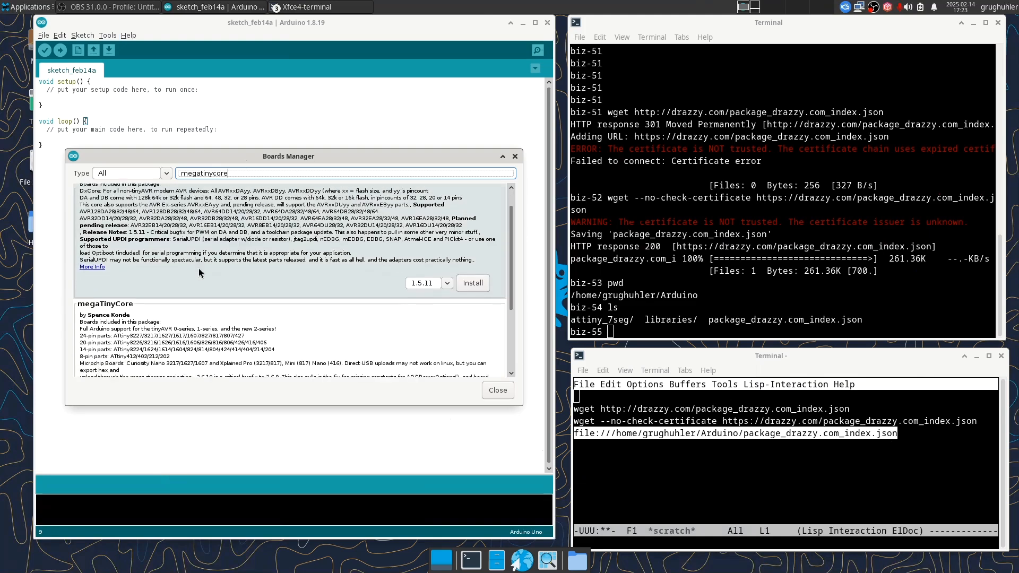
pyautogui.scroll(-3)
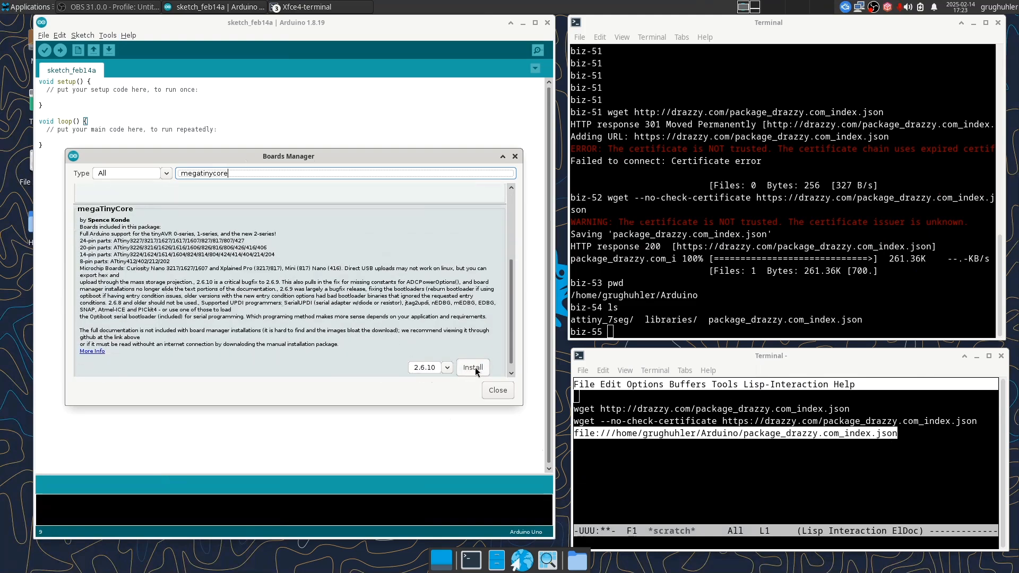
pyautogui.click(472, 368)
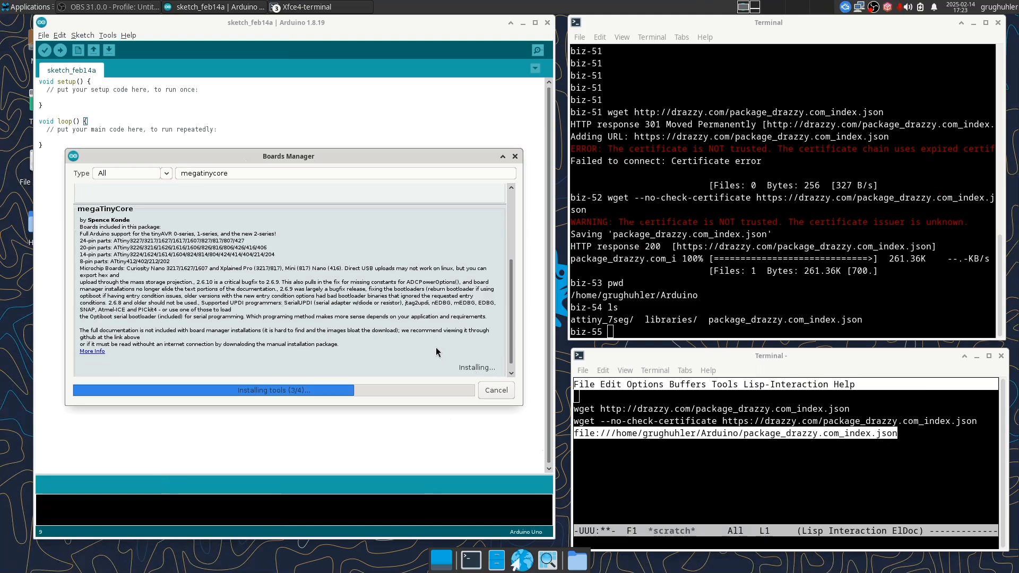
pyautogui.moveTo(646, 334)
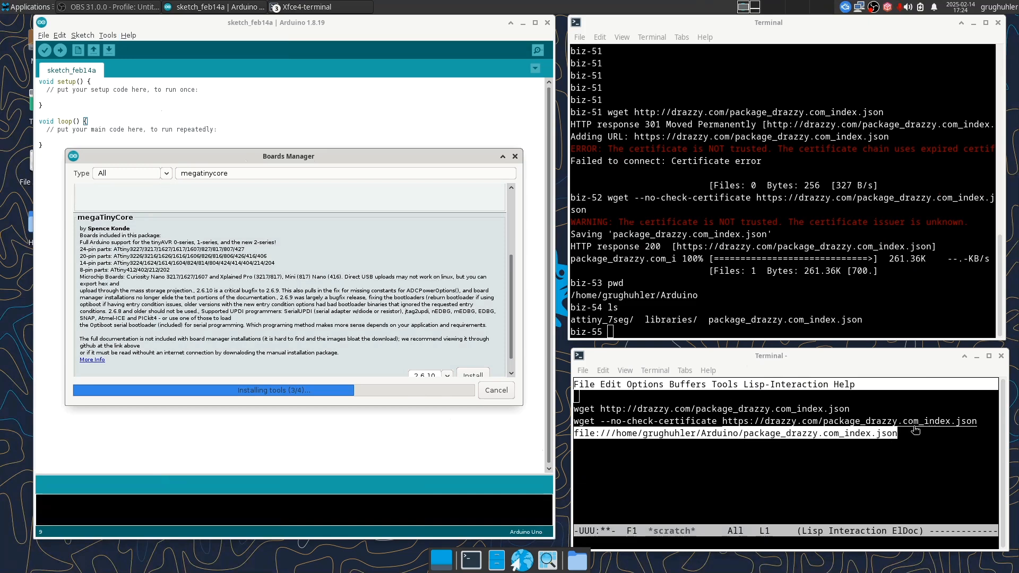
pyautogui.moveTo(824, 407)
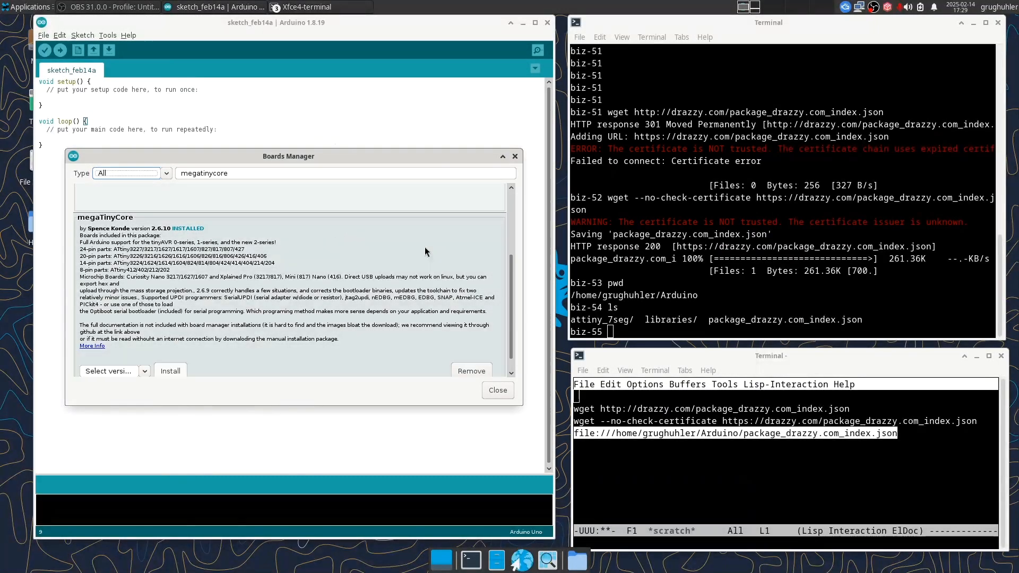
# Step: Close the Boards Manager and open the attiny_7seg sketch from the File menu
pyautogui.click(496, 389)
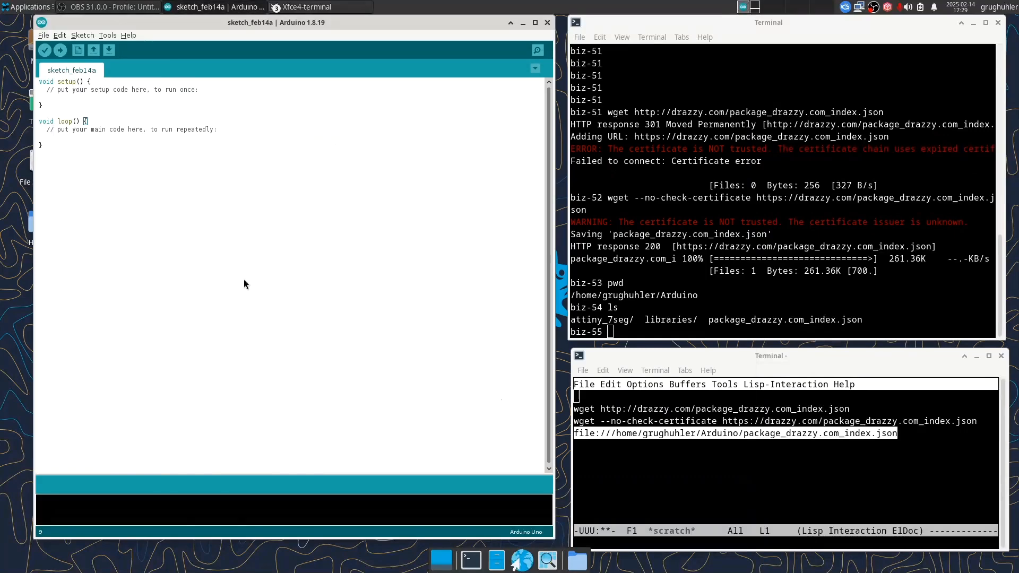
pyautogui.click(43, 35)
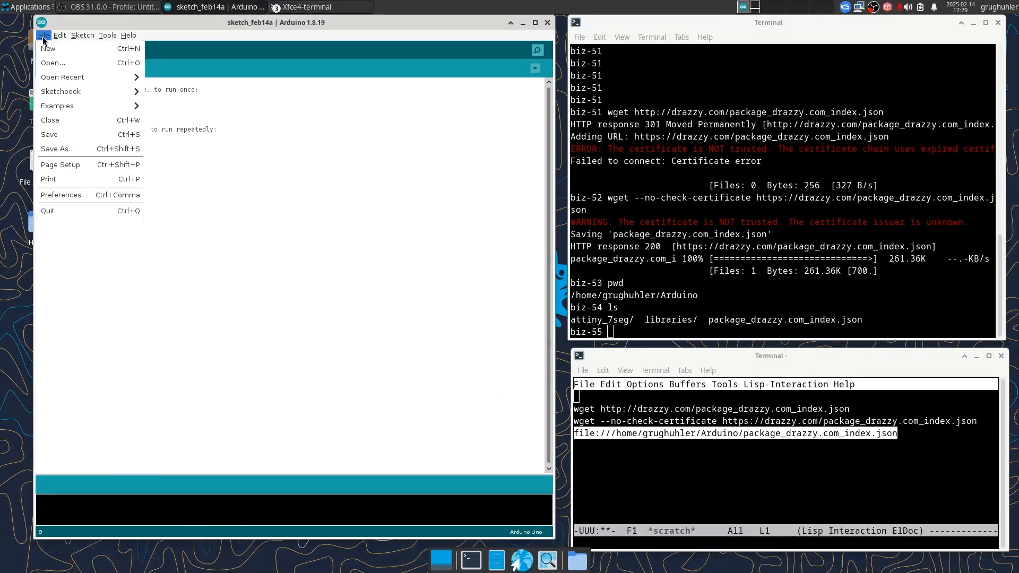
pyautogui.click(42, 35)
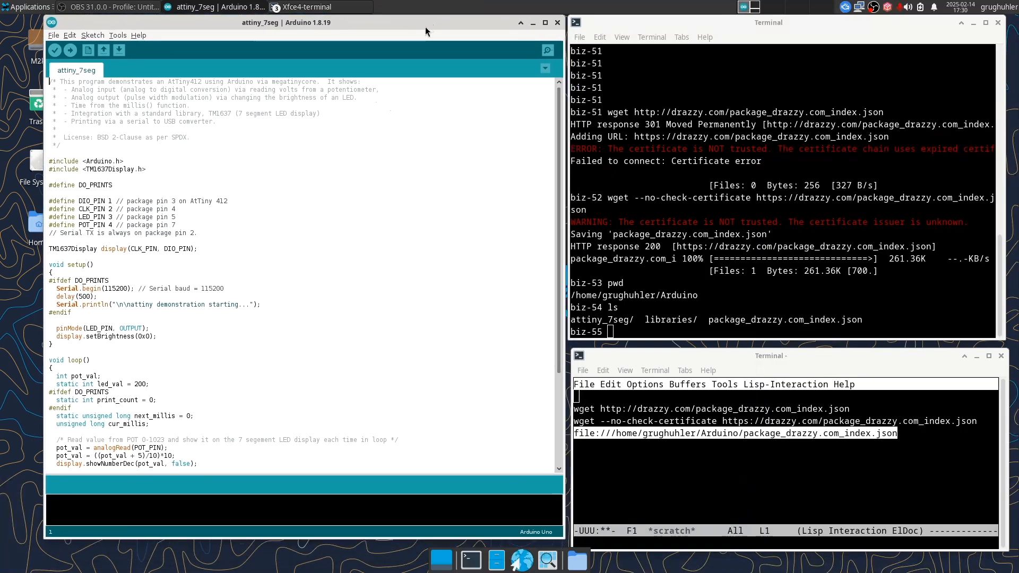
pyautogui.moveTo(195, 134)
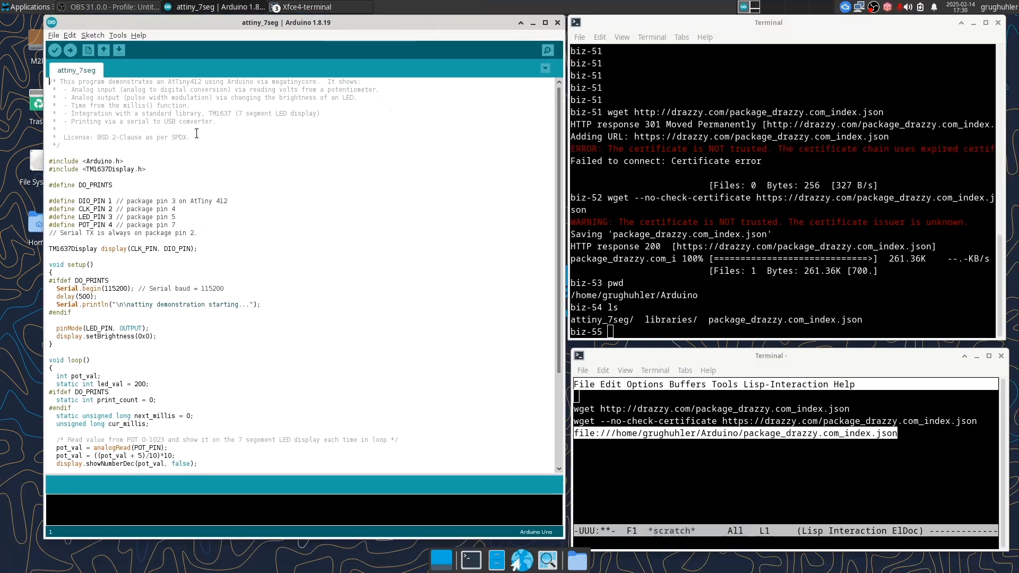
# Step: Select the megaTinyCore ATtiny412/402/212/202 board and /dev/ttyUSB0 as the upload port
pyautogui.click(118, 35)
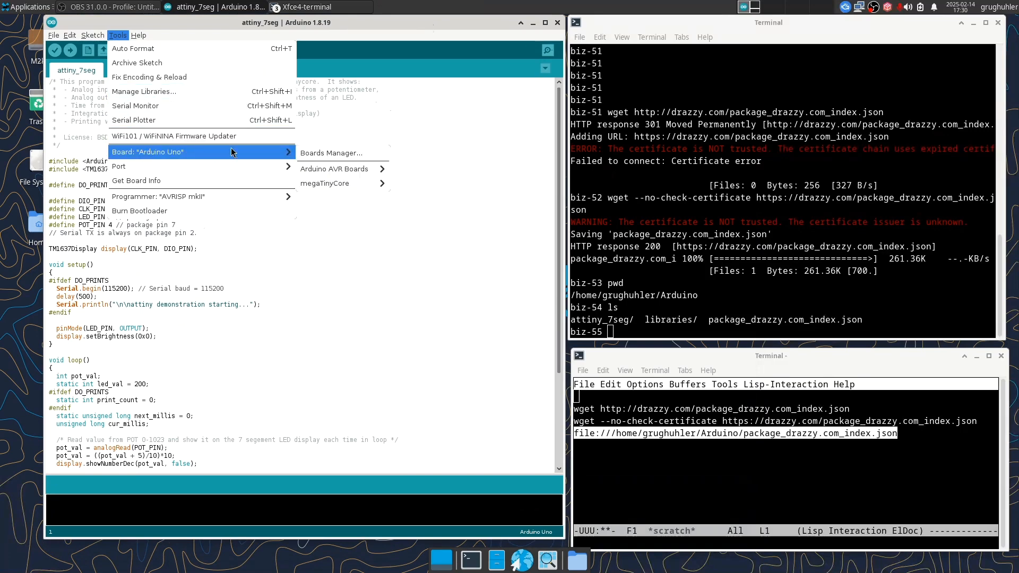
pyautogui.moveTo(325, 183)
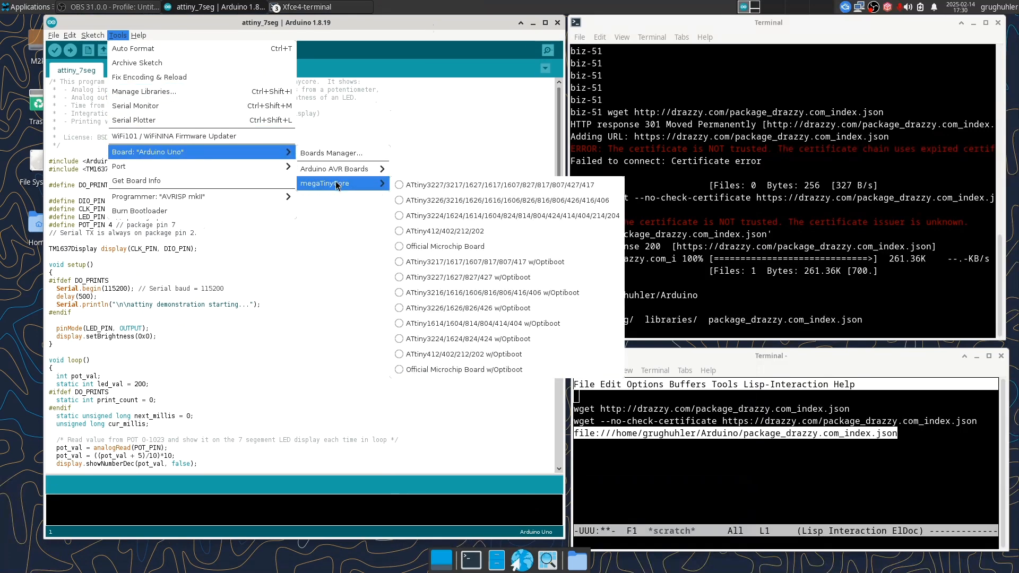
pyautogui.moveTo(444, 230)
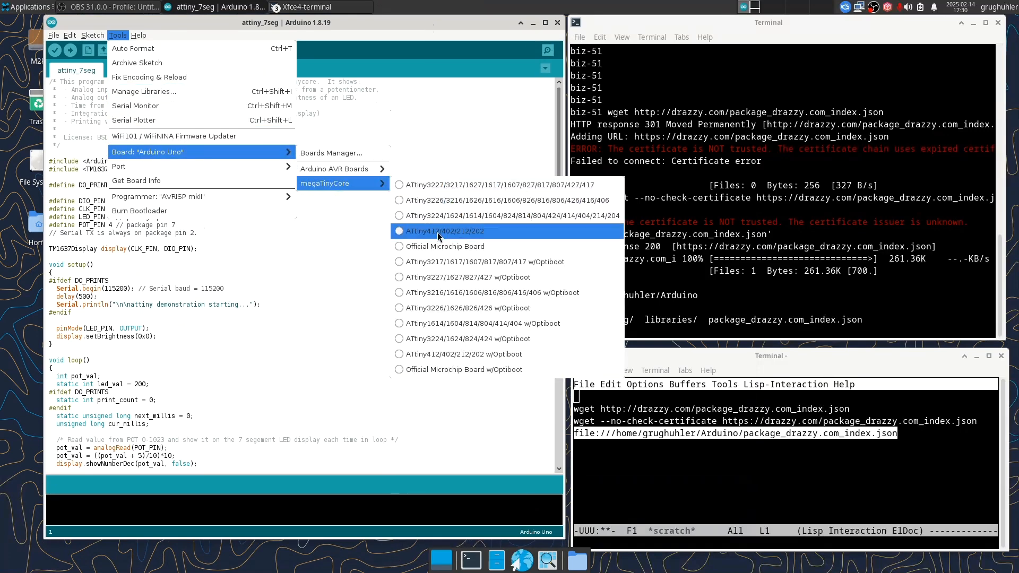
pyautogui.moveTo(398, 241)
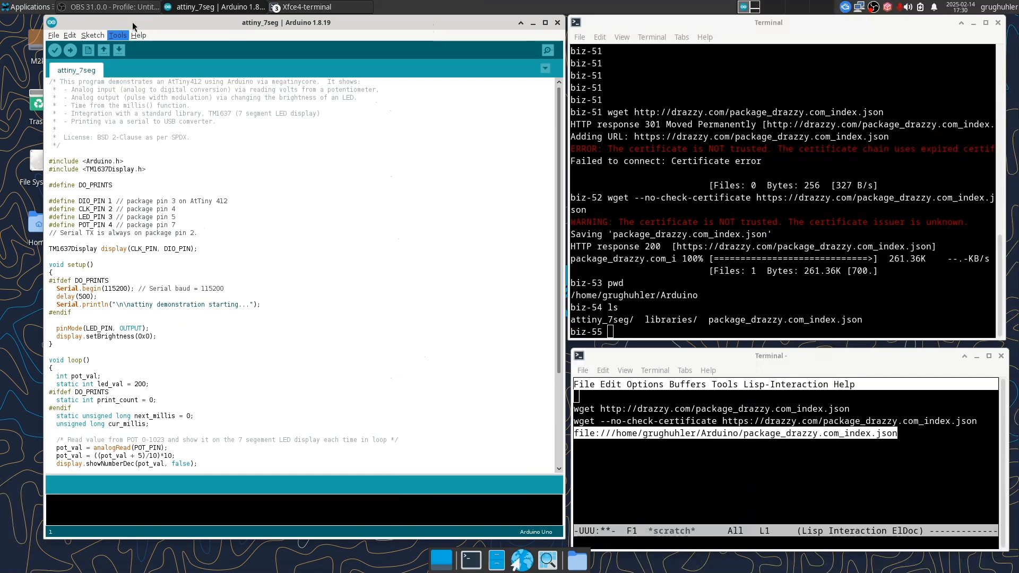
pyautogui.moveTo(110, 31)
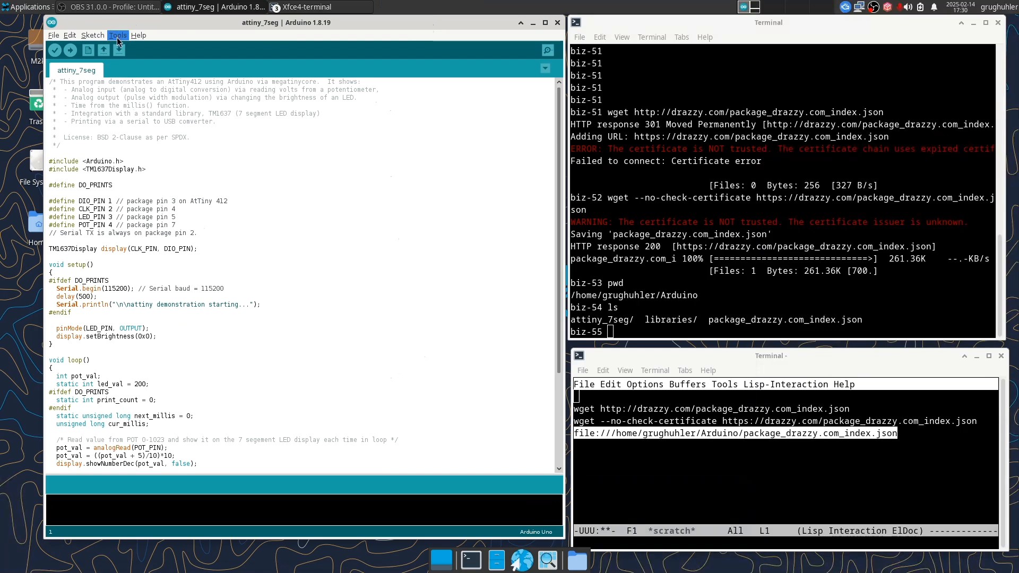
pyautogui.click(117, 35)
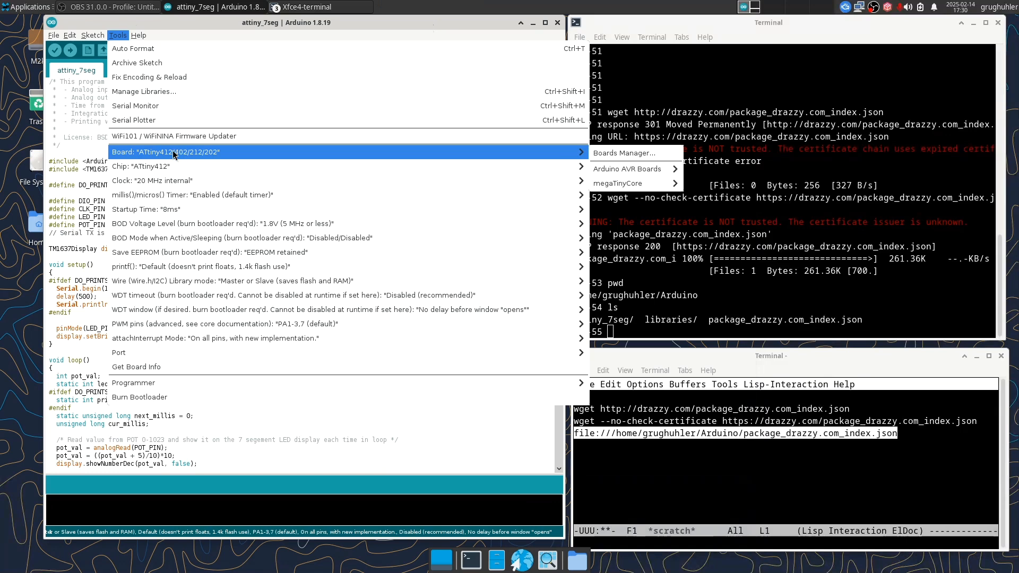
pyautogui.moveTo(150, 166)
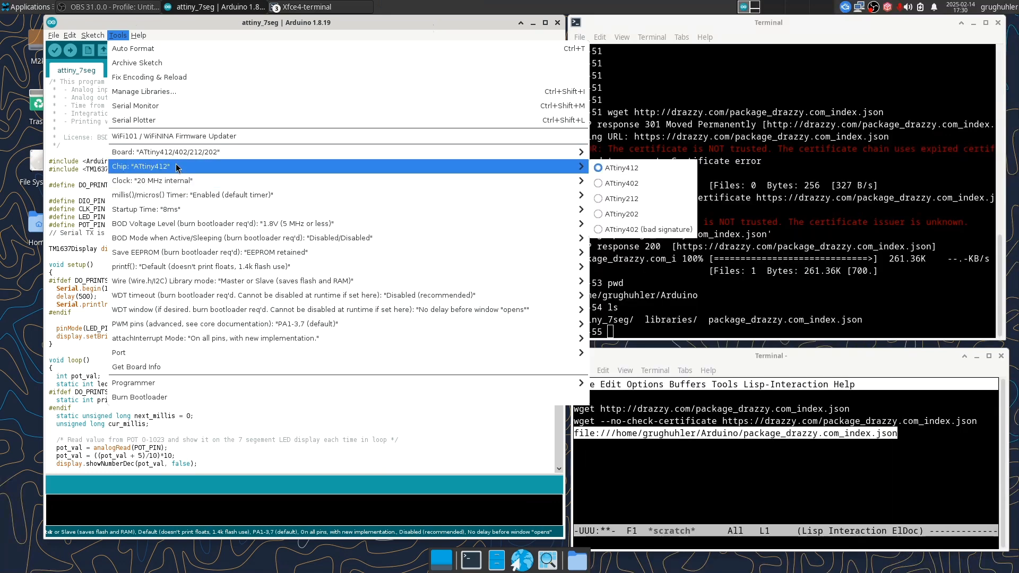
pyautogui.moveTo(184, 168)
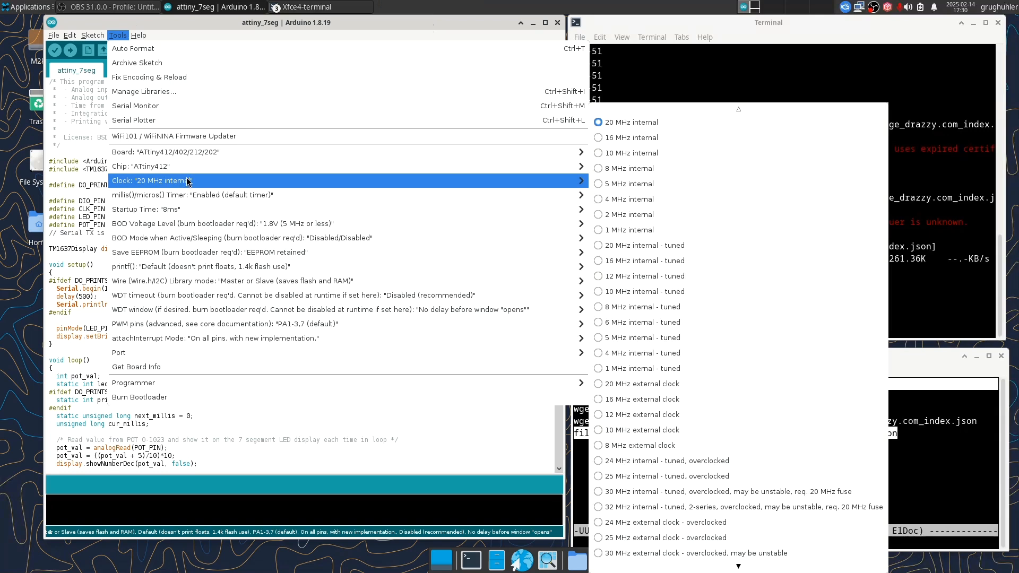
pyautogui.moveTo(189, 195)
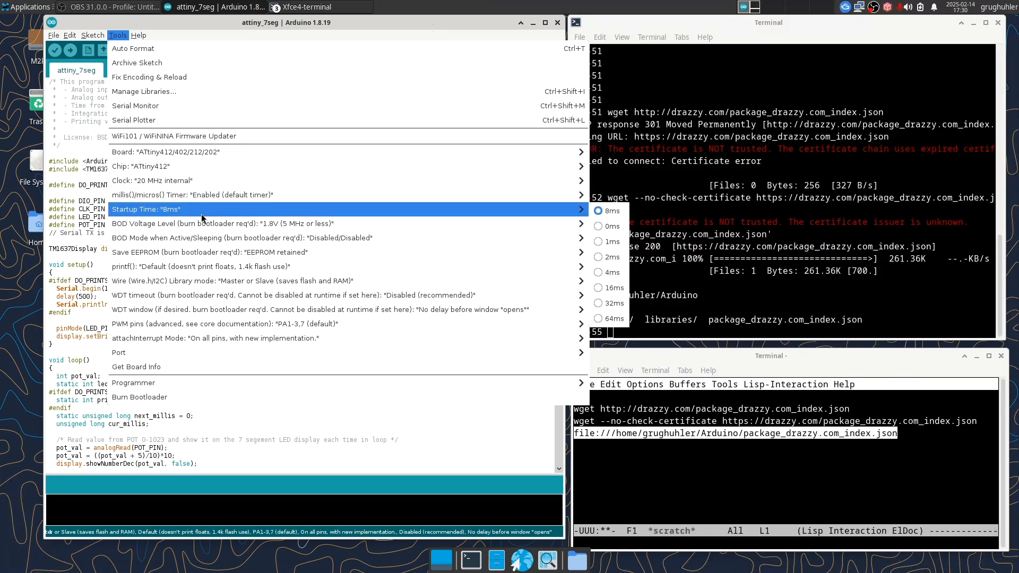
pyautogui.moveTo(196, 266)
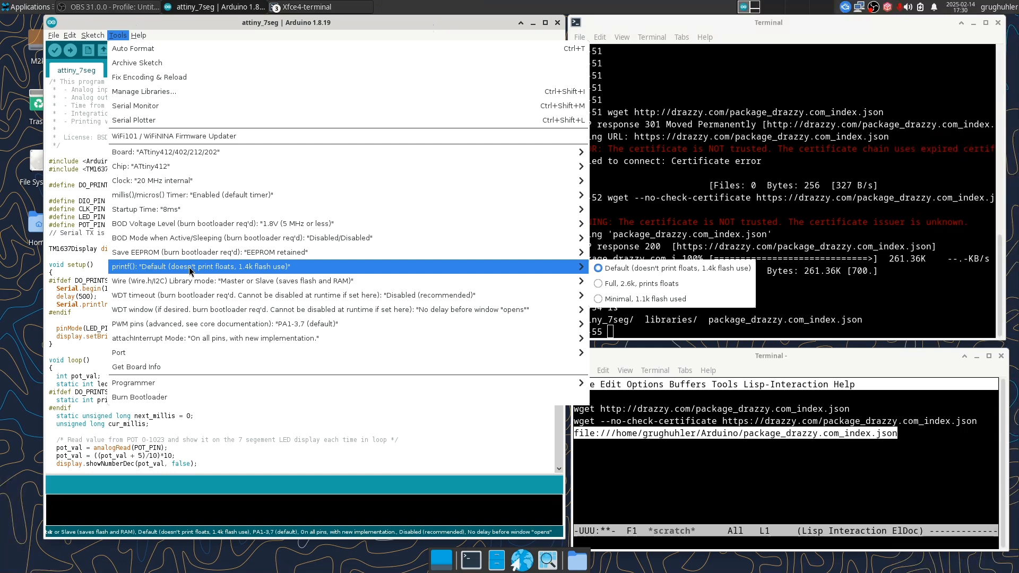
pyautogui.moveTo(227, 281)
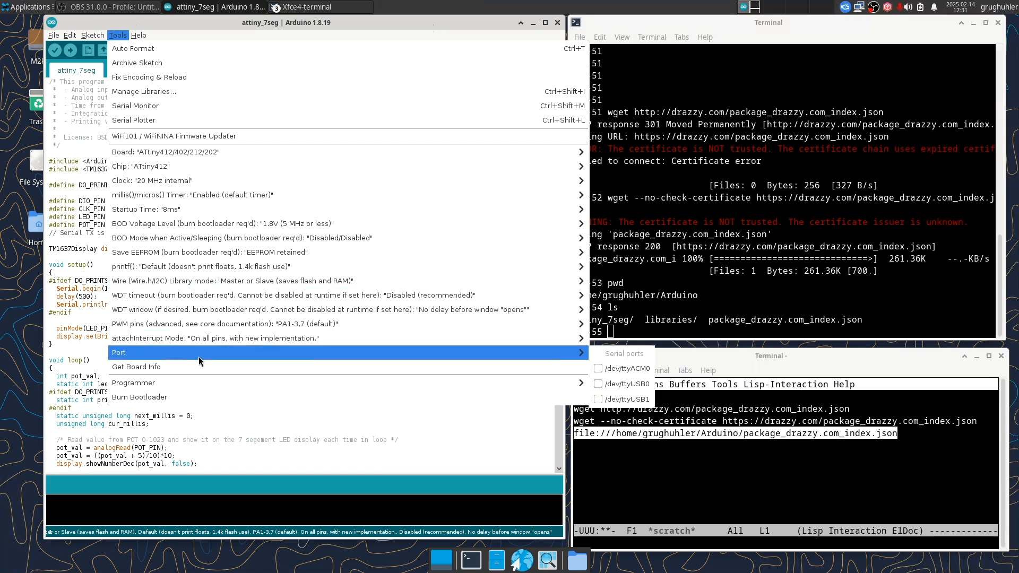
pyautogui.moveTo(310, 357)
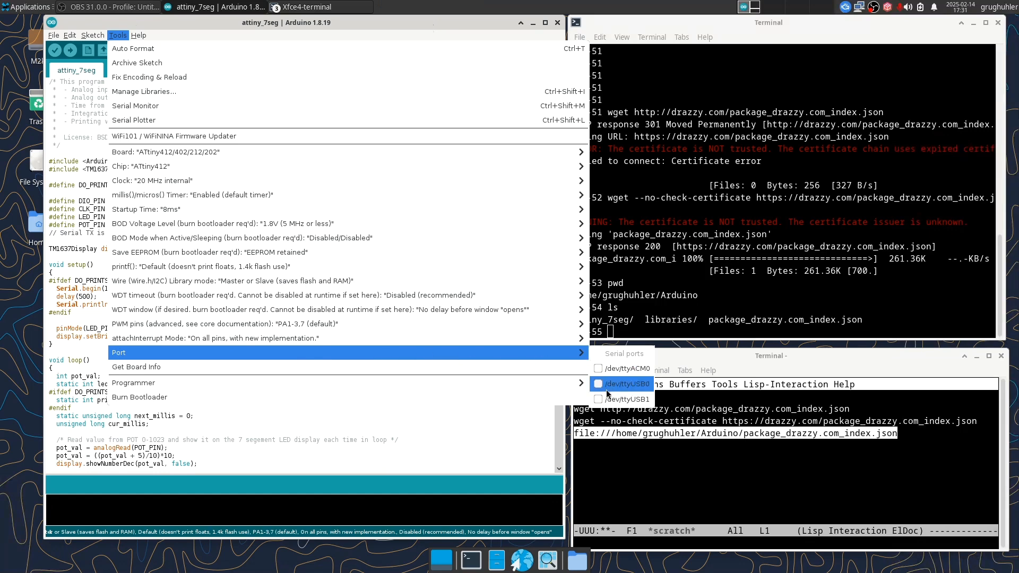
pyautogui.click(629, 383)
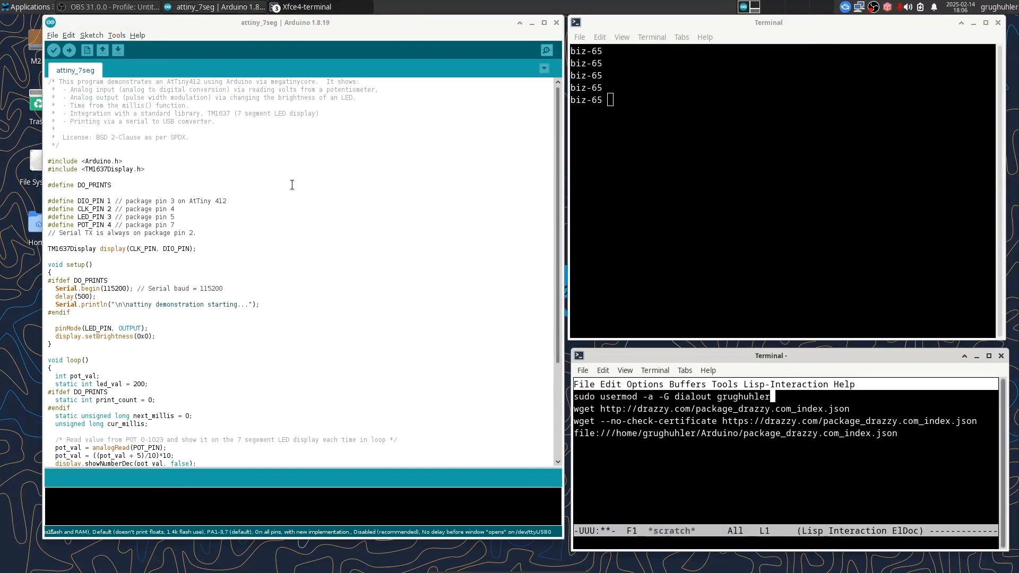
pyautogui.click(117, 36)
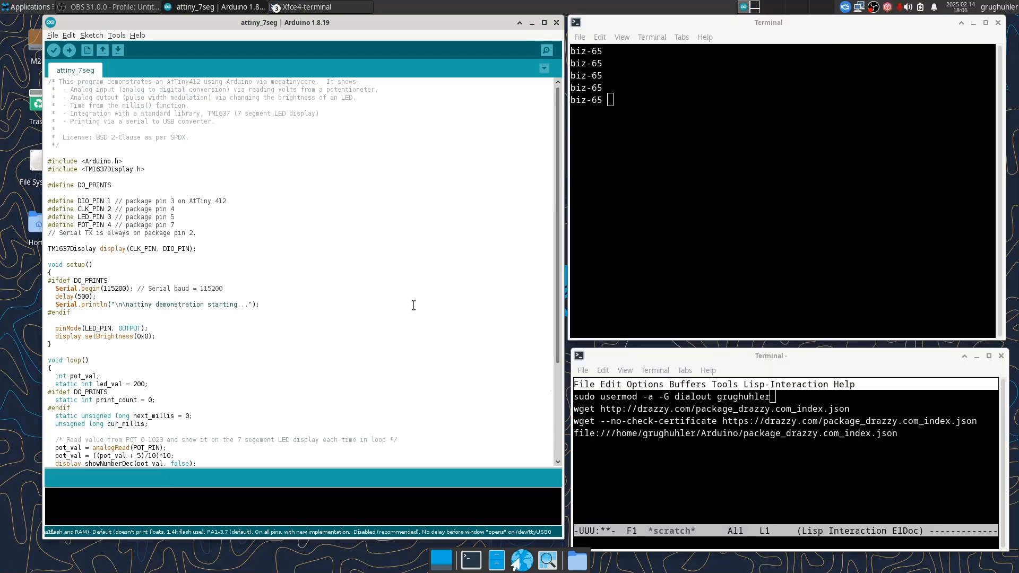
pyautogui.moveTo(407, 300)
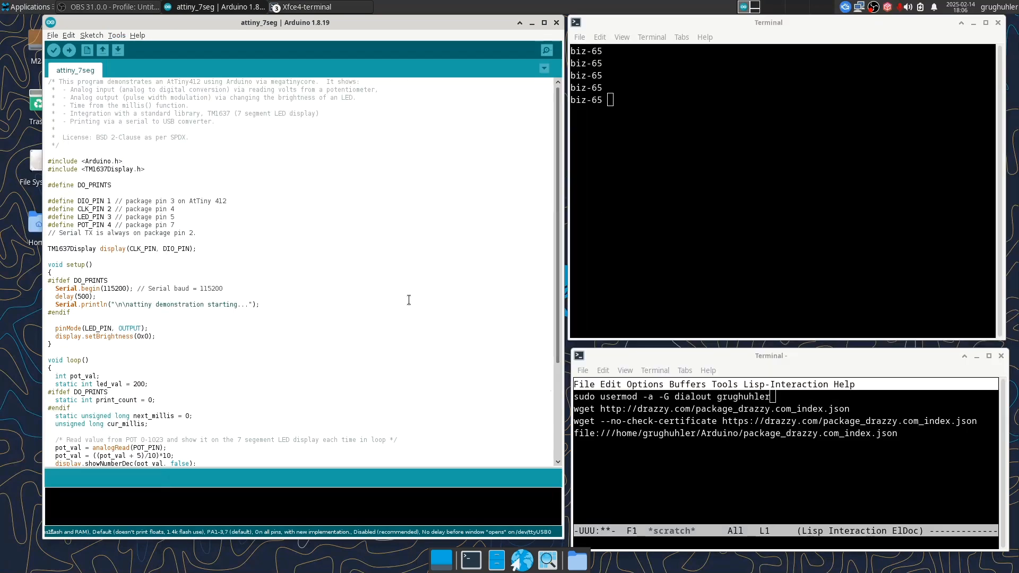
pyautogui.moveTo(371, 293)
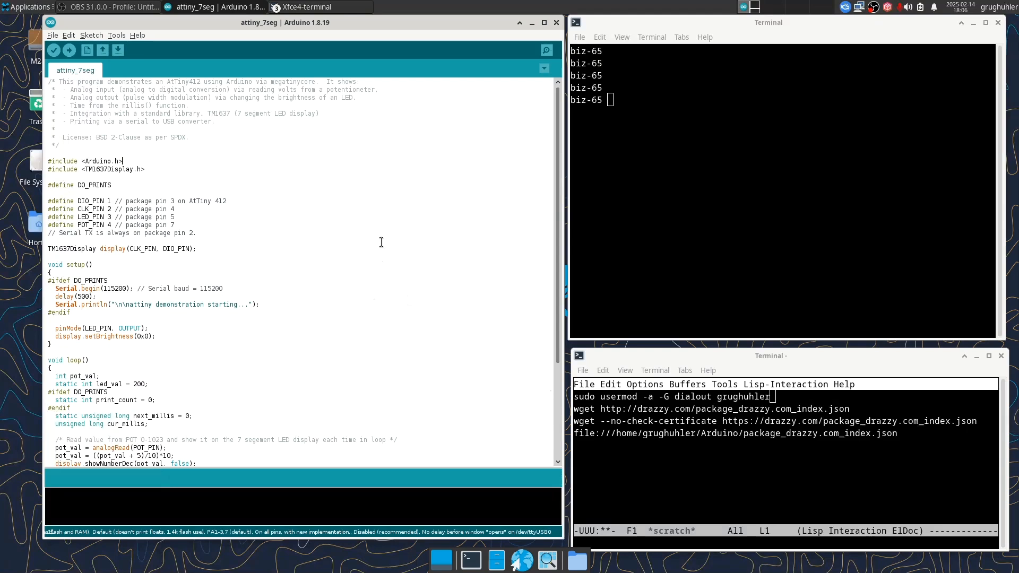
pyautogui.moveTo(658, 457)
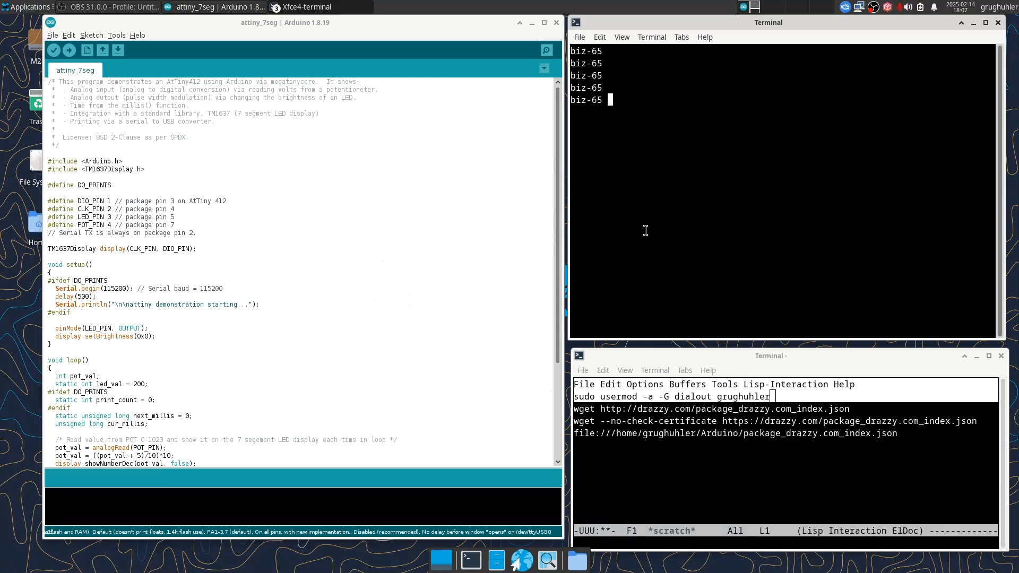
pyautogui.press('Return')
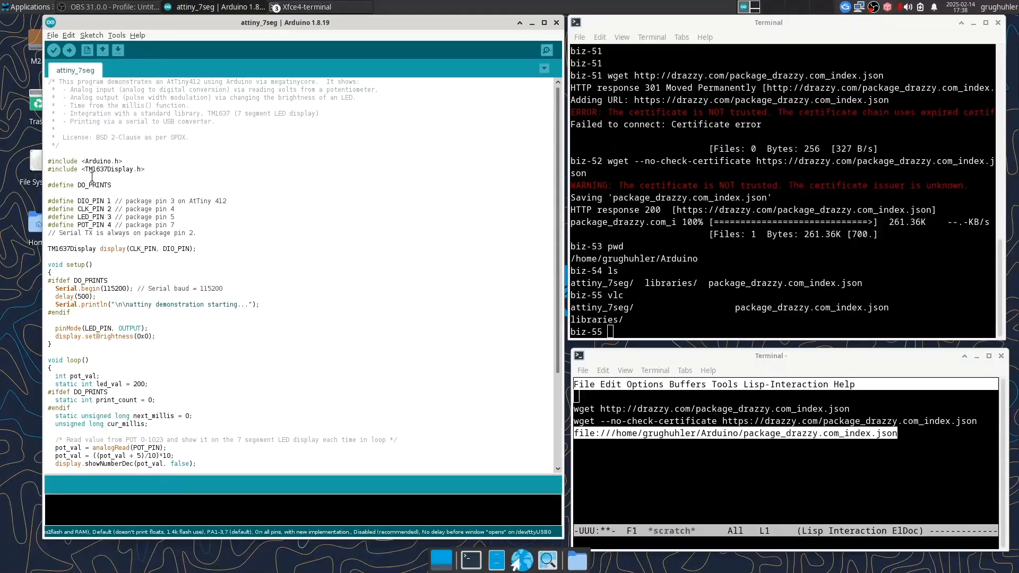
pyautogui.moveTo(167, 170)
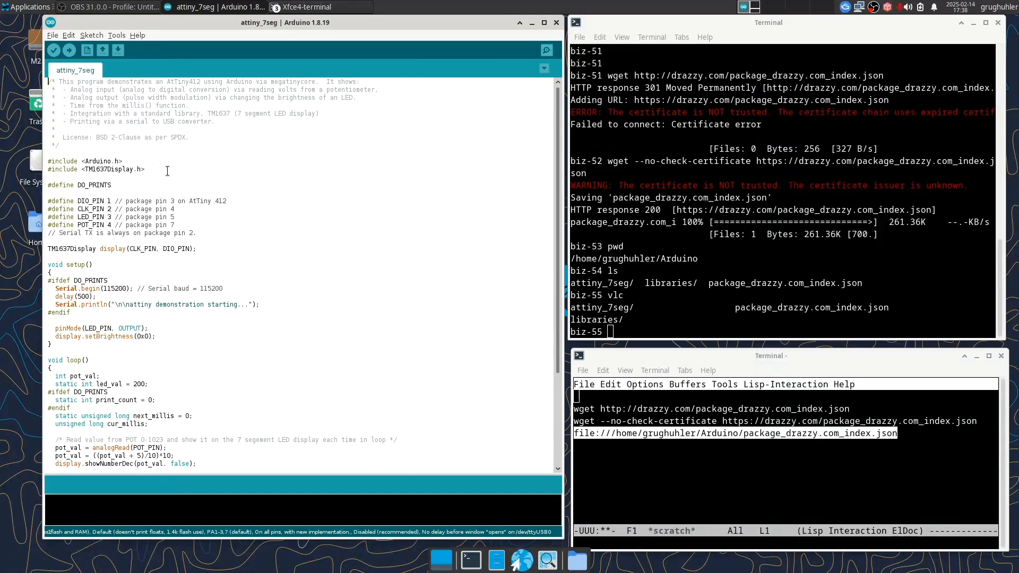
pyautogui.moveTo(184, 170)
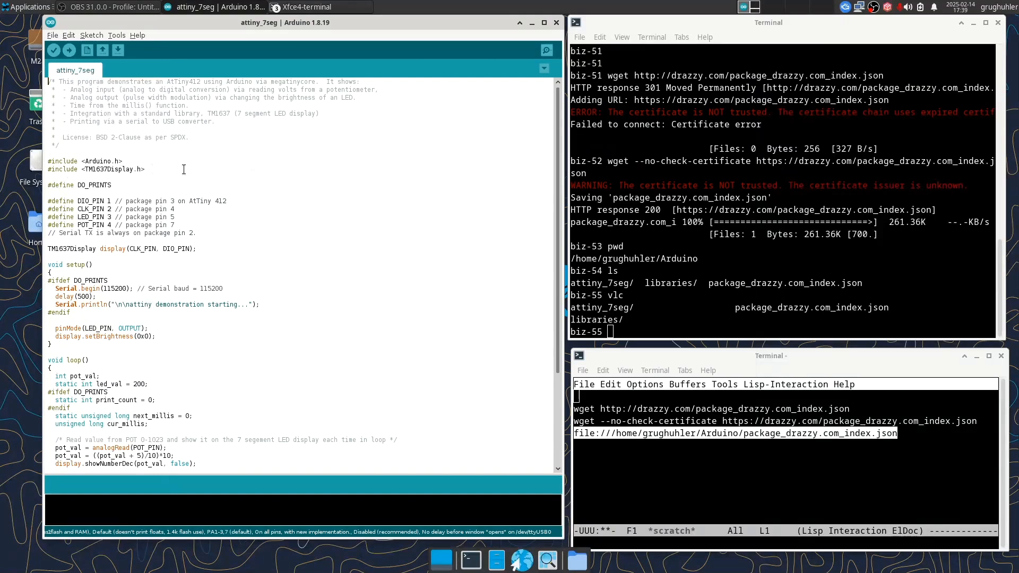
pyautogui.moveTo(116, 35)
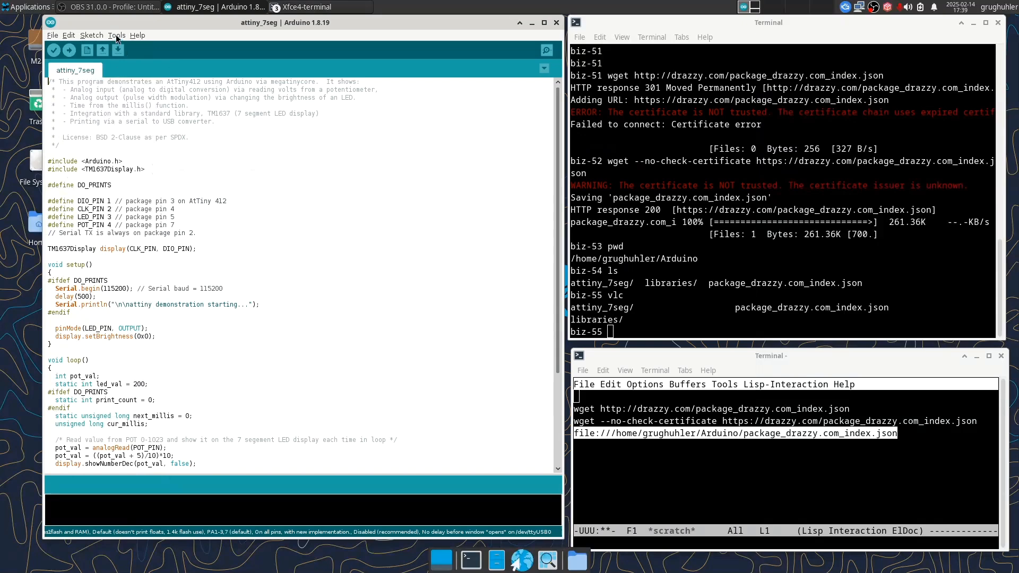
pyautogui.click(116, 35)
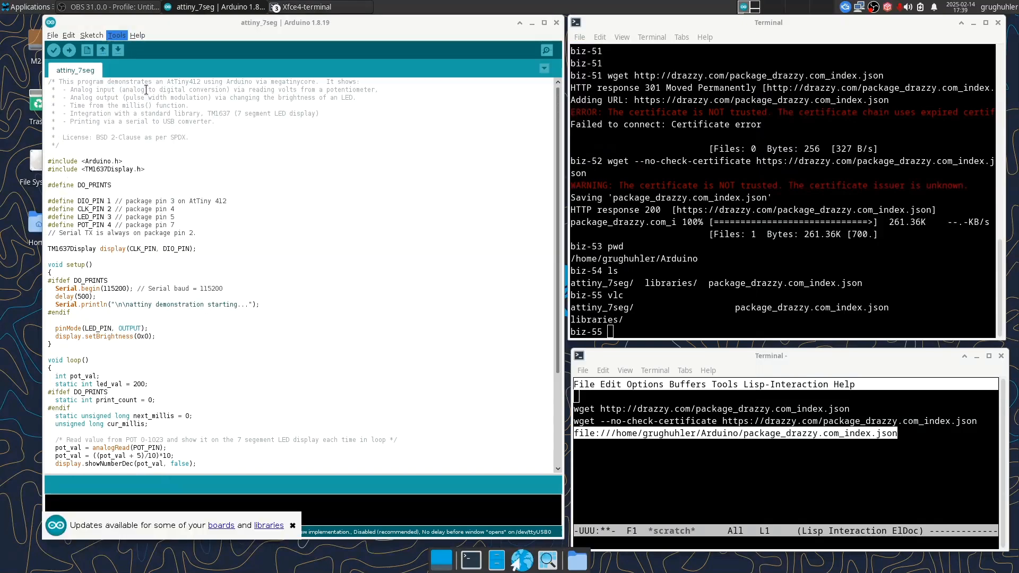
pyautogui.click(293, 526)
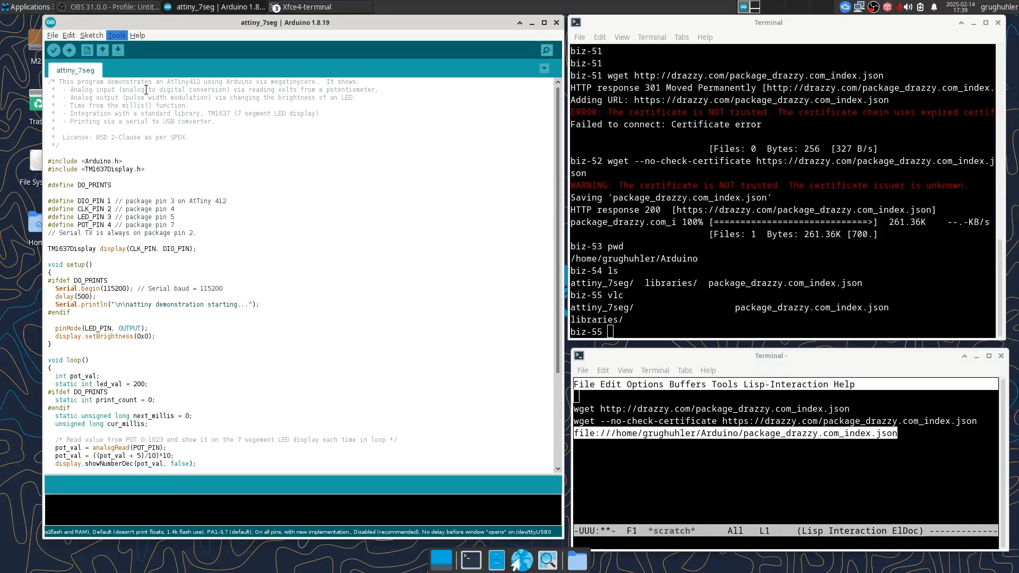
pyautogui.click(116, 35)
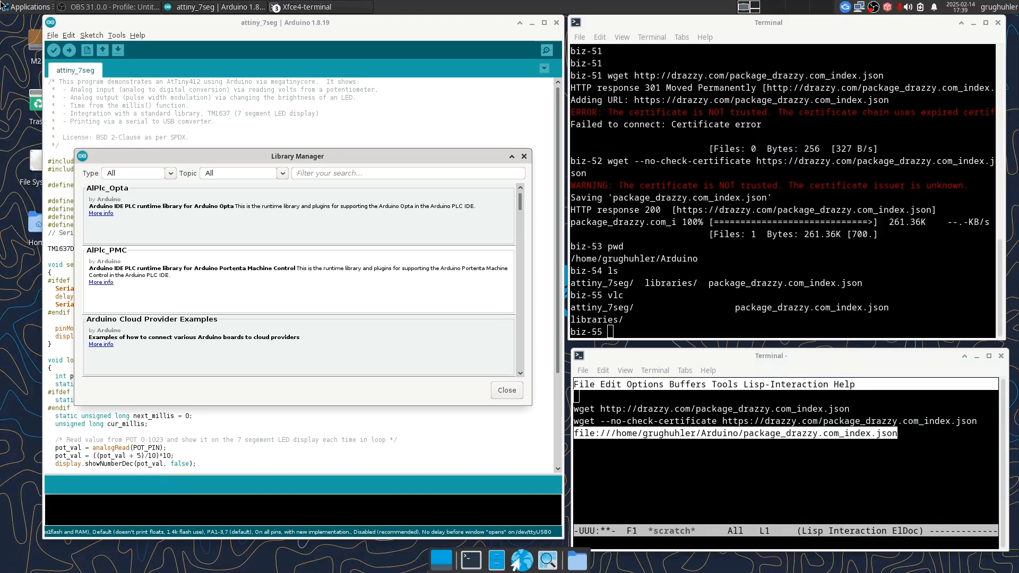
# Step: Search the Library Manager for TM1637 and select Avishay Orpaz's seven-segment driver entry
pyautogui.click(407, 173)
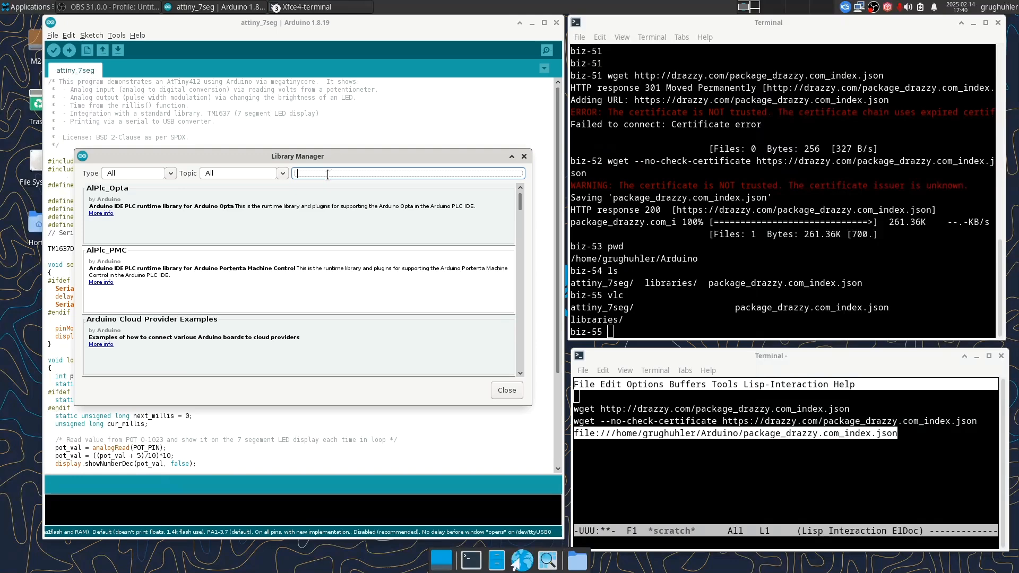
pyautogui.write('TM1637')
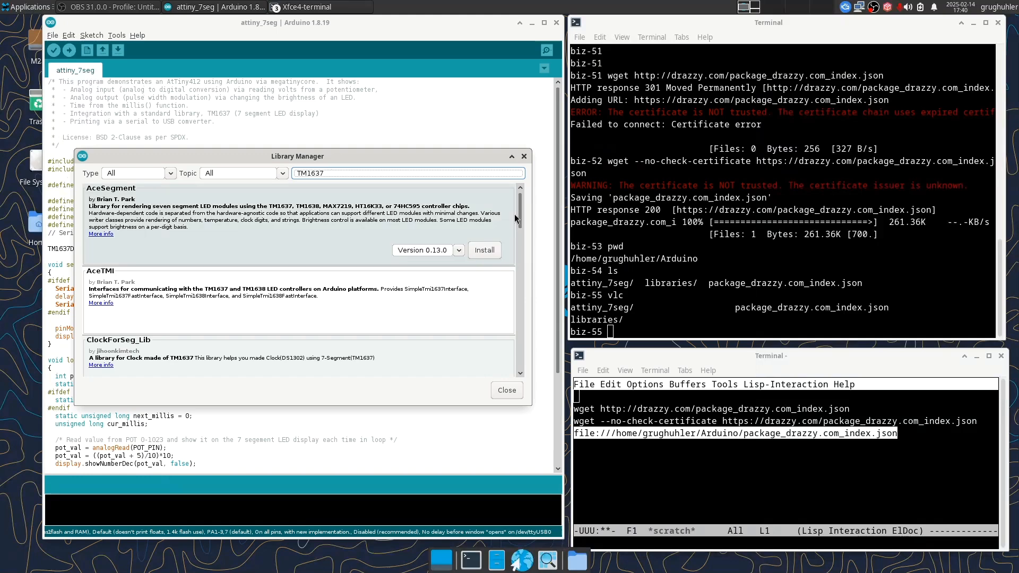
pyautogui.scroll(-3)
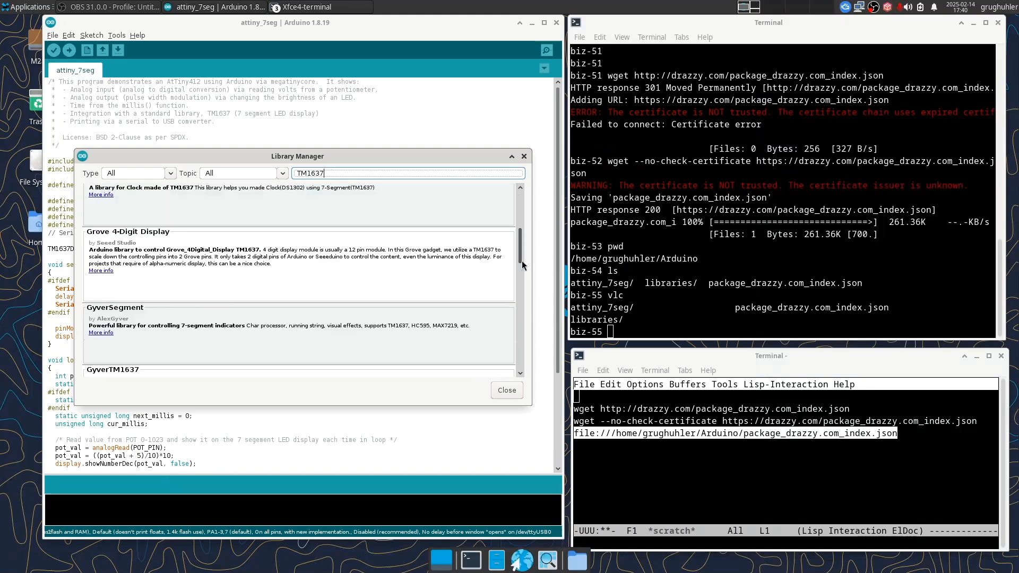
pyautogui.scroll(-3)
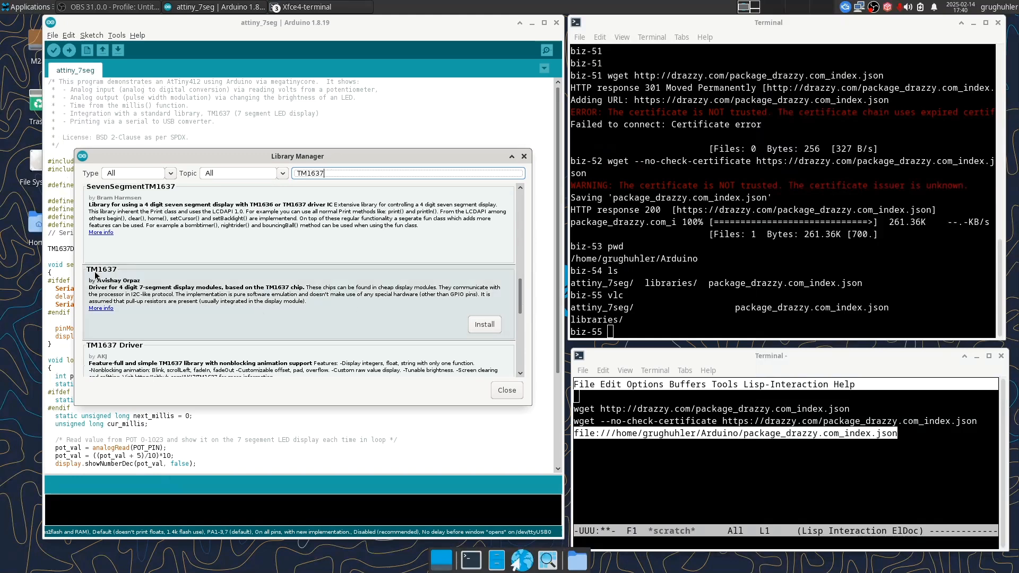
pyautogui.click(484, 325)
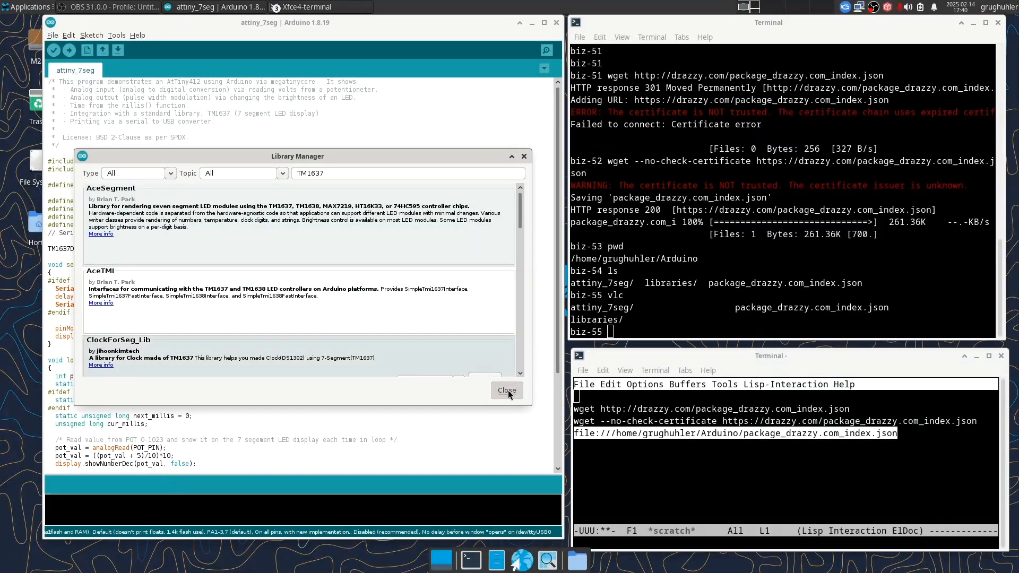
pyautogui.click(506, 389)
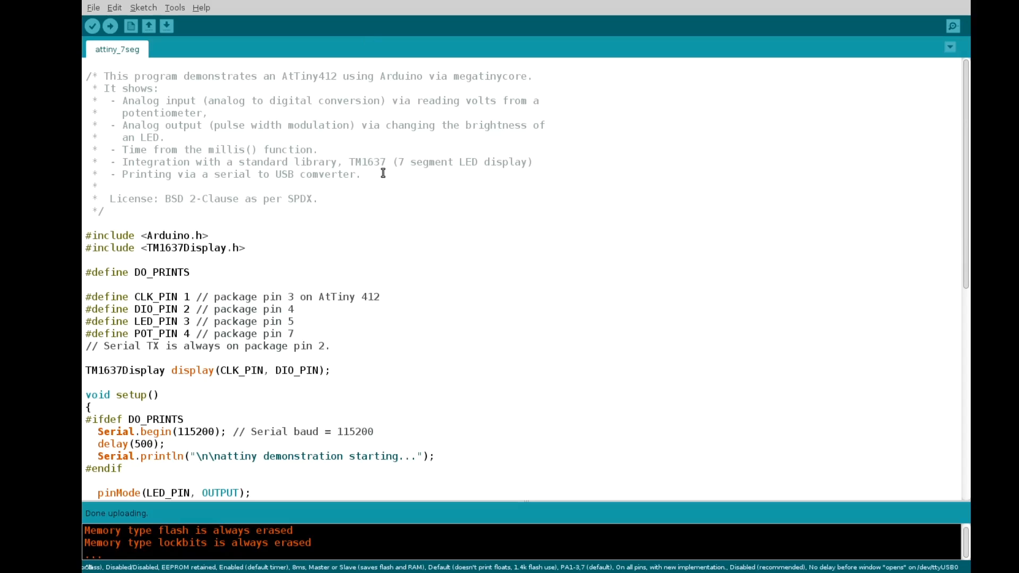
# Step: Scroll the attiny_7seg sketch down past the DO_PRINTS and pin defines to the loop code
pyautogui.scroll(-3)
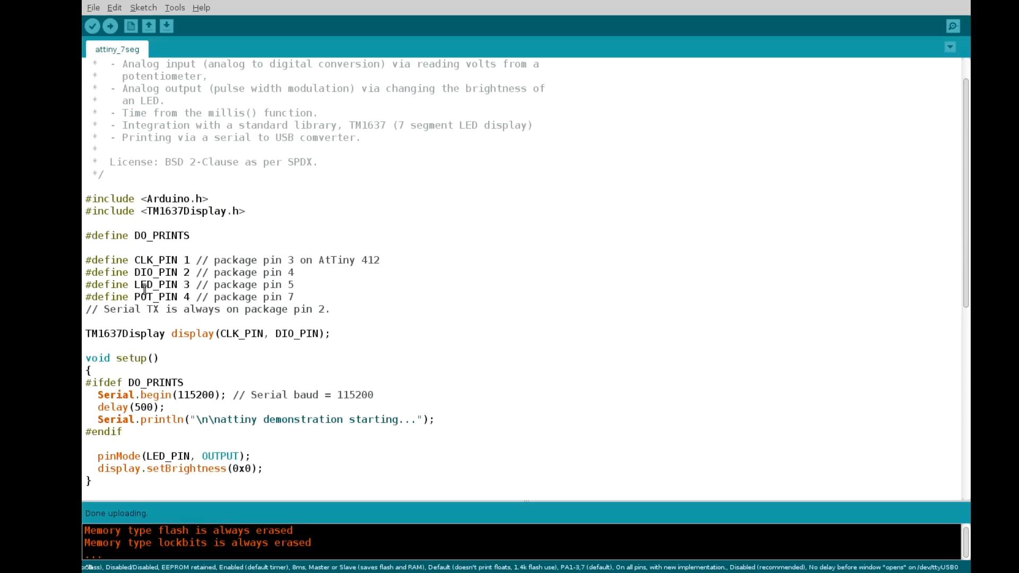
pyautogui.scroll(-3)
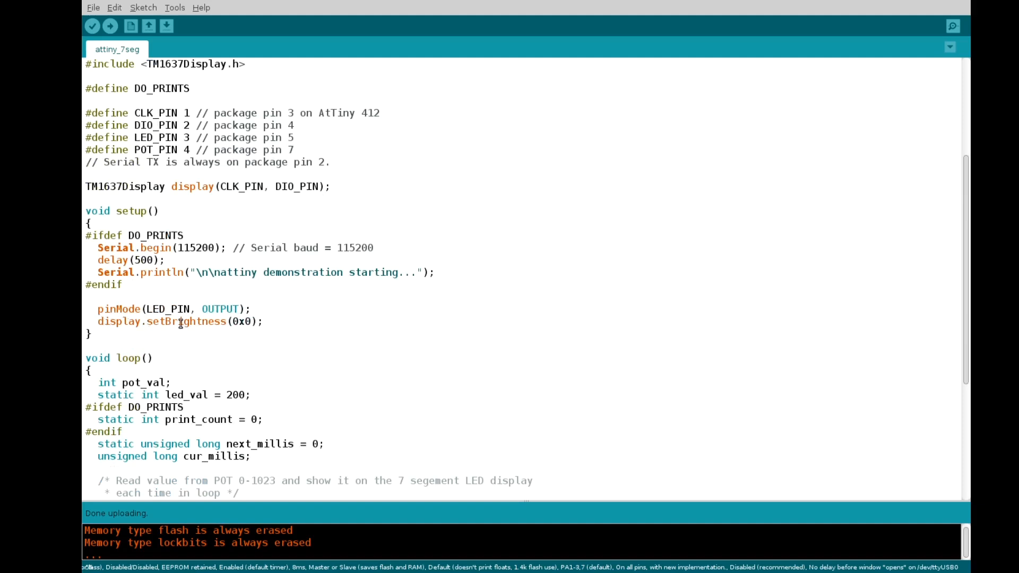
pyautogui.scroll(-3)
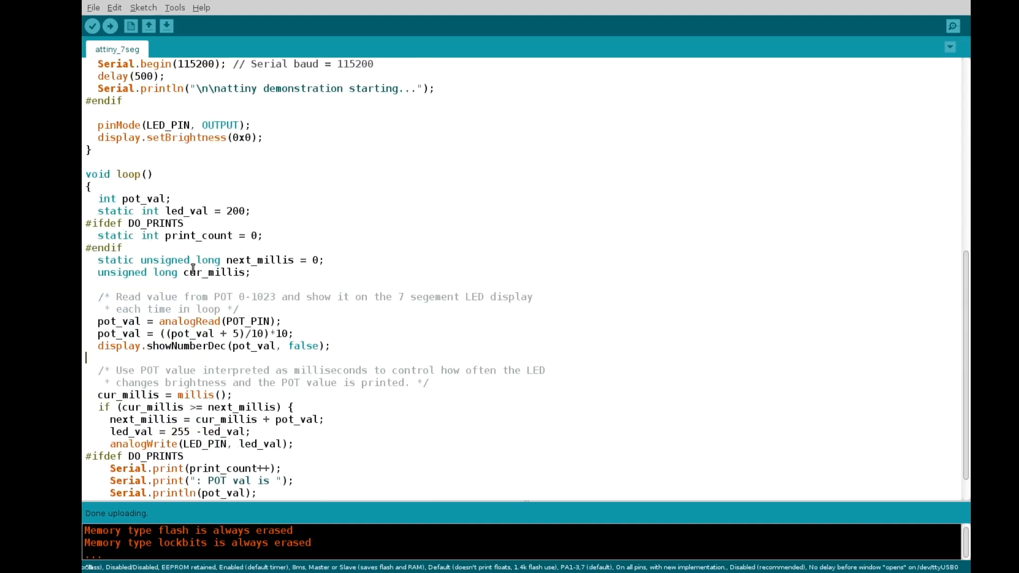
pyautogui.moveTo(244, 320)
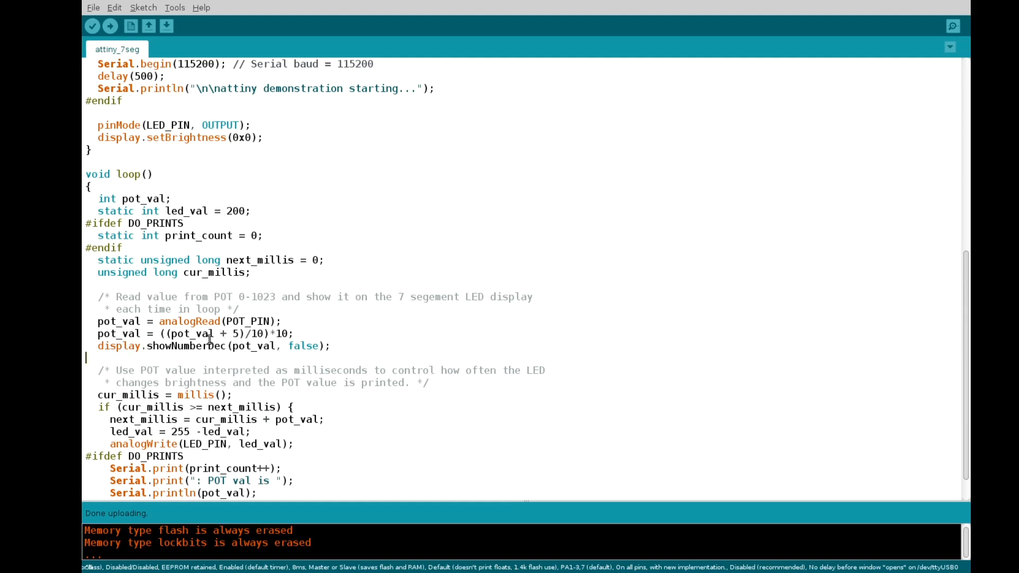
pyautogui.scroll(-3)
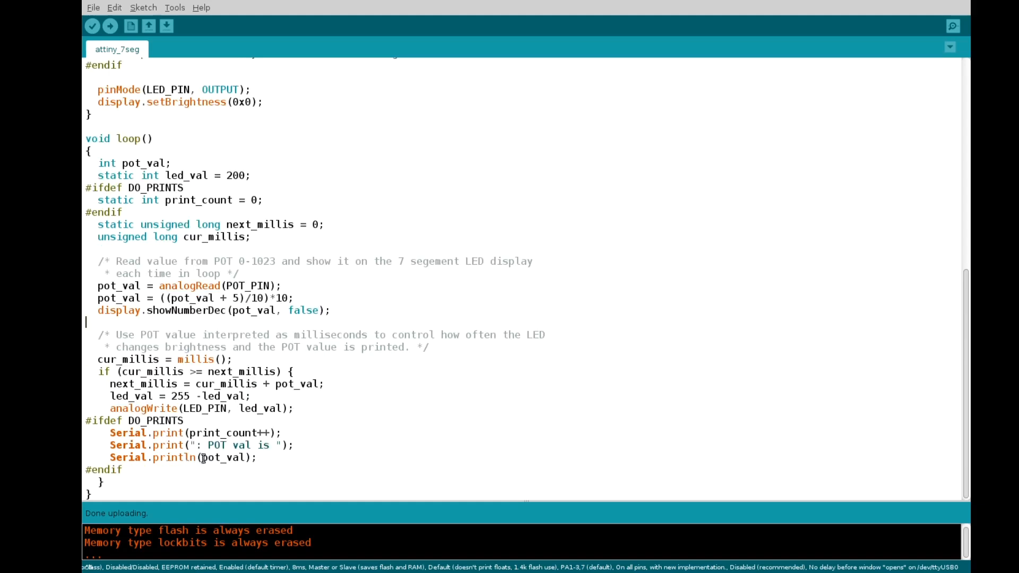
pyautogui.moveTo(163, 416)
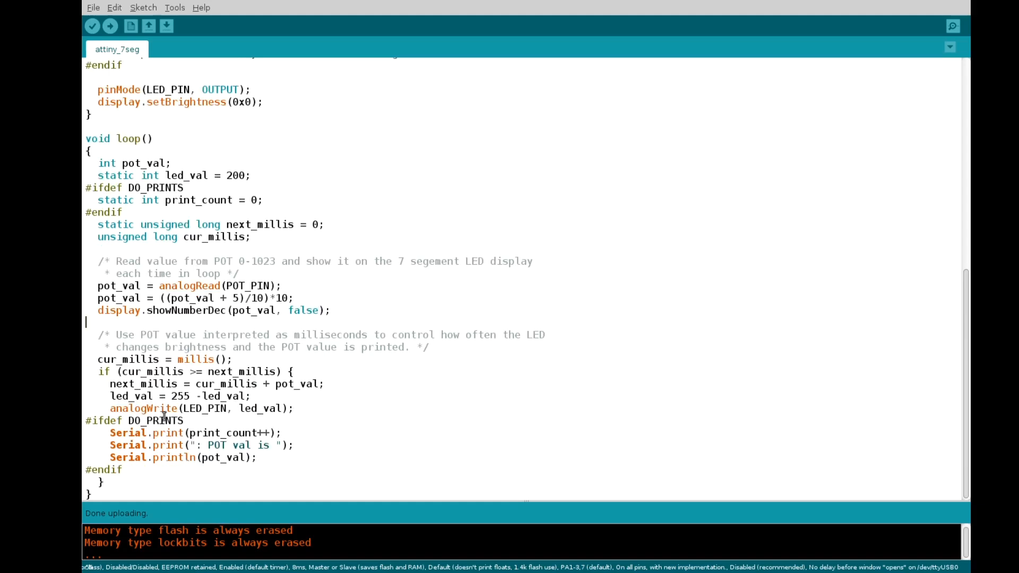
pyautogui.moveTo(156, 470)
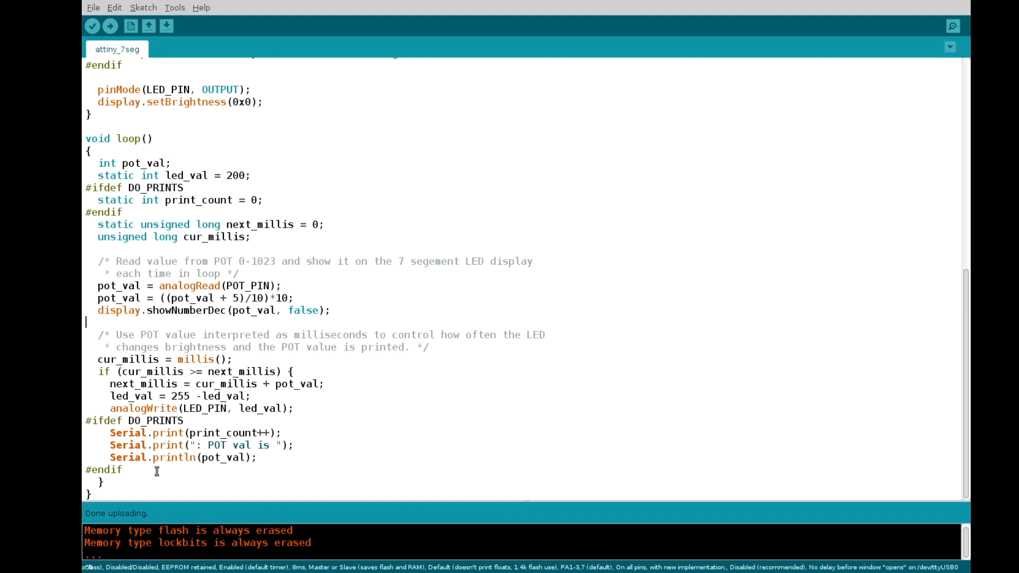
pyautogui.moveTo(156, 457)
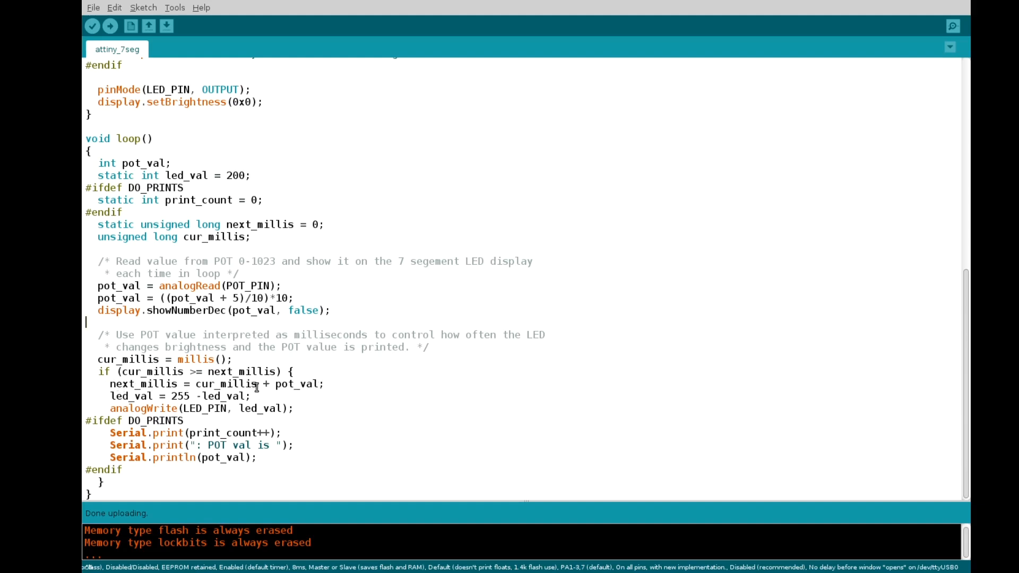
pyautogui.moveTo(367, 398)
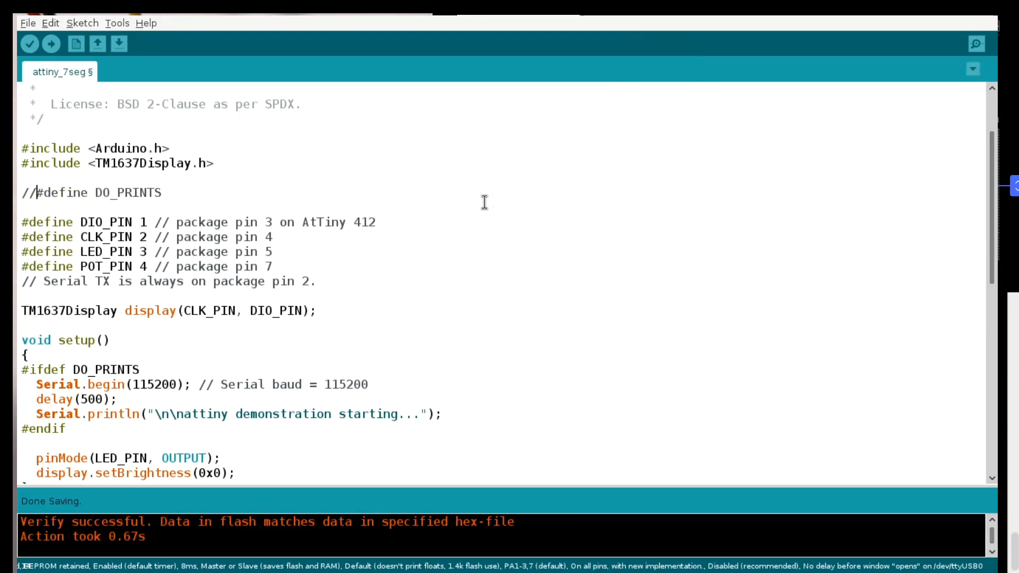
pyautogui.moveTo(51, 44)
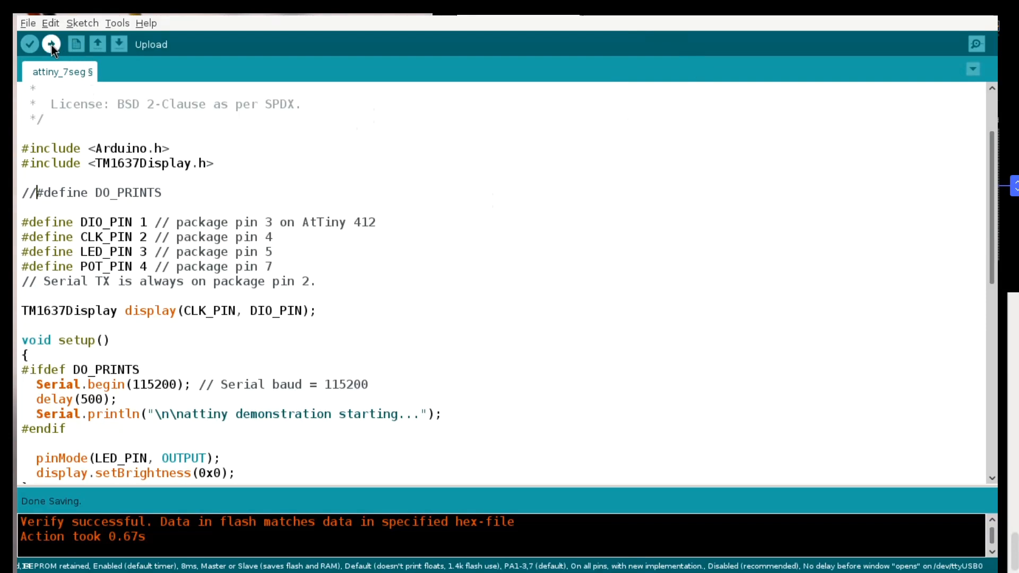
# Step: Upload attiny_7seg with DO_PRINTS commented out and review the size report
pyautogui.click(51, 44)
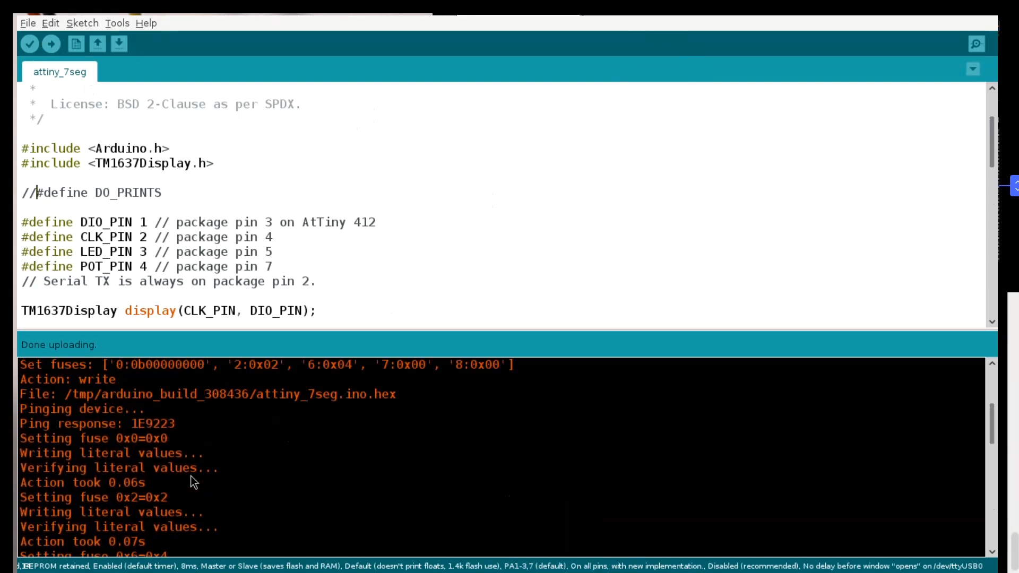
pyautogui.scroll(3)
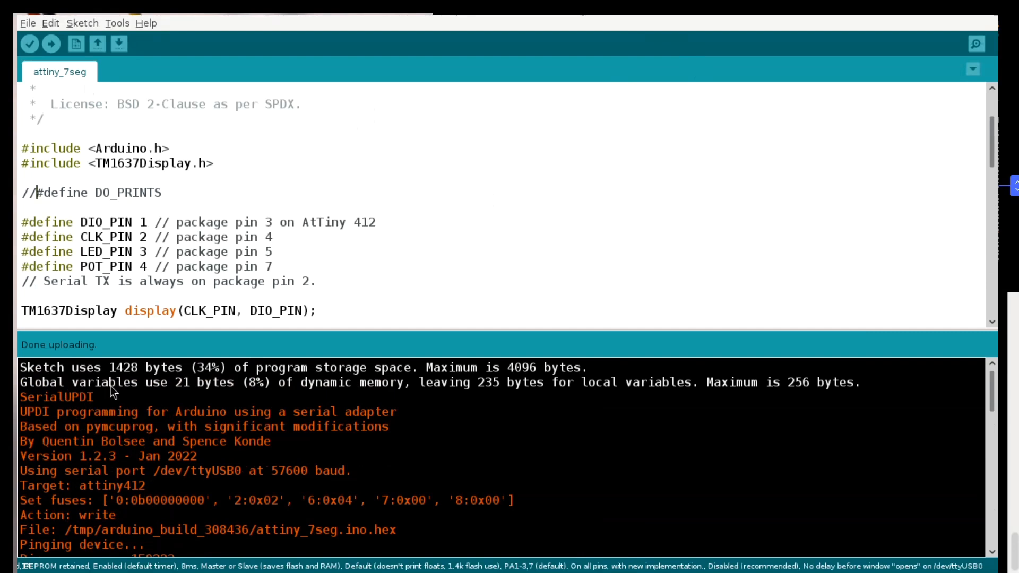
pyautogui.moveTo(152, 287)
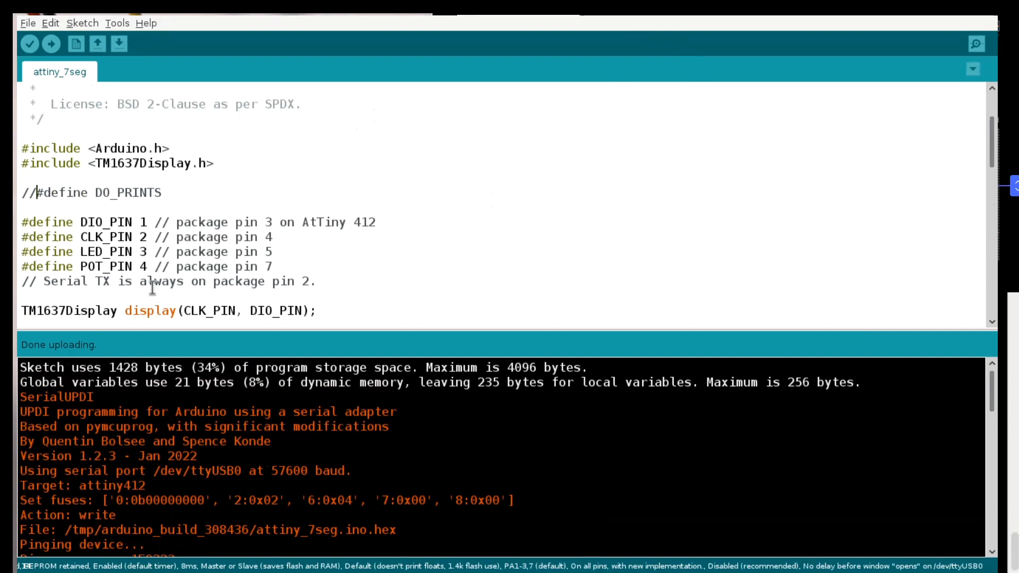
pyautogui.moveTo(291, 368)
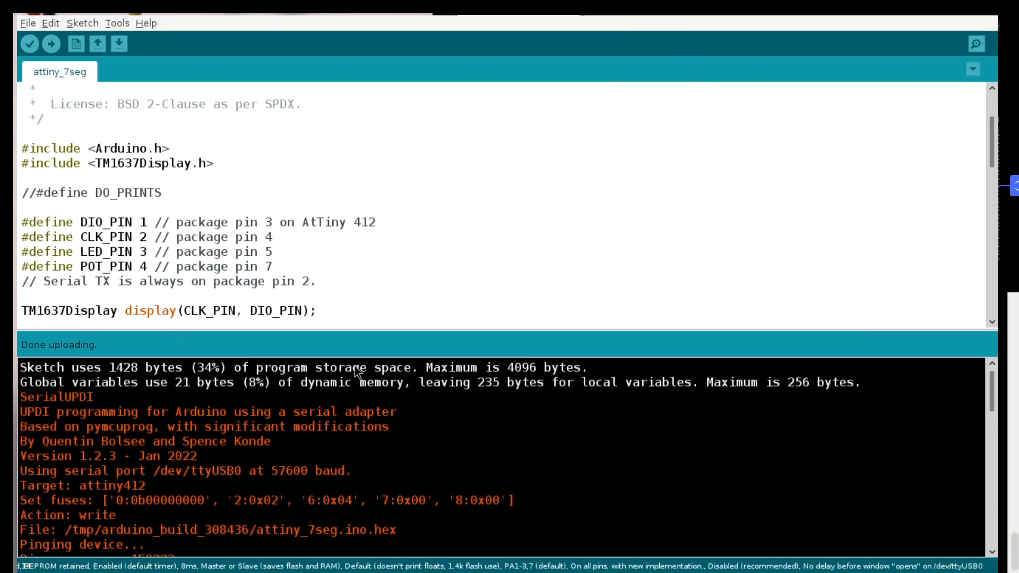
pyautogui.moveTo(349, 385)
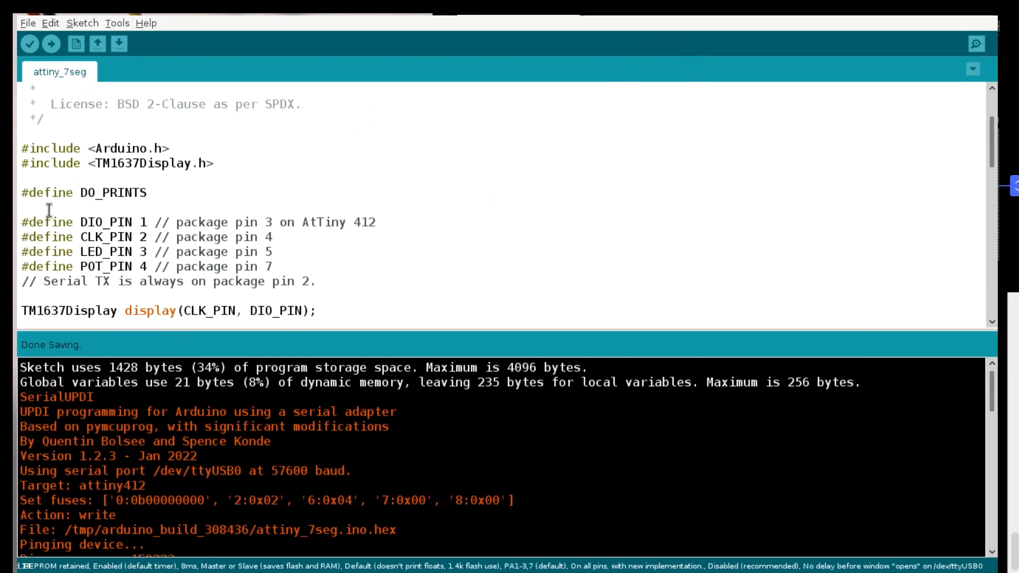
# Step: Re-upload with DO_PRINTS enabled to the ATtiny412, reaching 69% flash and 28% RAM
pyautogui.click(50, 44)
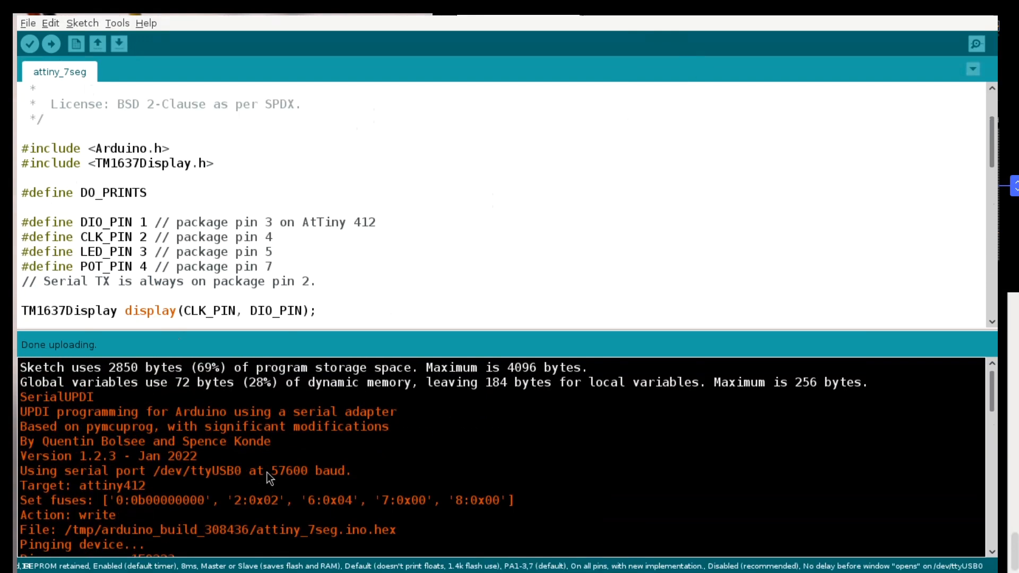
pyautogui.moveTo(241, 376)
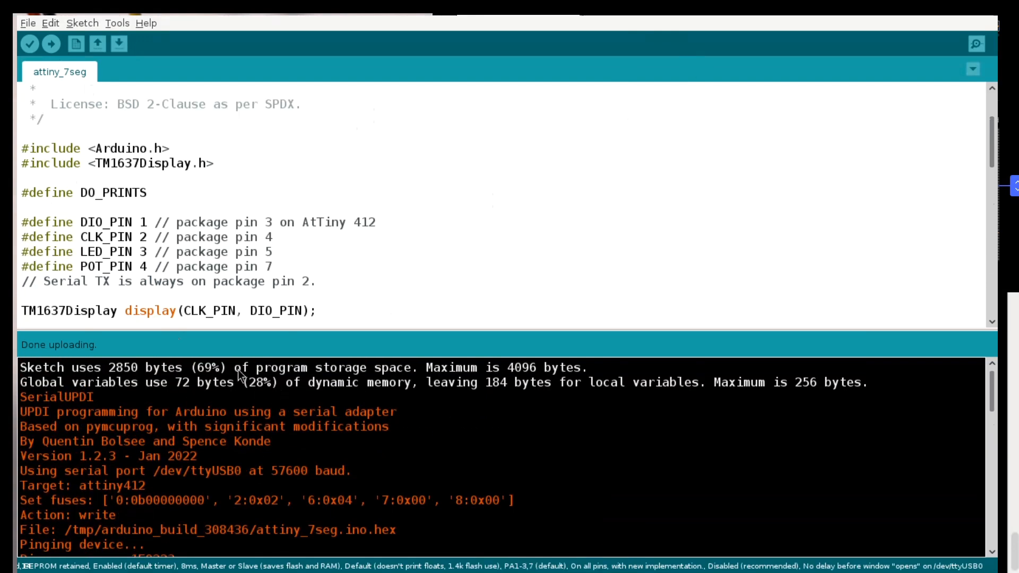
pyautogui.moveTo(211, 373)
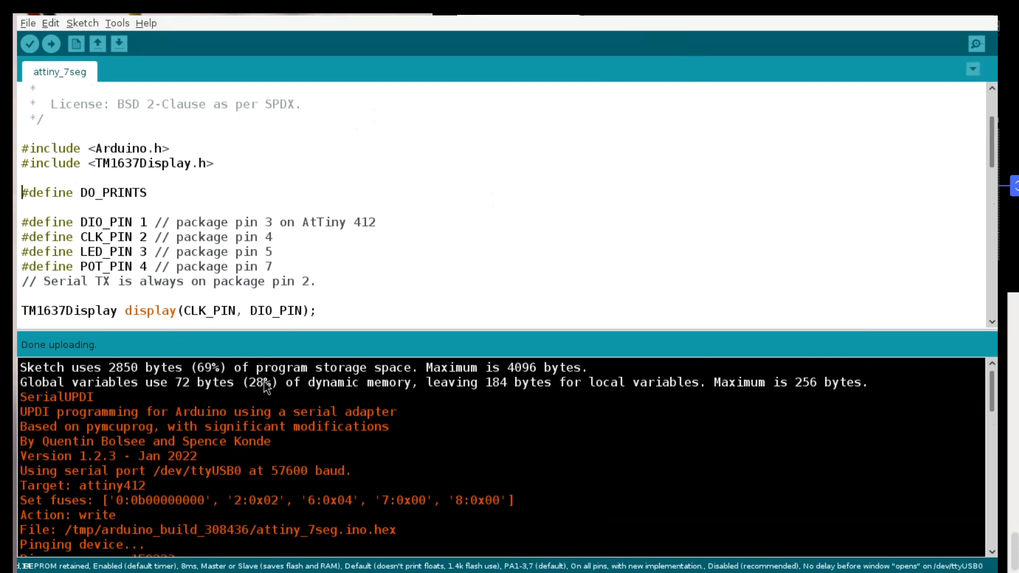
pyautogui.moveTo(263, 389)
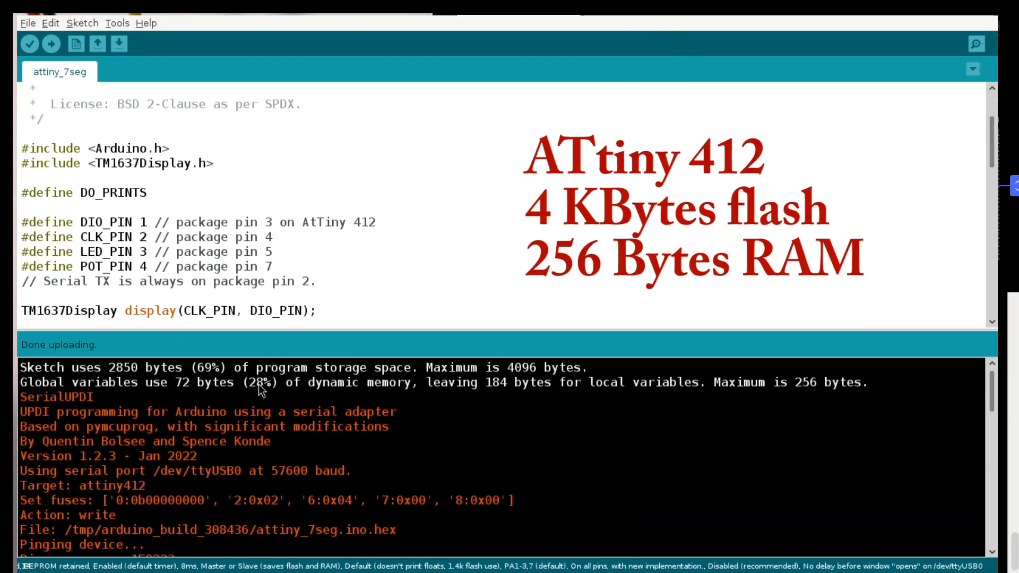
pyautogui.click(23, 192)
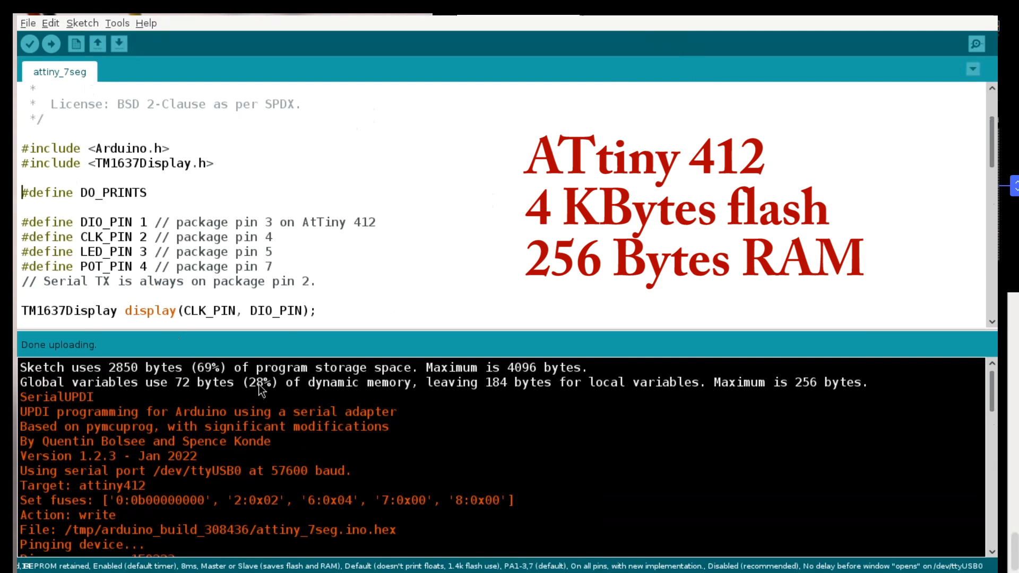